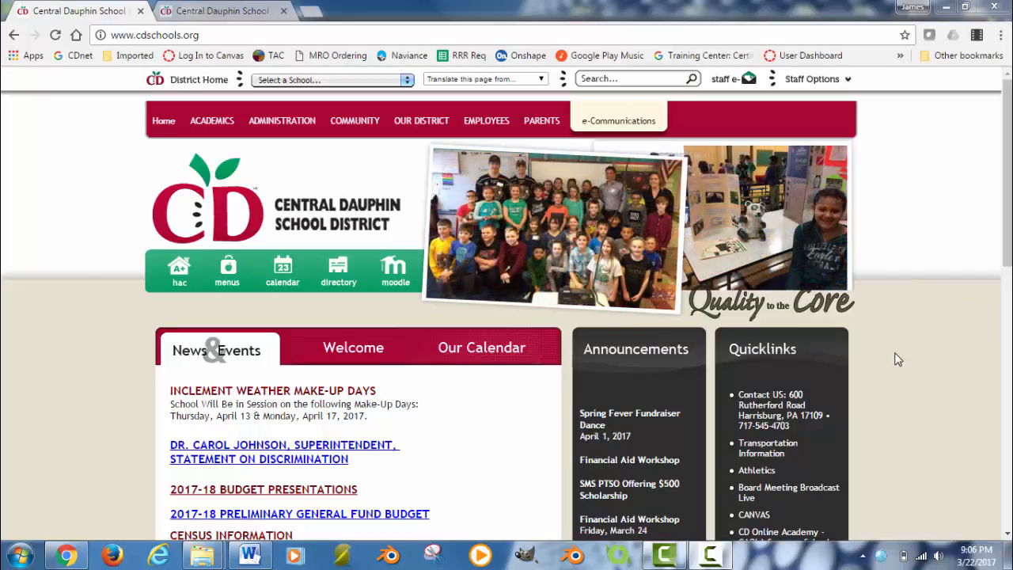
{"action": "mouse_move", "coordinate": [469, 366]}
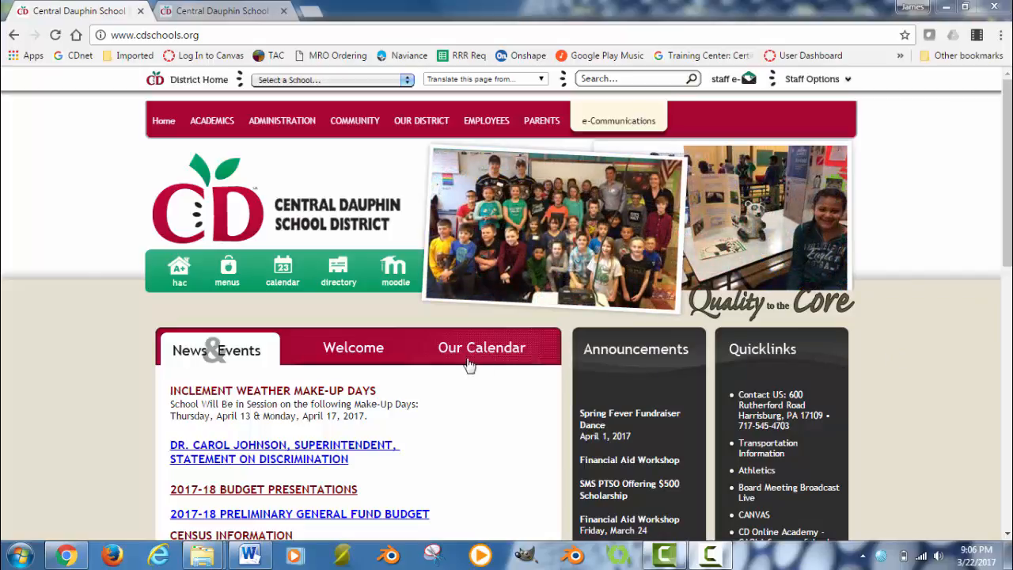
Open the district Moodle site from the cdschools.org green quick-access bar
{"action": "left_click", "coordinate": [394, 269]}
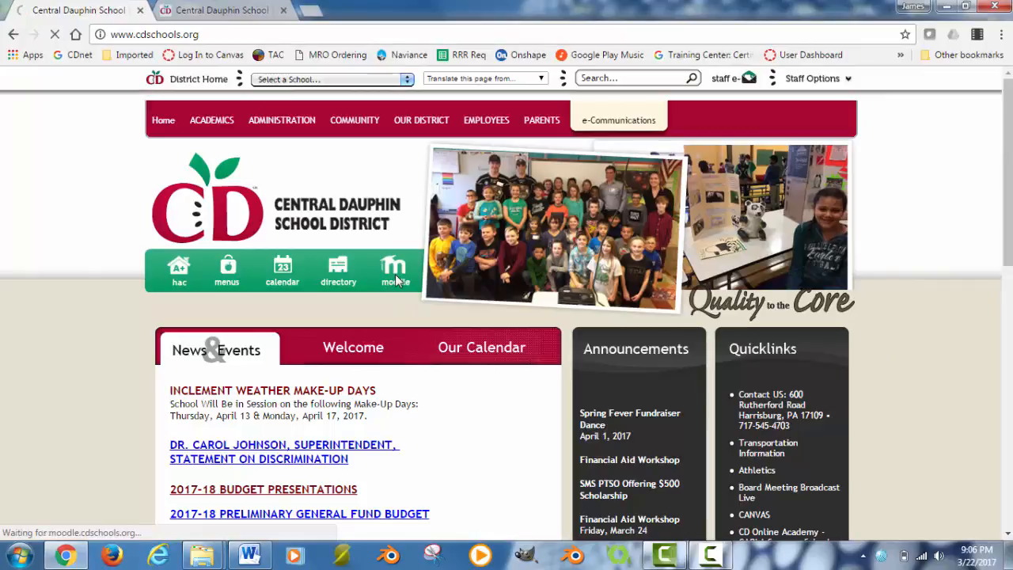
{"action": "left_click", "coordinate": [392, 269]}
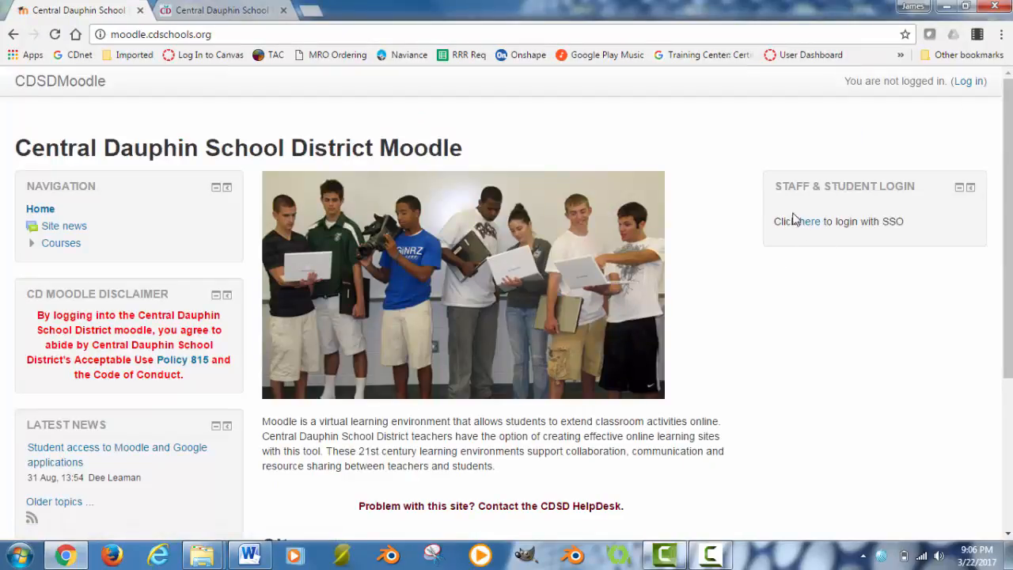
Log in to Moodle with single sign-on and open the Intro to Tech Ed course
{"action": "left_click", "coordinate": [806, 221]}
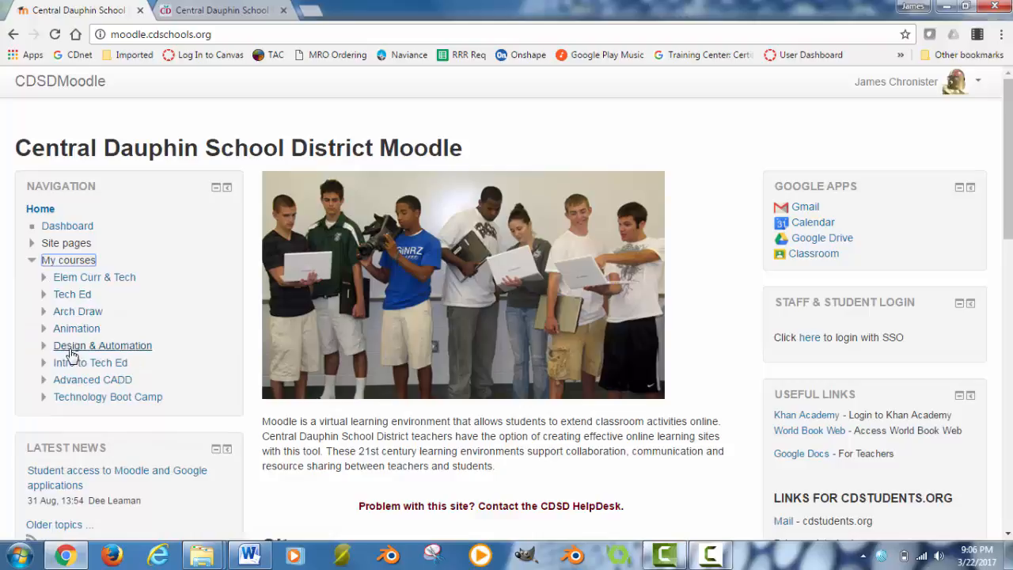
{"action": "mouse_move", "coordinate": [70, 364]}
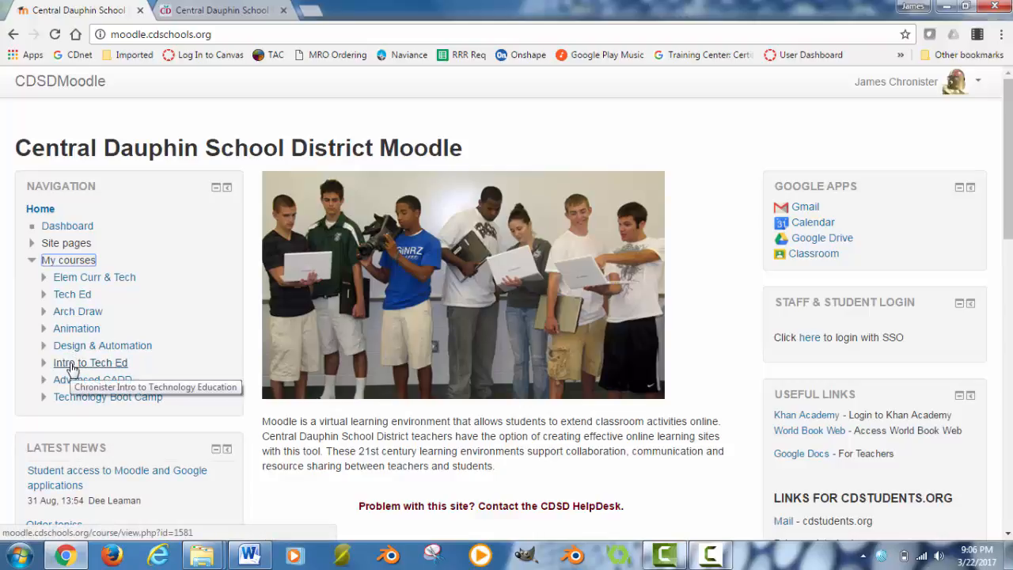
{"action": "mouse_move", "coordinate": [93, 370]}
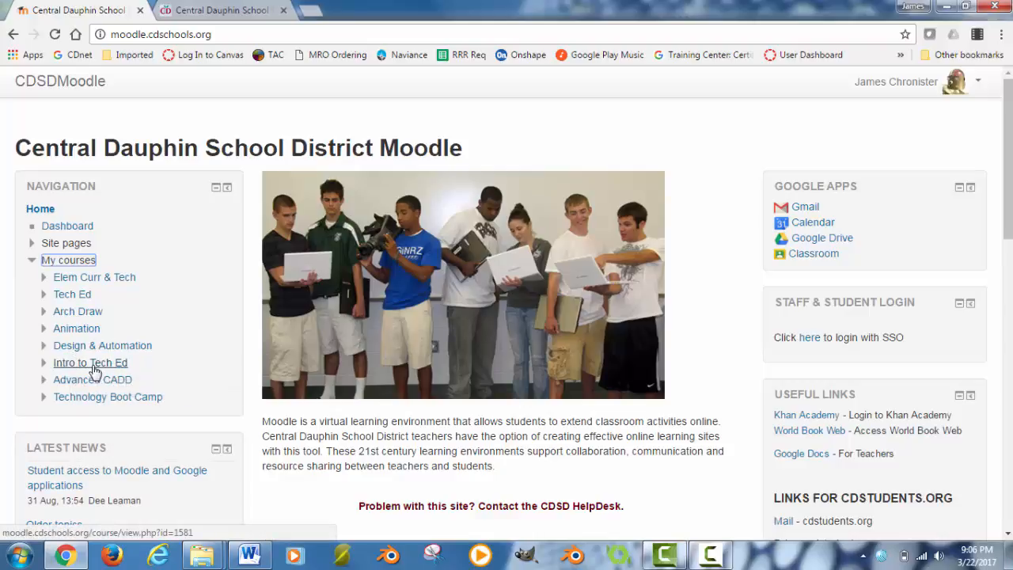
{"action": "left_click", "coordinate": [90, 363]}
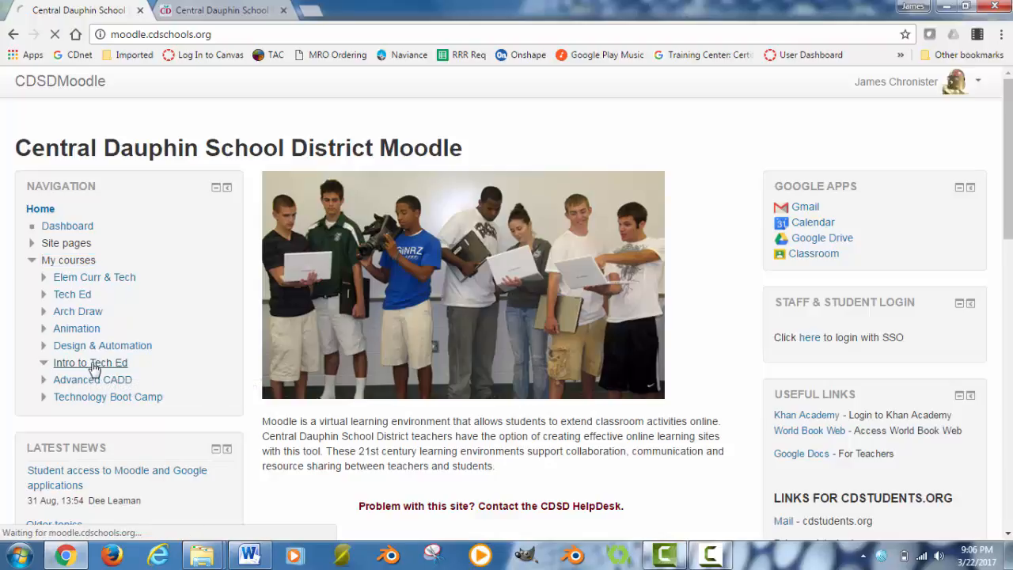
Scroll through the Intro to Tech Ed units, then choose Backup under Course administration
{"action": "left_click", "coordinate": [90, 362]}
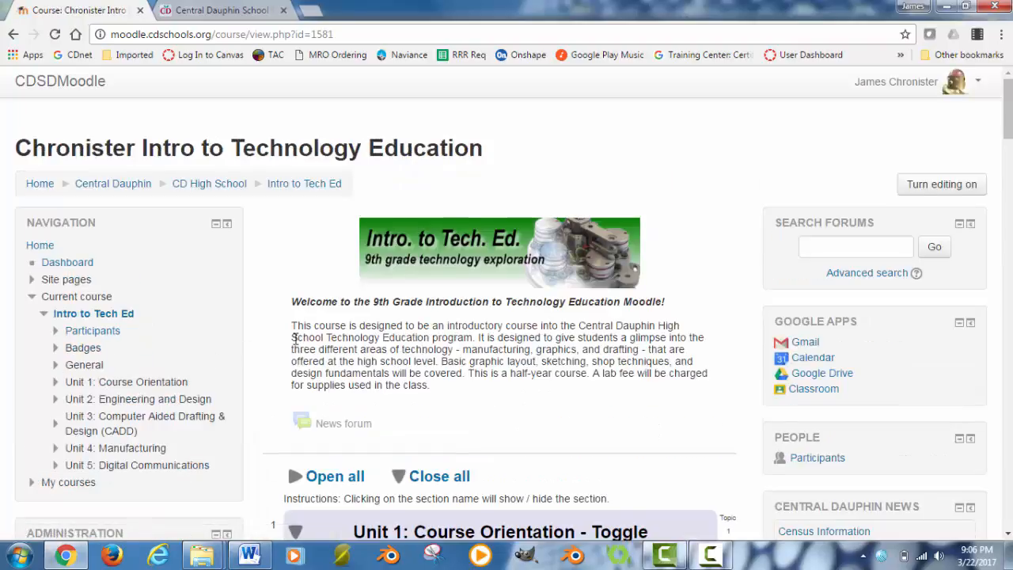
{"action": "scroll", "scroll_direction": "down", "scroll_amount": 3}
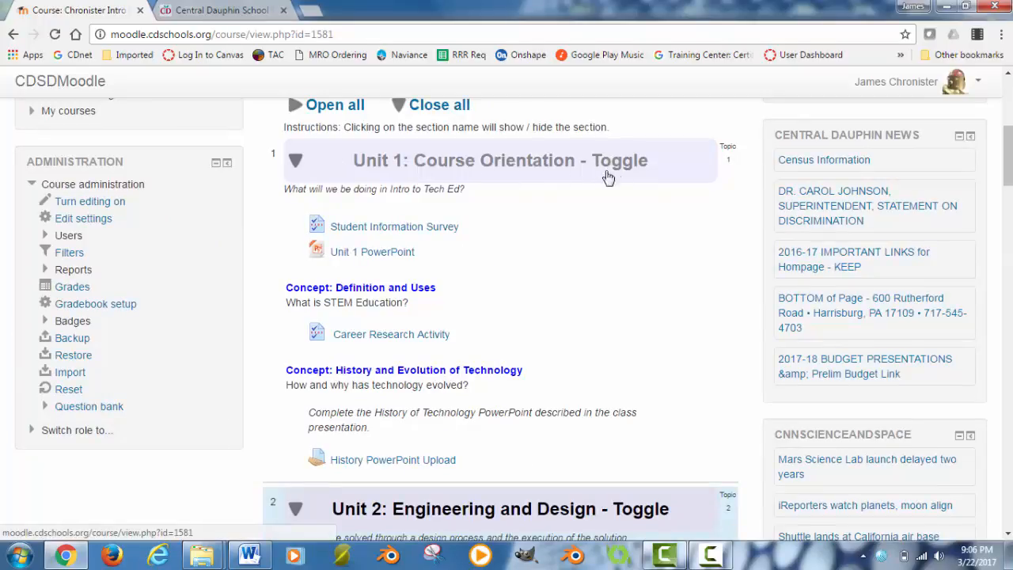
{"action": "scroll", "scroll_direction": "down", "scroll_amount": 3}
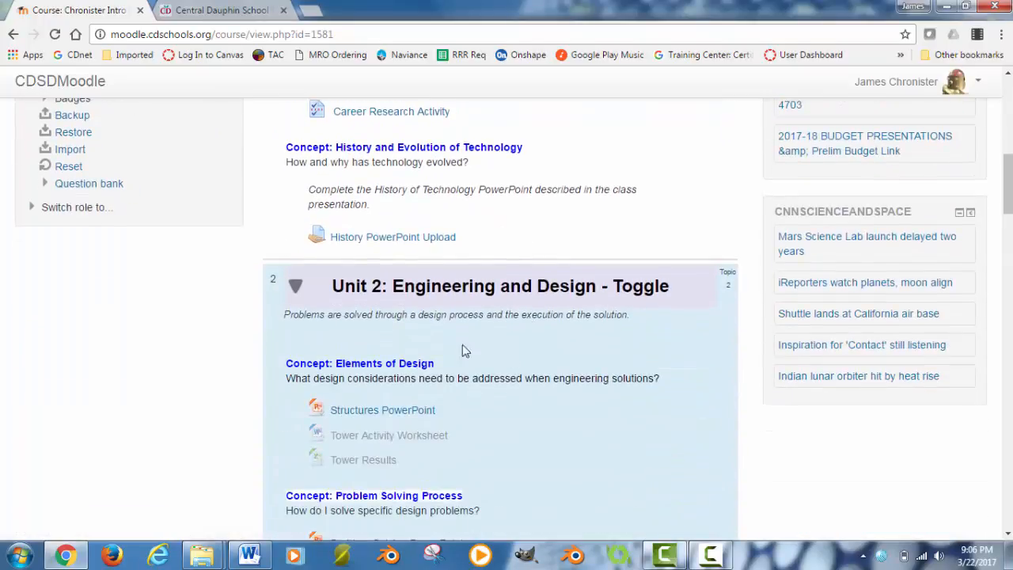
{"action": "scroll", "scroll_direction": "down", "scroll_amount": 3}
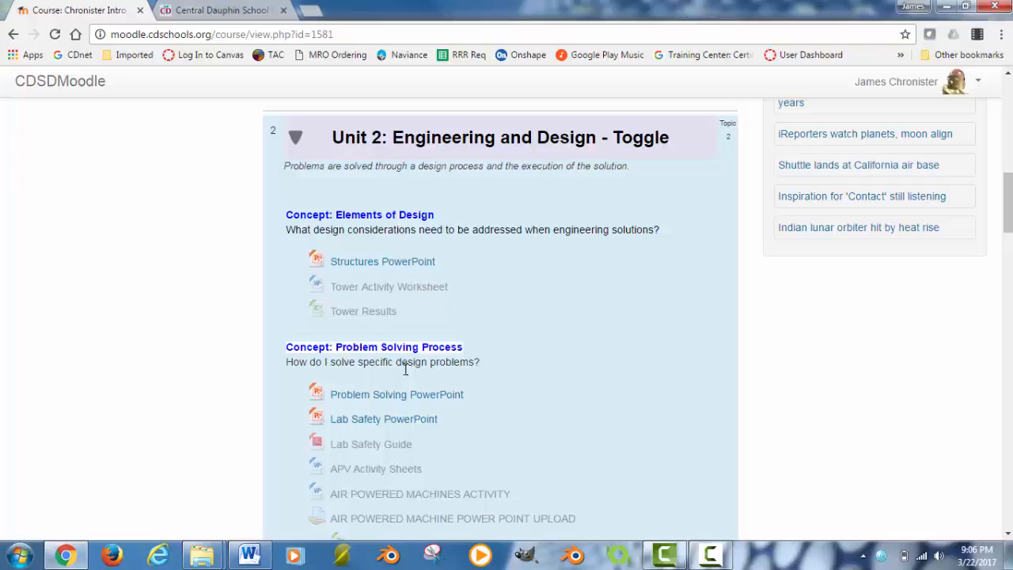
{"action": "mouse_move", "coordinate": [390, 291]}
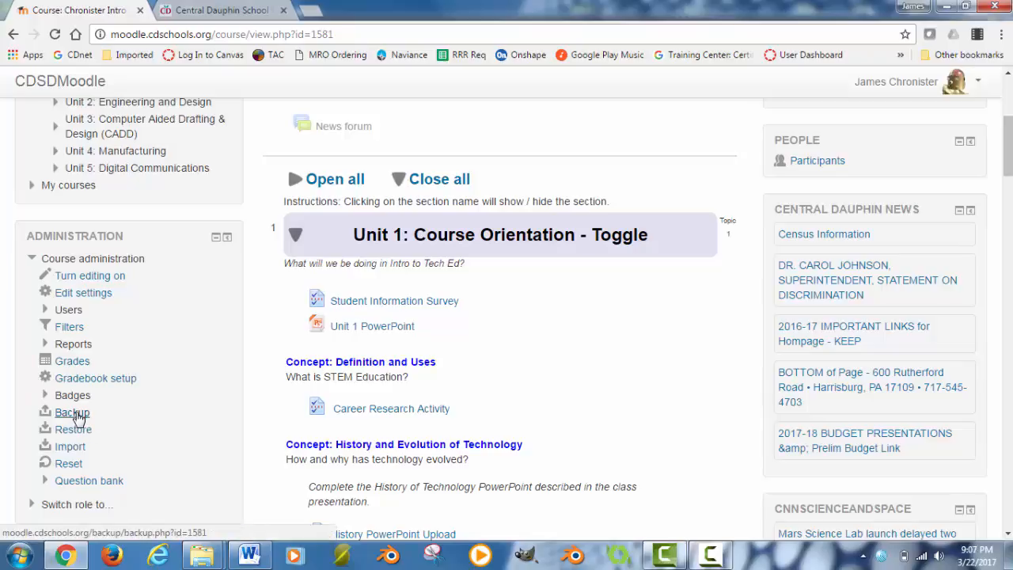
{"action": "left_click", "coordinate": [70, 412]}
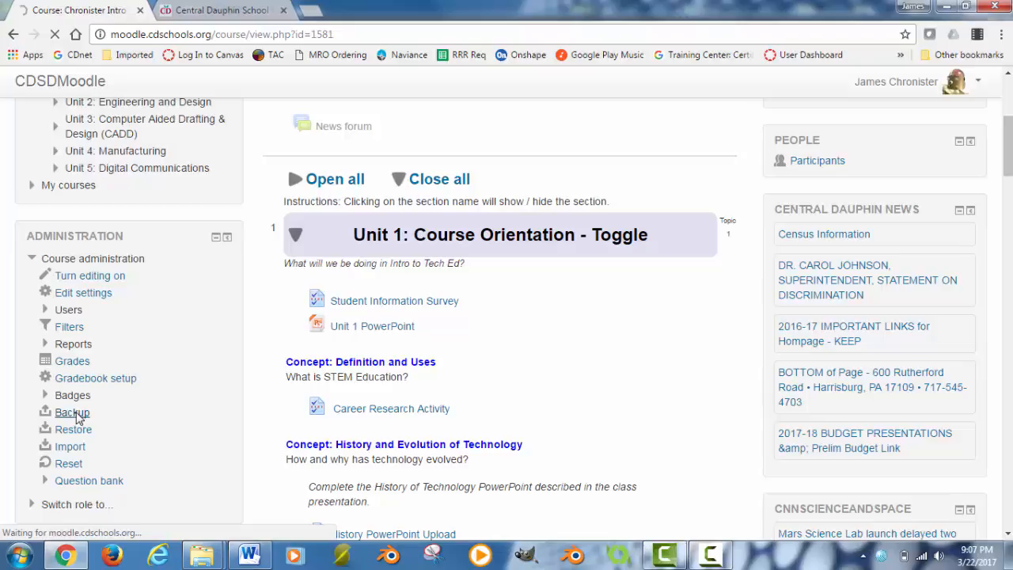
{"action": "left_click", "coordinate": [71, 412]}
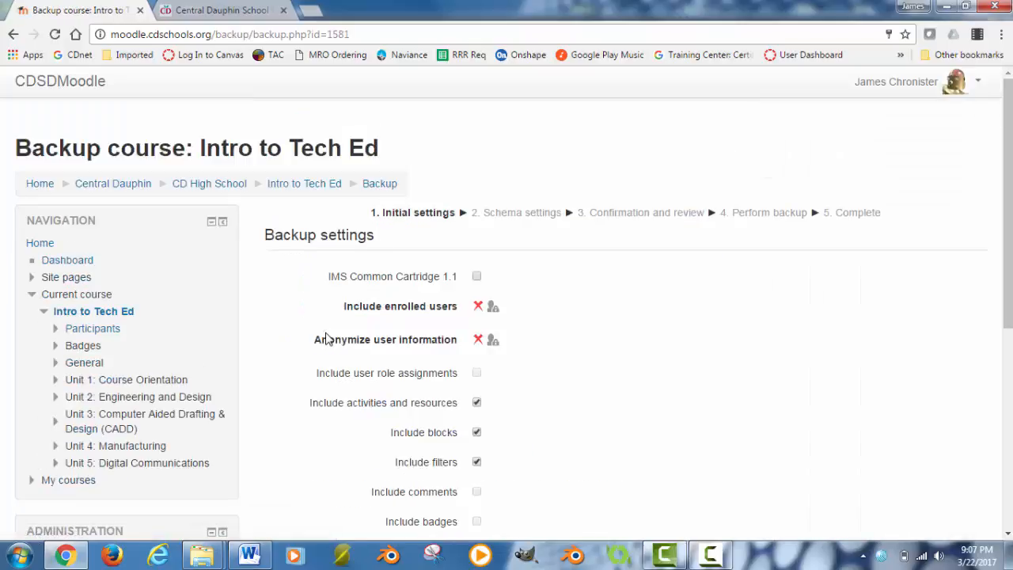
{"action": "mouse_move", "coordinate": [338, 313]}
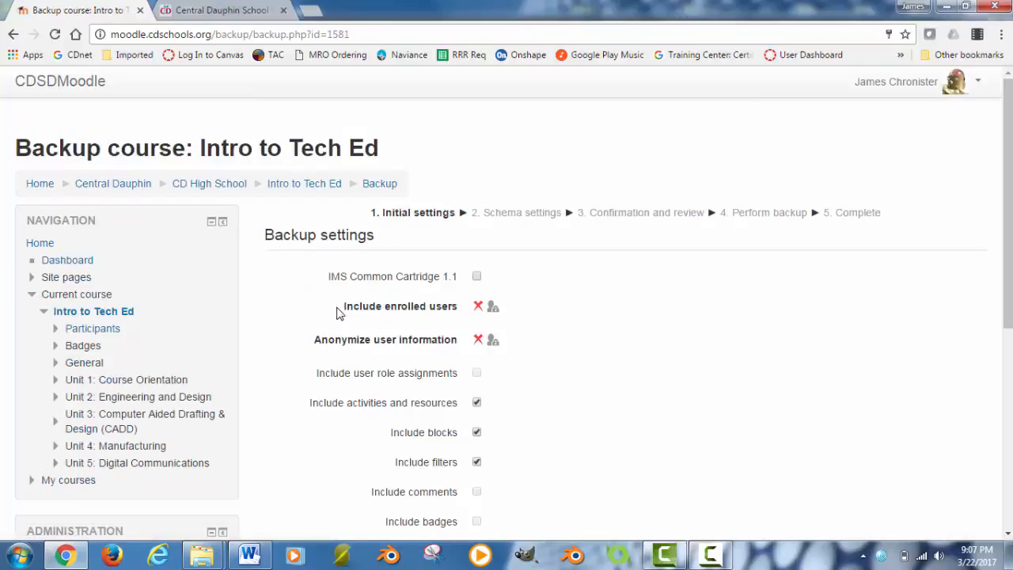
{"action": "scroll", "scroll_direction": "down", "scroll_amount": 3}
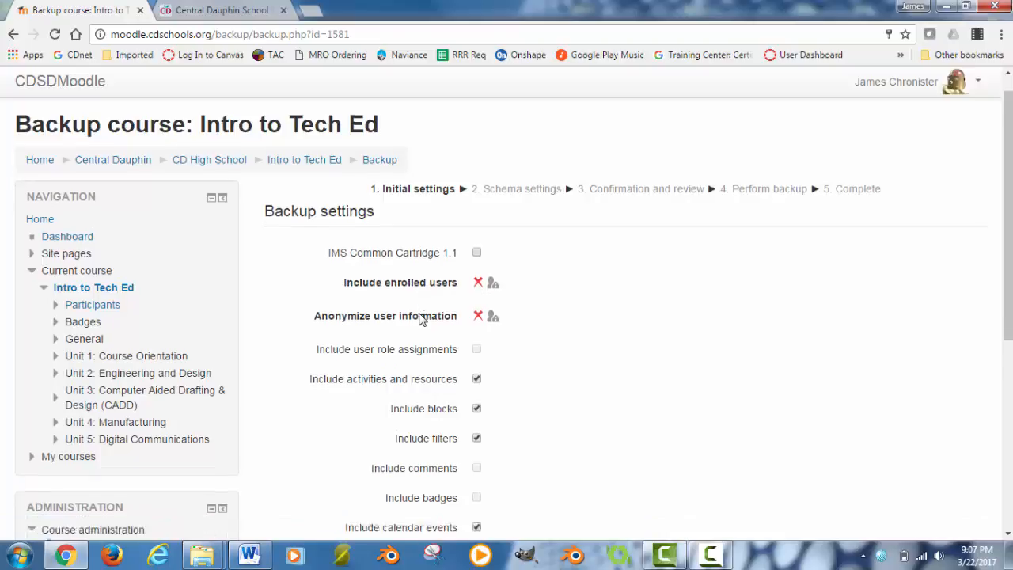
{"action": "scroll", "scroll_direction": "down", "scroll_amount": 3}
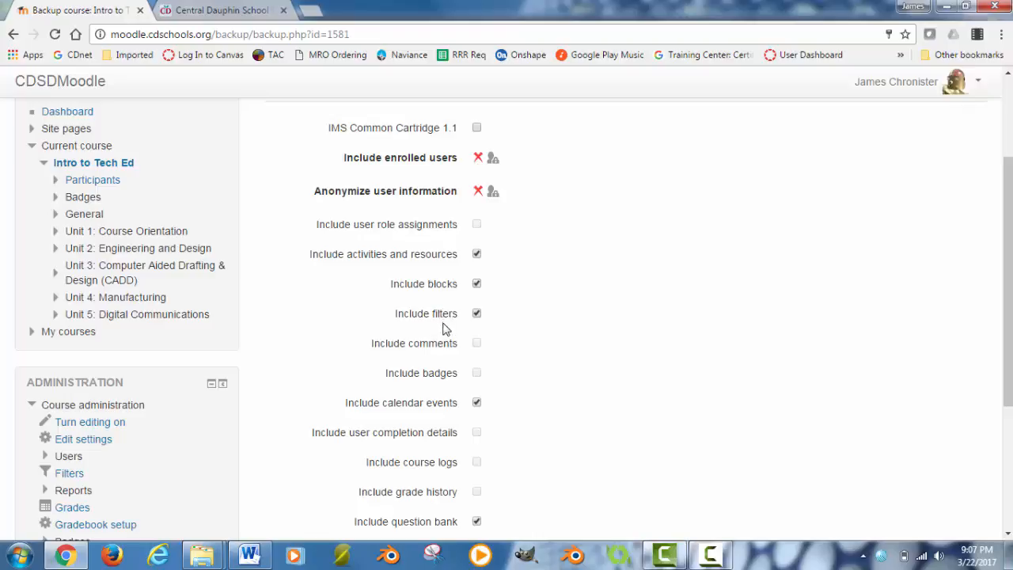
{"action": "scroll", "scroll_direction": "down", "scroll_amount": 3}
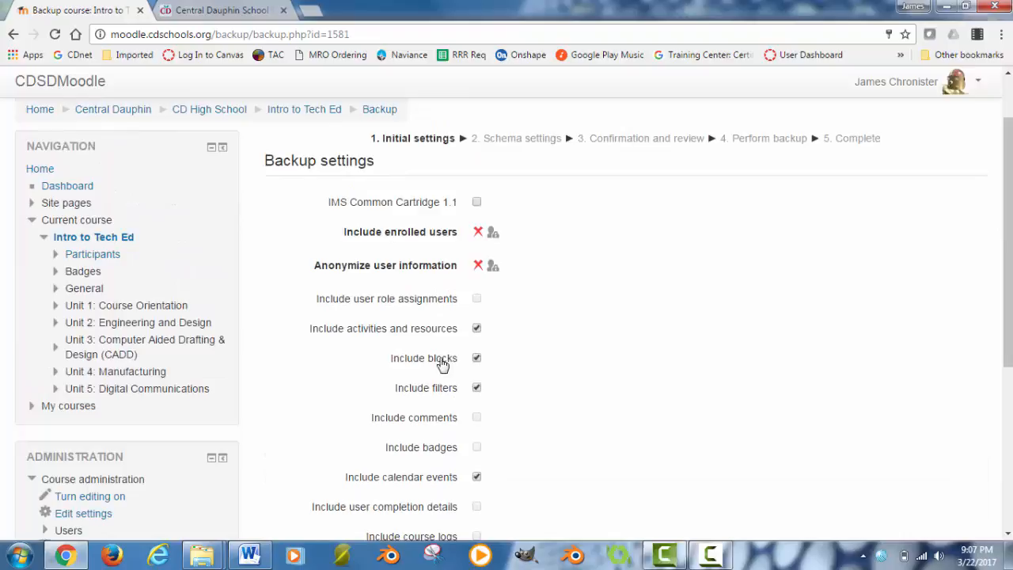
{"action": "mouse_move", "coordinate": [429, 335]}
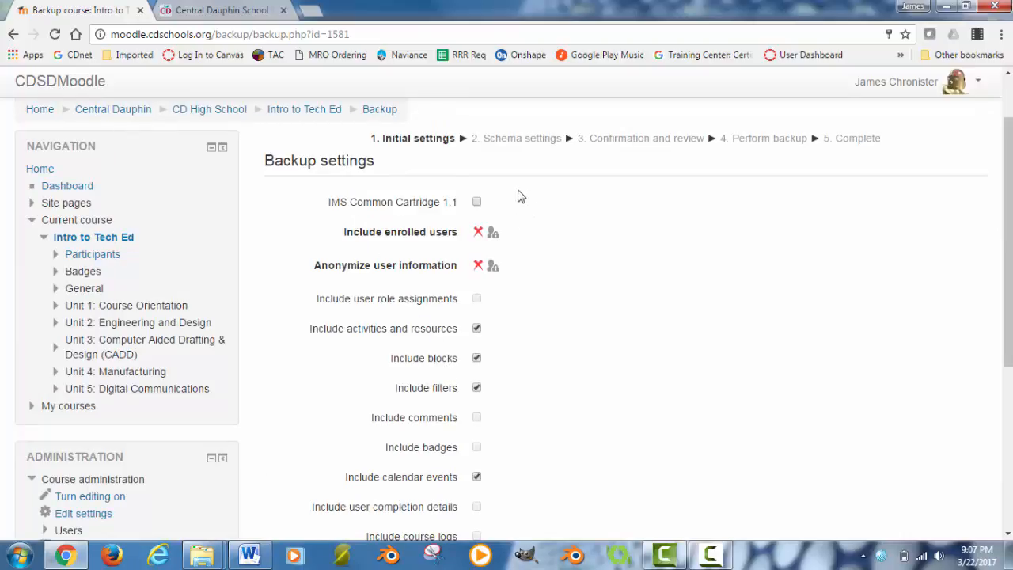
{"action": "mouse_move", "coordinate": [321, 182]}
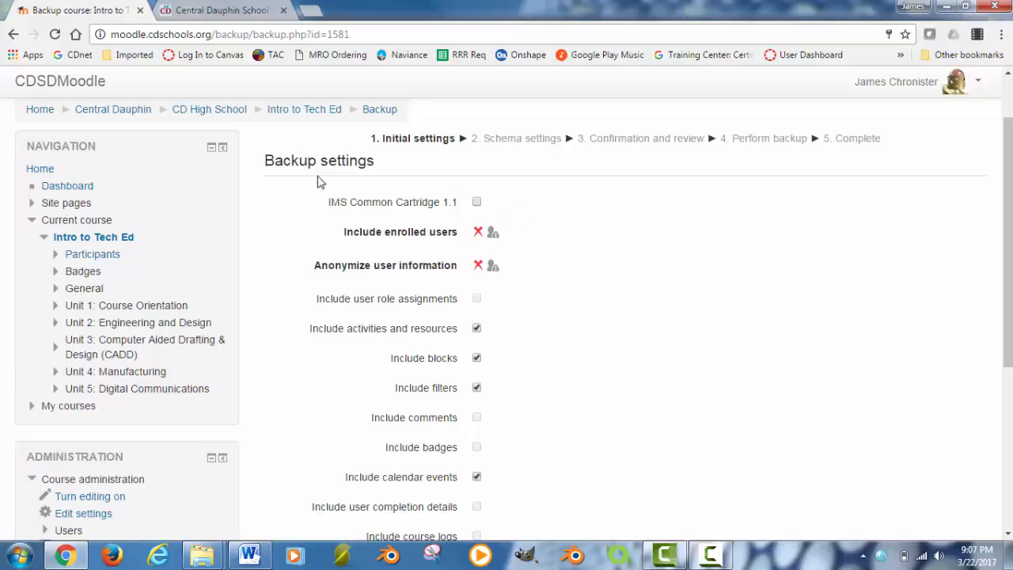
{"action": "mouse_move", "coordinate": [584, 364]}
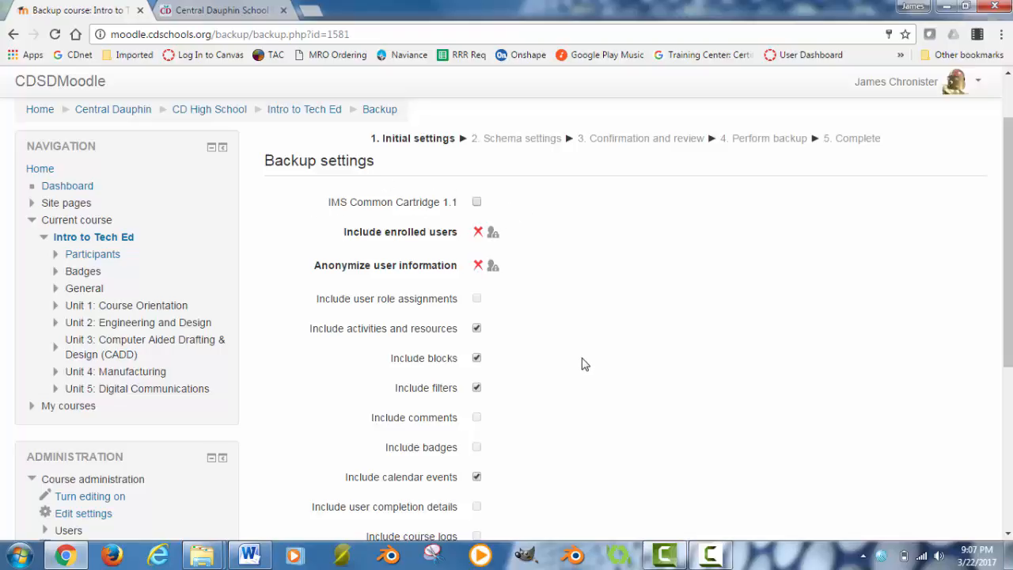
{"action": "scroll", "scroll_direction": "down", "scroll_amount": 3}
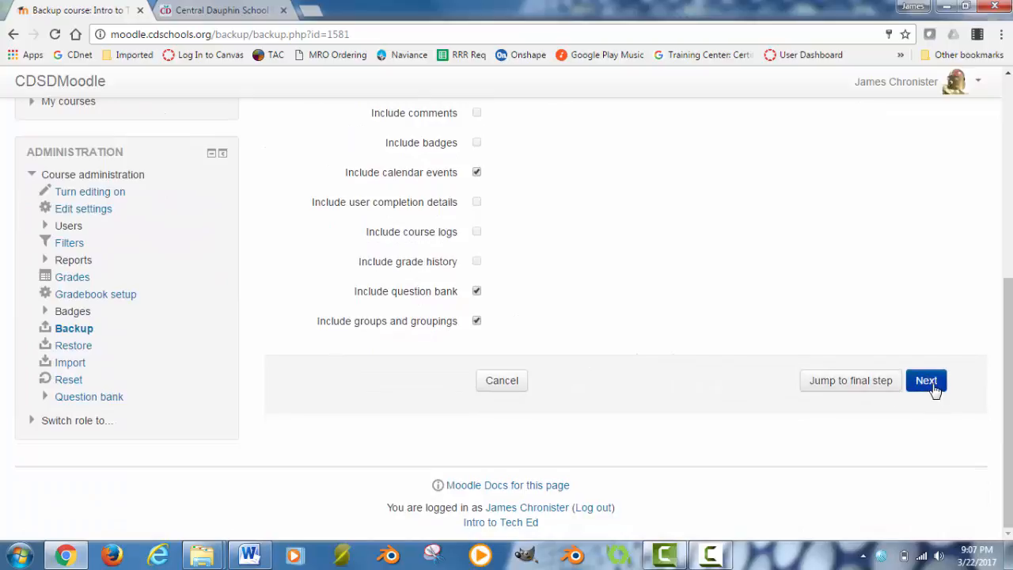
Review every unit and activity in the backup schema, leaving all included, and proceed
{"action": "left_click", "coordinate": [926, 380]}
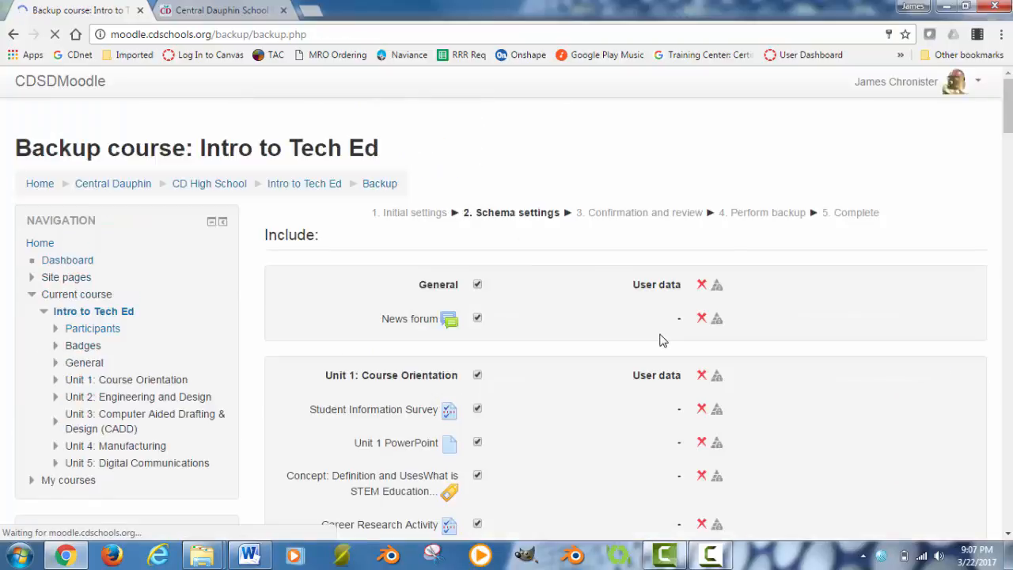
{"action": "scroll", "scroll_direction": "down", "scroll_amount": 3}
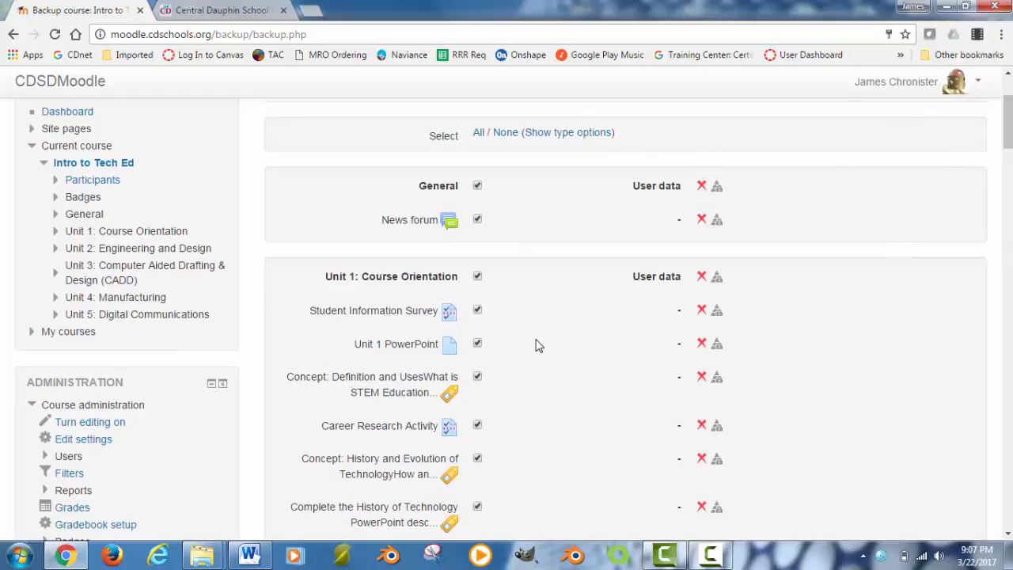
{"action": "scroll", "scroll_direction": "down", "scroll_amount": 3}
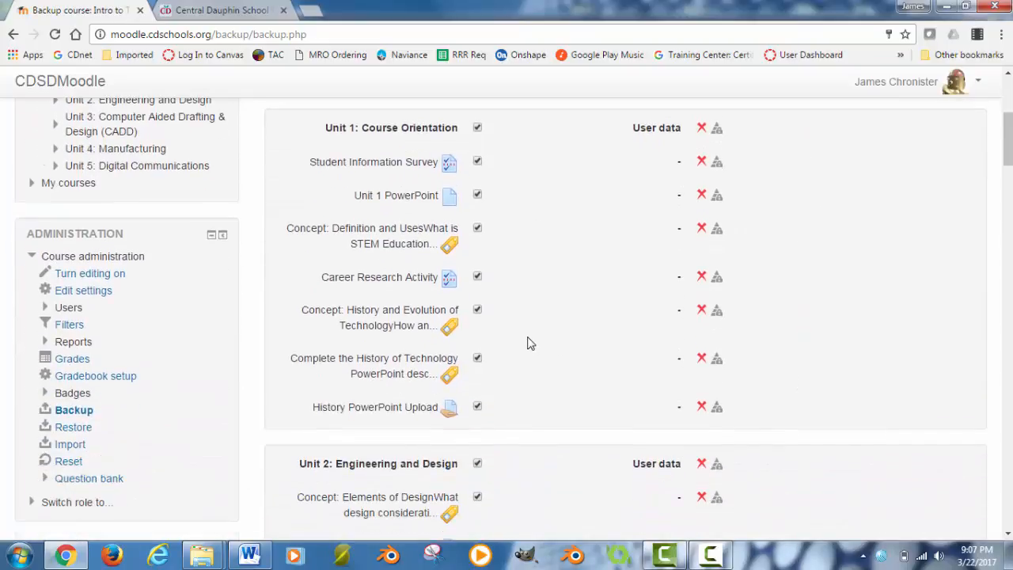
{"action": "mouse_move", "coordinate": [494, 407]}
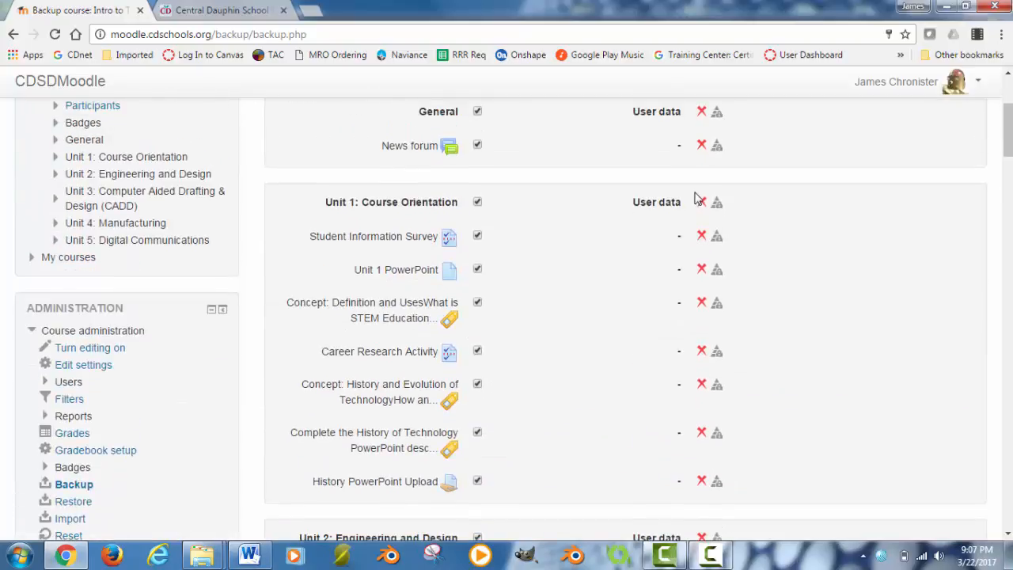
{"action": "mouse_move", "coordinate": [629, 364]}
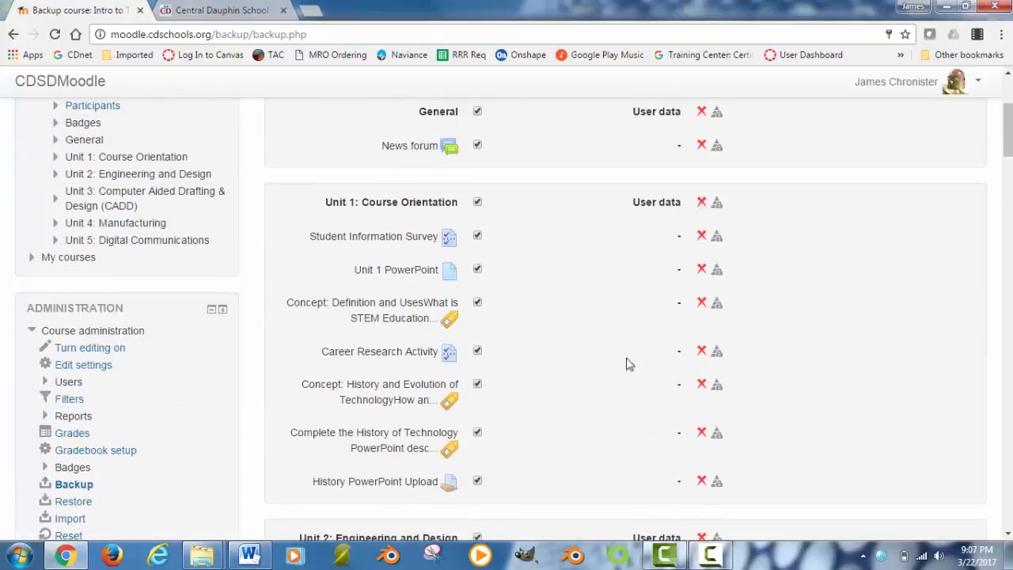
{"action": "mouse_move", "coordinate": [524, 342]}
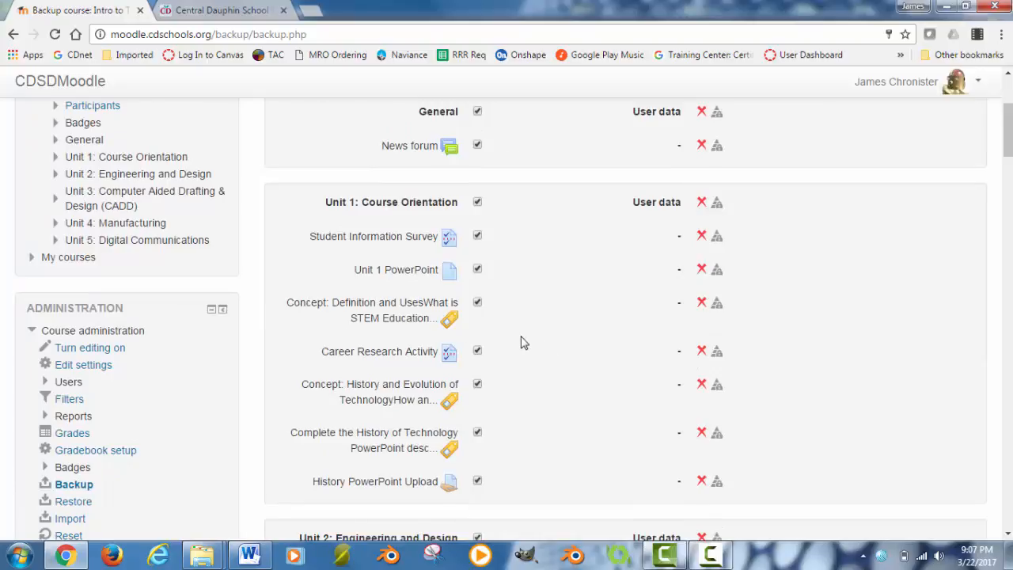
{"action": "mouse_move", "coordinate": [514, 283]}
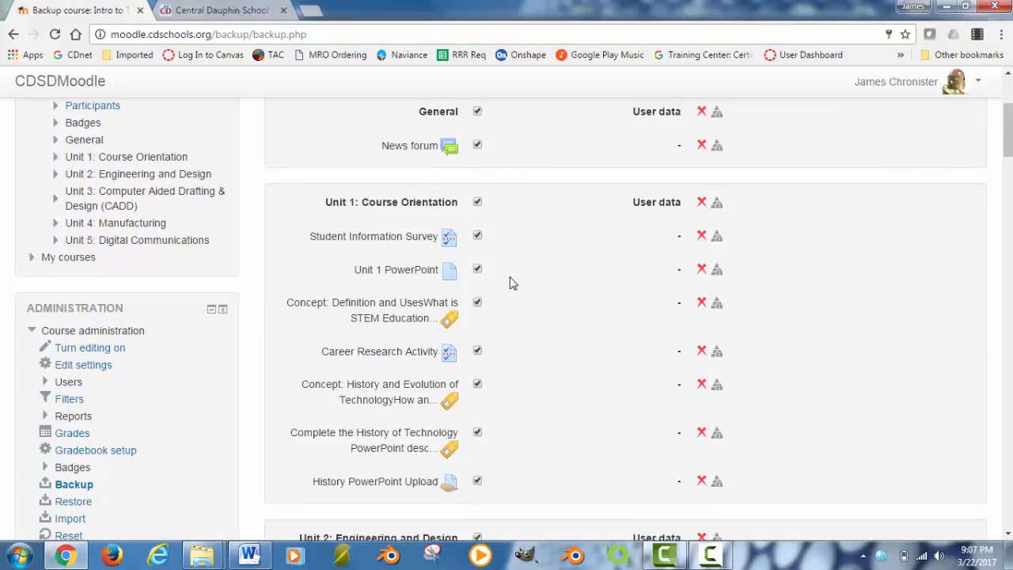
{"action": "scroll", "scroll_direction": "down", "scroll_amount": 3}
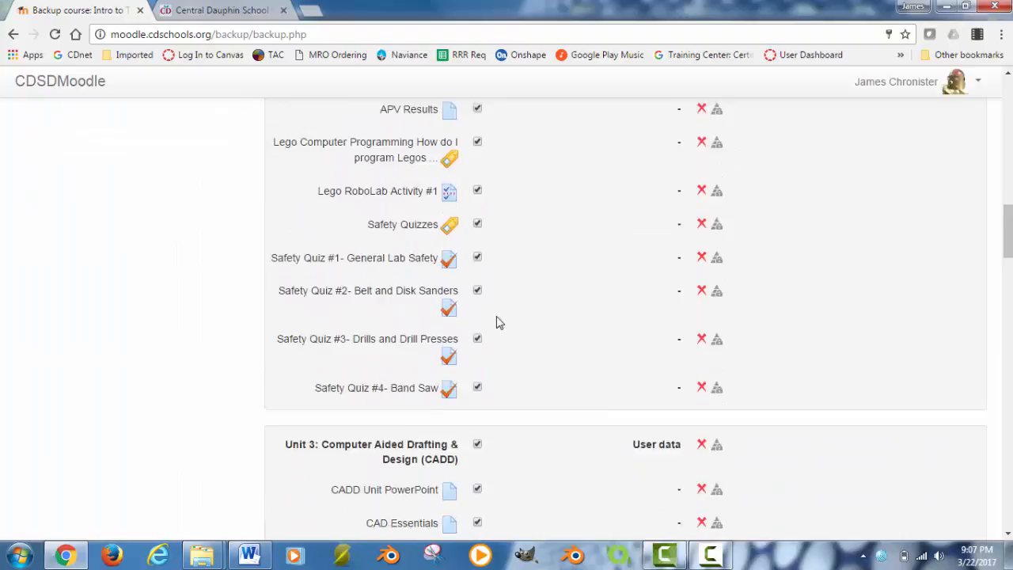
{"action": "scroll", "scroll_direction": "down", "scroll_amount": 3}
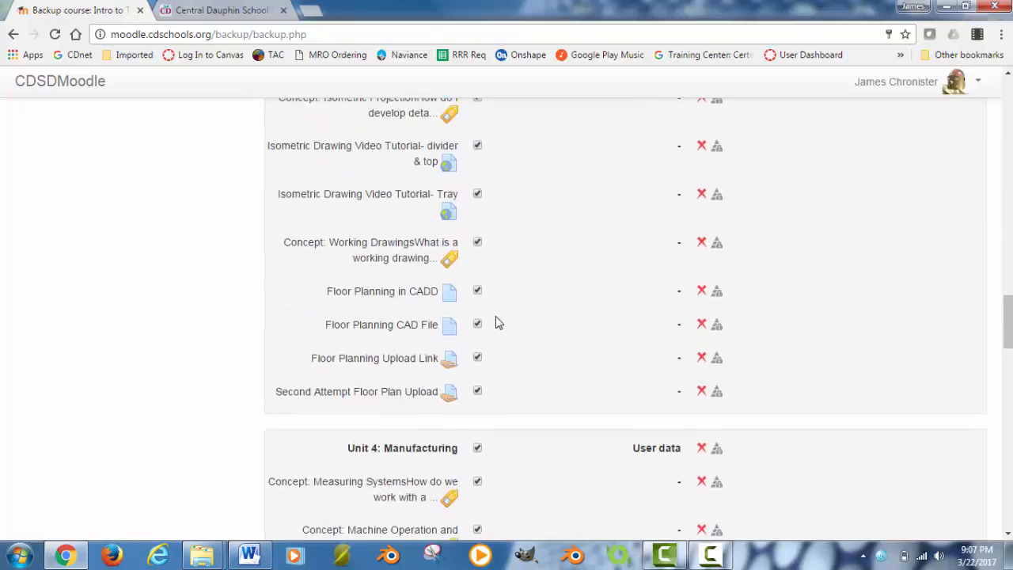
{"action": "scroll", "scroll_direction": "down", "scroll_amount": 3}
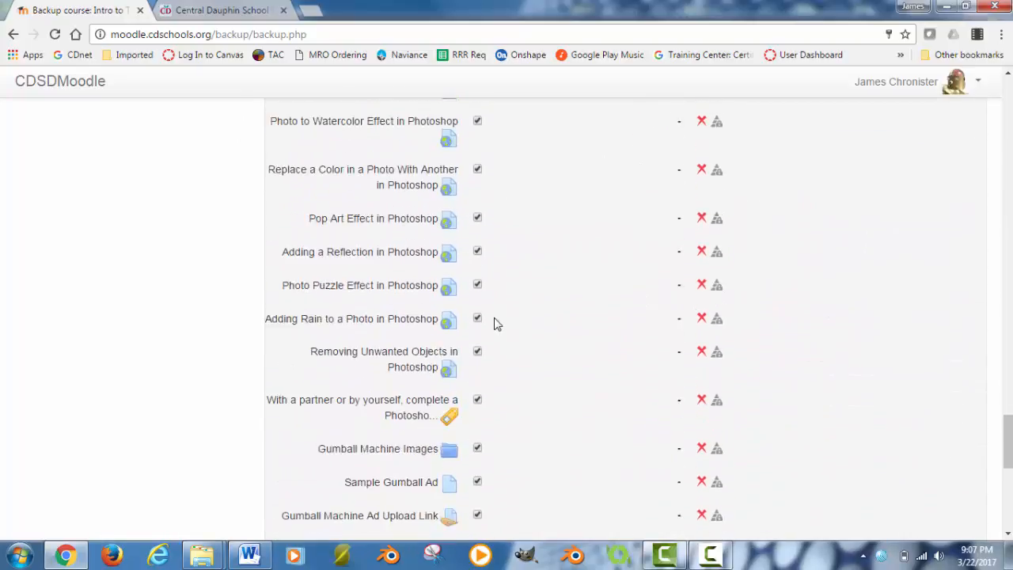
{"action": "scroll", "scroll_direction": "down", "scroll_amount": 3}
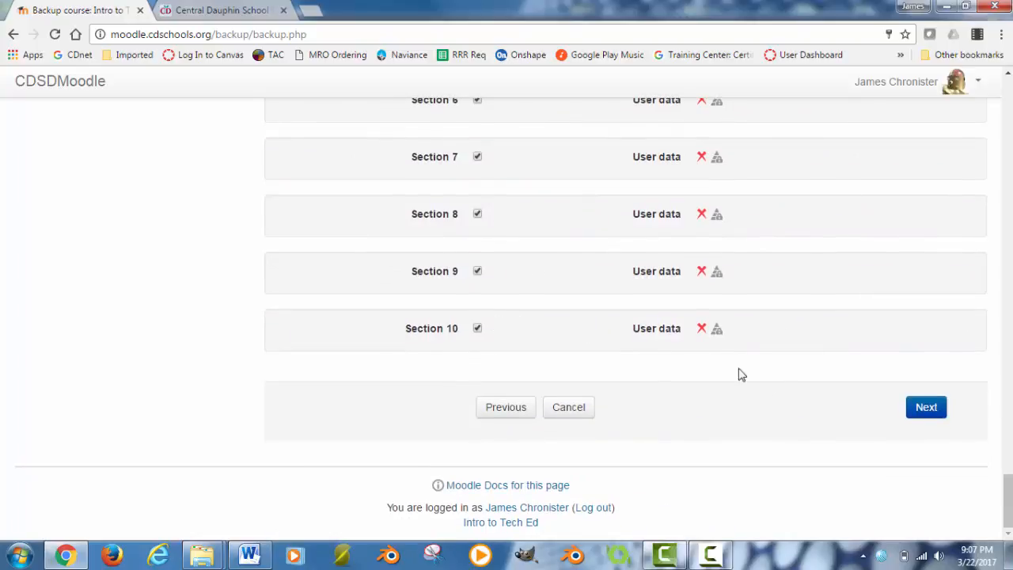
{"action": "left_click", "coordinate": [925, 407]}
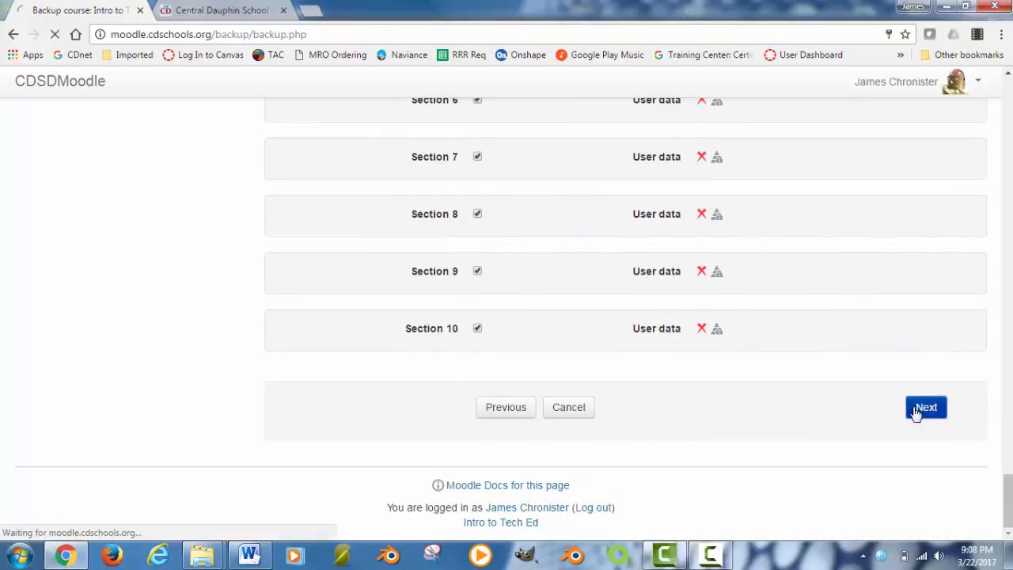
Name the backup file 'Intro to Tech Ed.mbz' and review the included items
{"action": "left_click", "coordinate": [925, 407]}
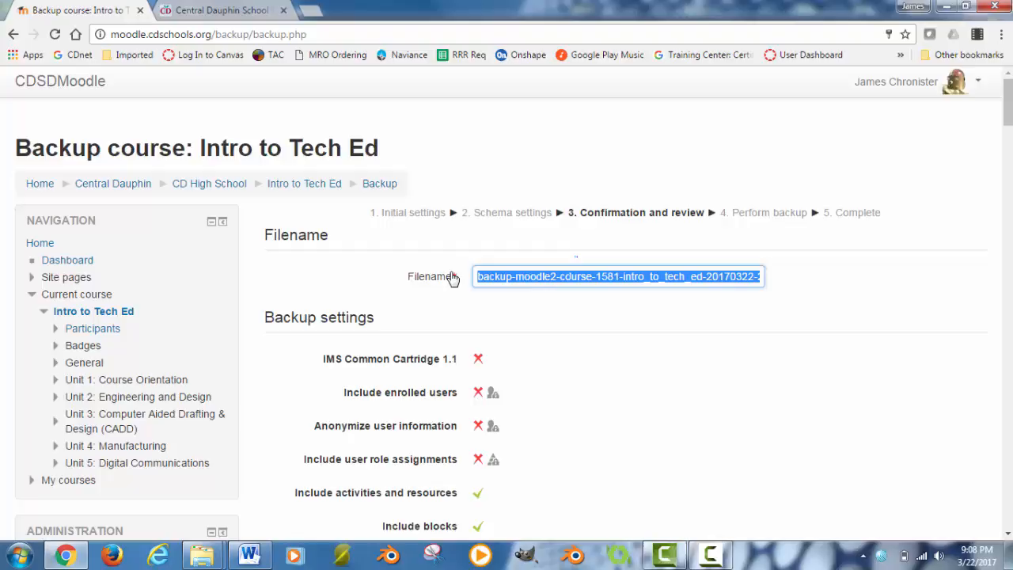
{"action": "type", "text": "Intro .mbz"}
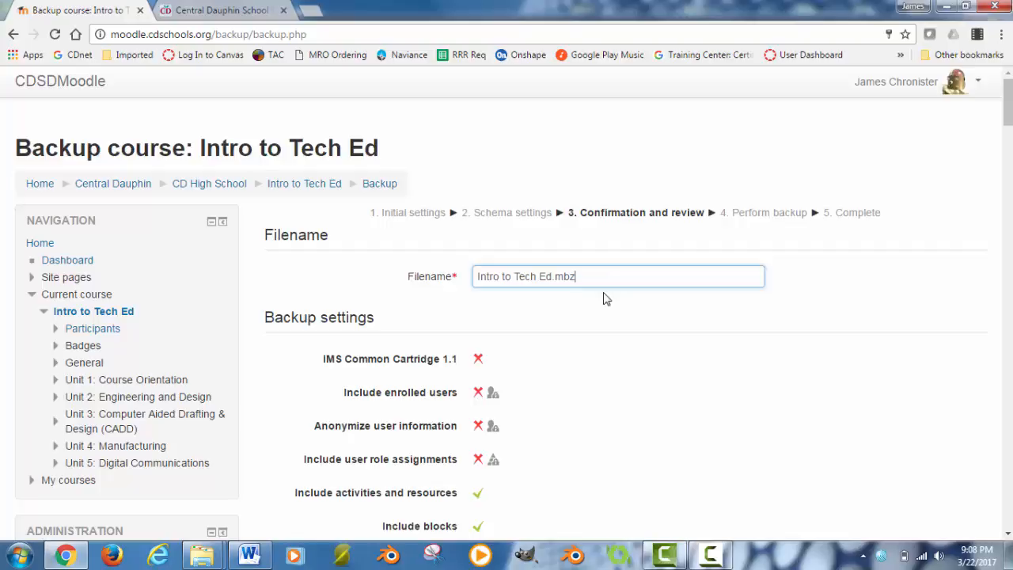
{"action": "scroll", "scroll_direction": "down", "scroll_amount": 3}
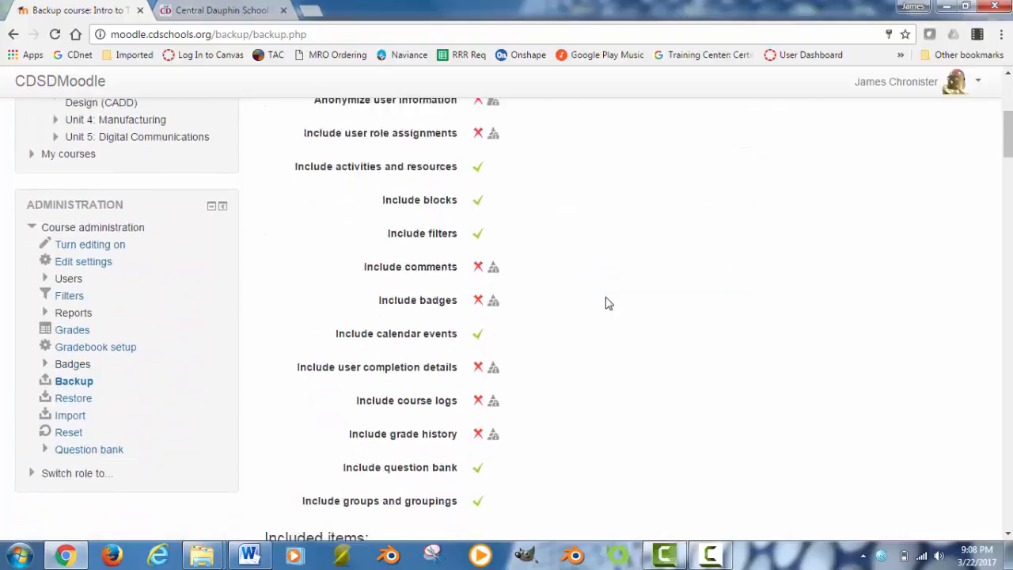
{"action": "scroll", "scroll_direction": "down", "scroll_amount": 3}
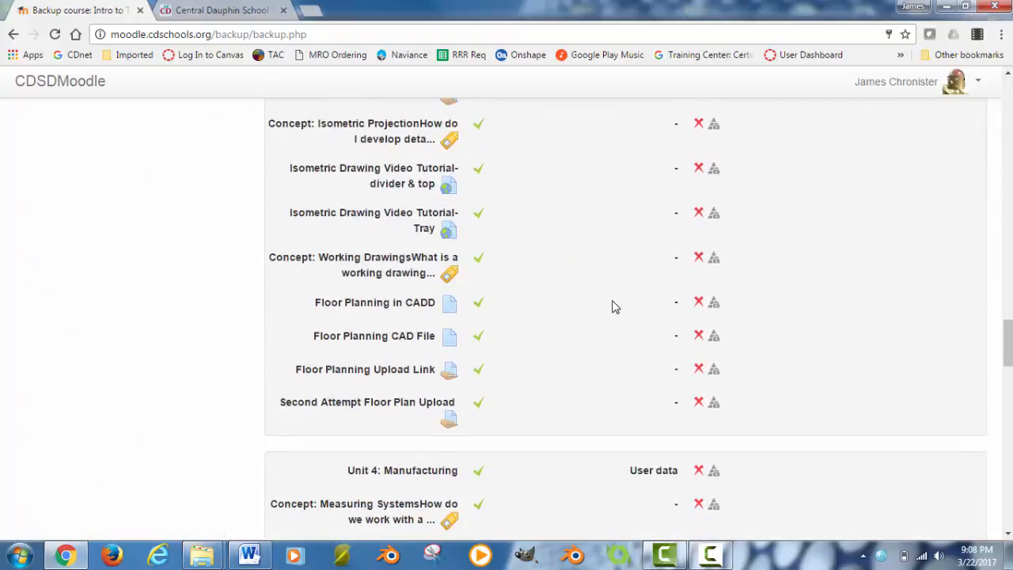
{"action": "scroll", "scroll_direction": "down", "scroll_amount": 3}
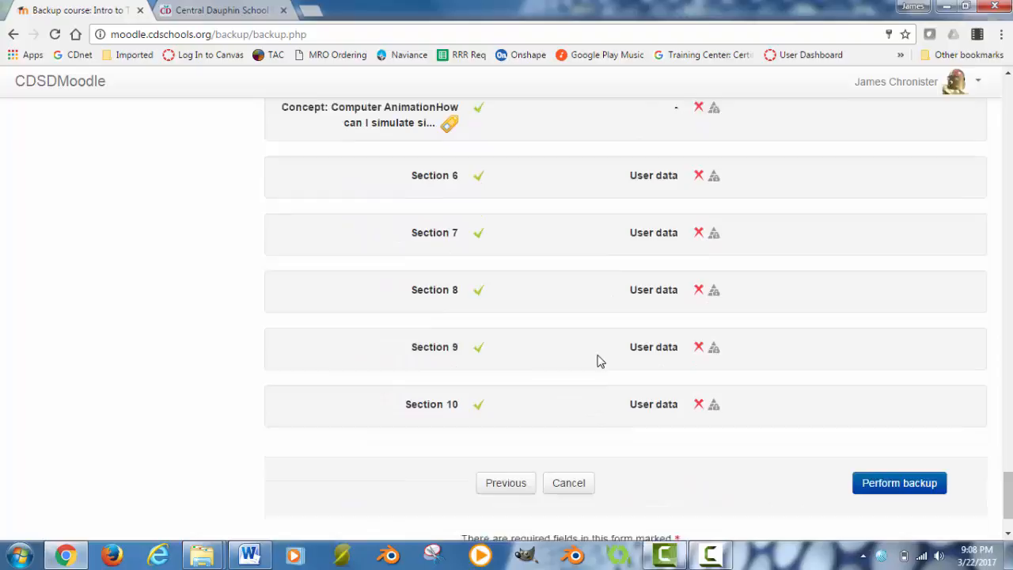
Perform the backup until Moodle confirms the backup file was successfully created
{"action": "left_click", "coordinate": [899, 391]}
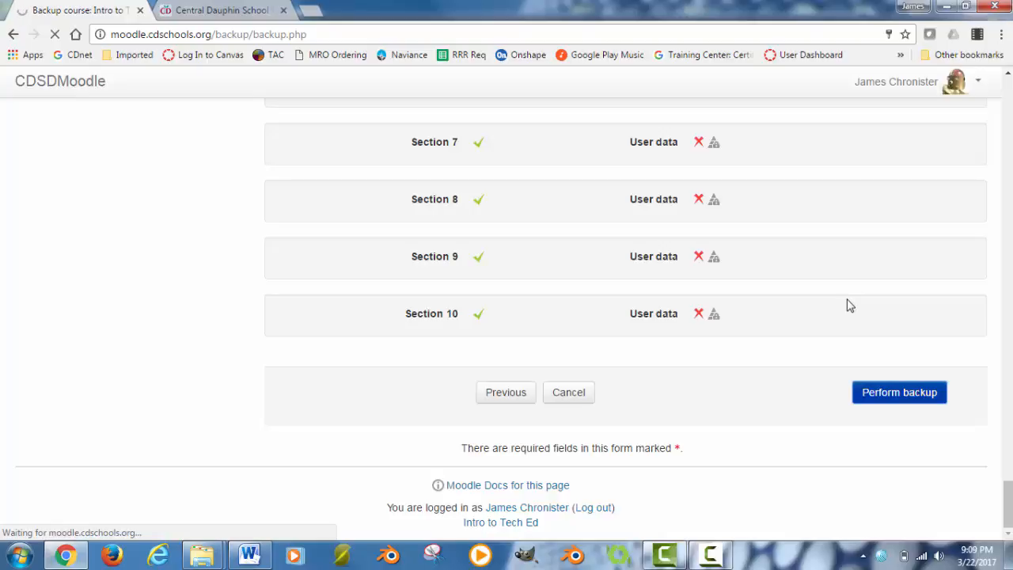
{"action": "left_click", "coordinate": [899, 392]}
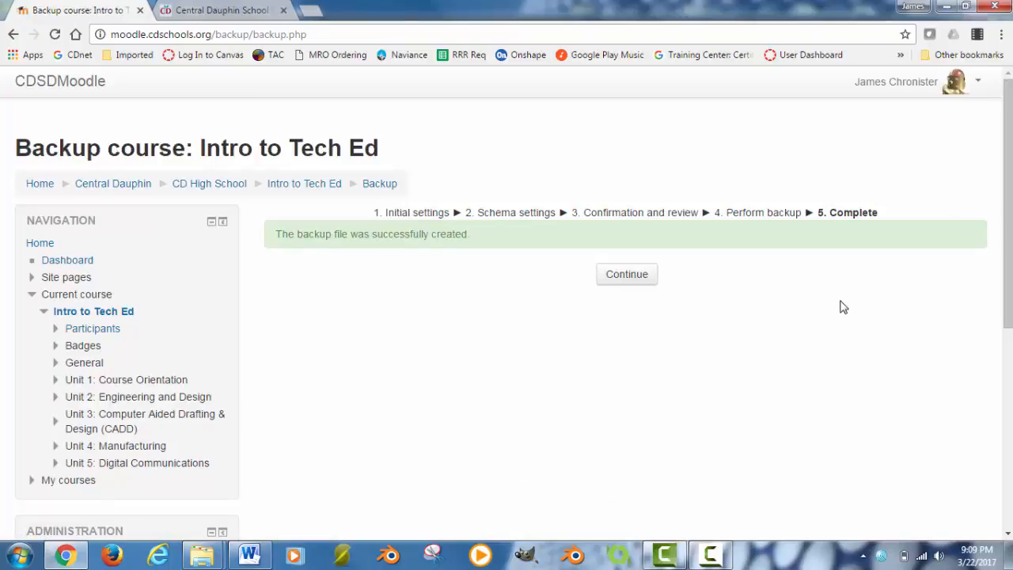
{"action": "mouse_move", "coordinate": [428, 237]}
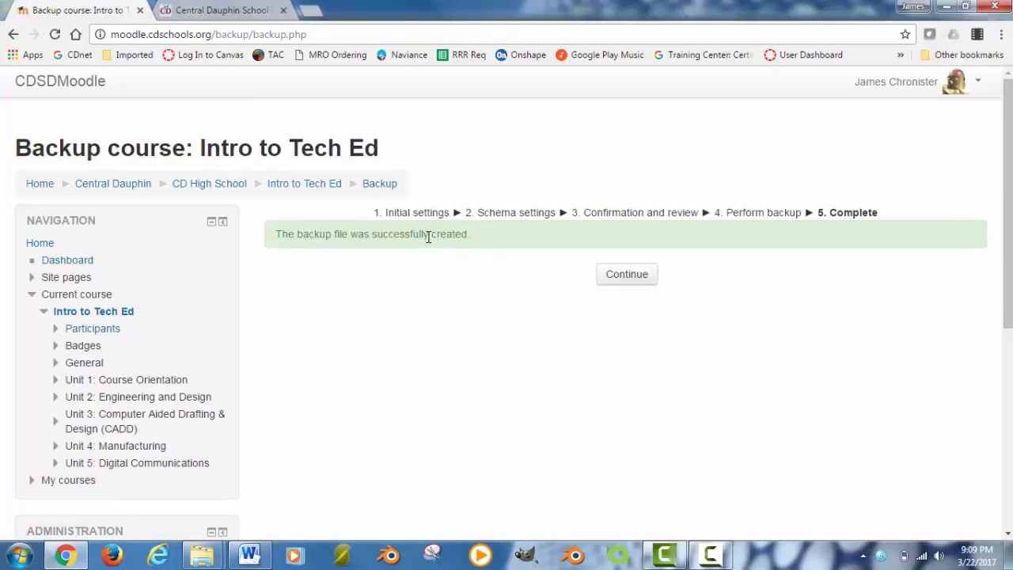
{"action": "mouse_move", "coordinate": [622, 274]}
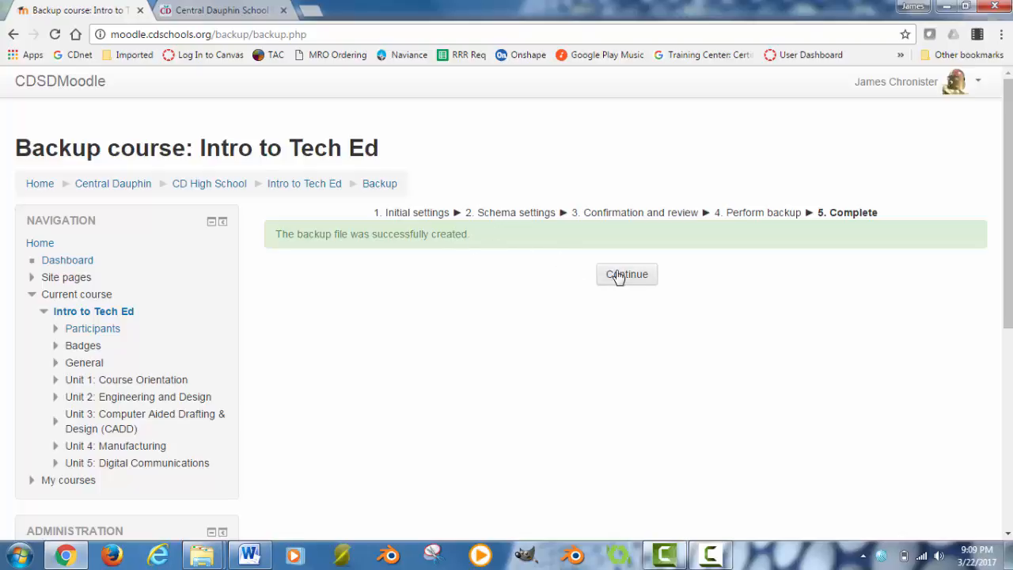
Continue to the restore page and find Intro to Tech Ed.mbz in user private backups
{"action": "left_click", "coordinate": [627, 274]}
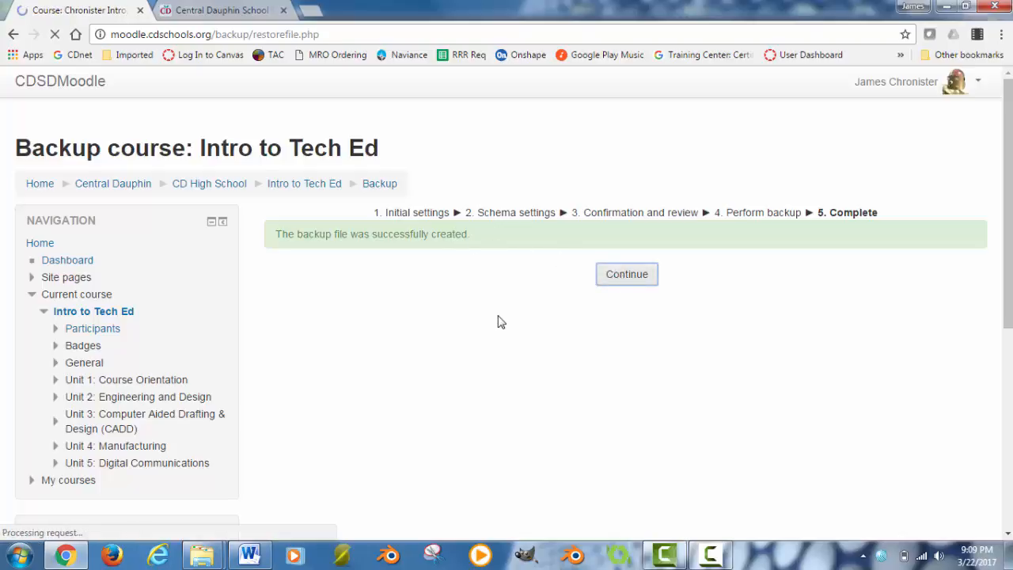
{"action": "left_click", "coordinate": [627, 274]}
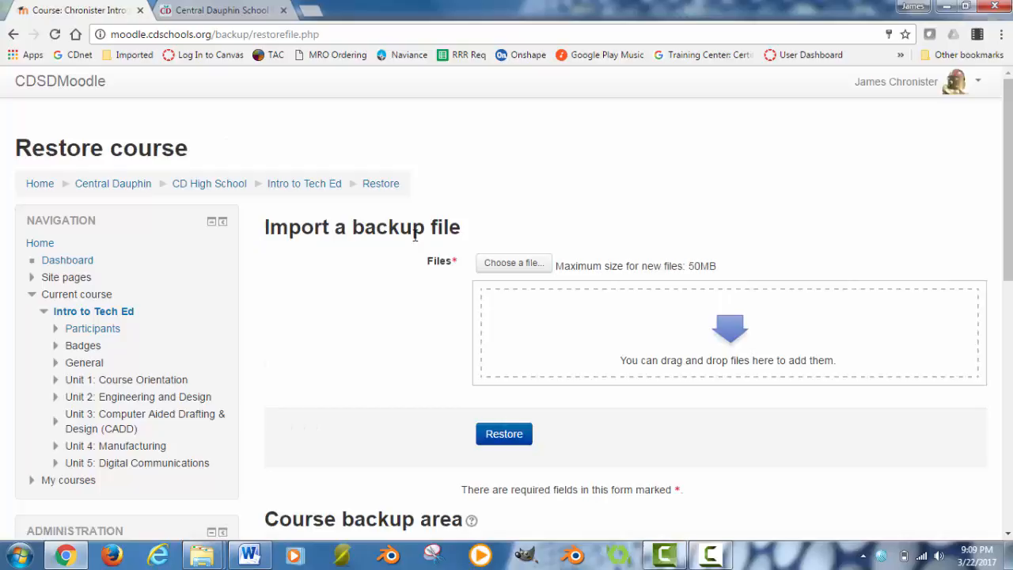
{"action": "scroll", "scroll_direction": "down", "scroll_amount": 3}
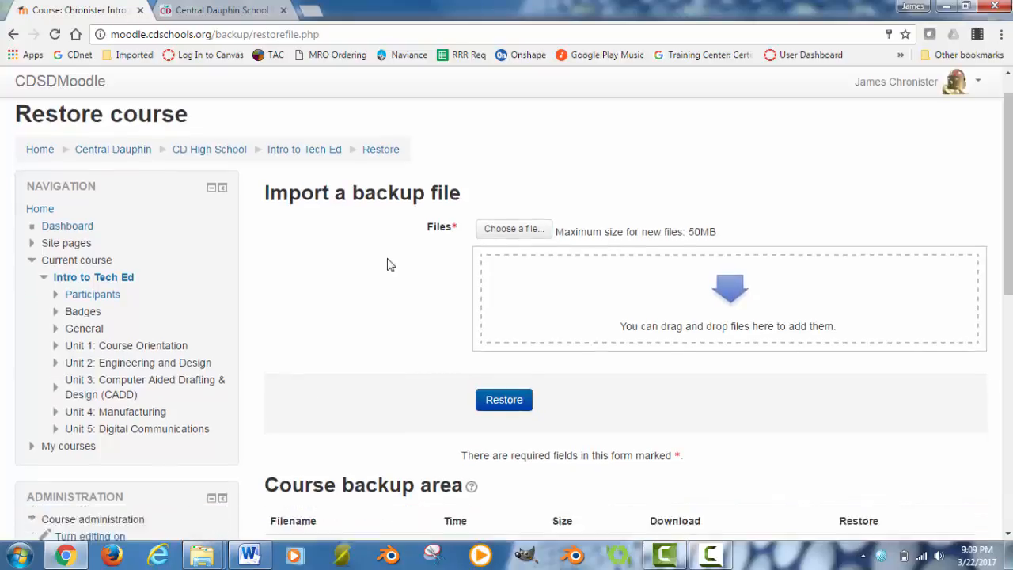
{"action": "scroll", "scroll_direction": "down", "scroll_amount": 3}
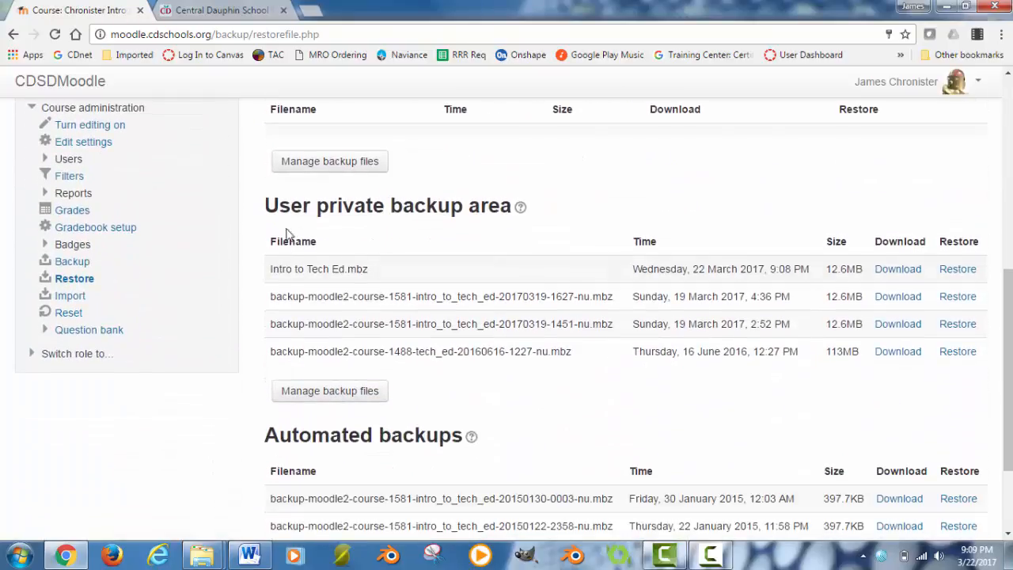
{"action": "mouse_move", "coordinate": [295, 269]}
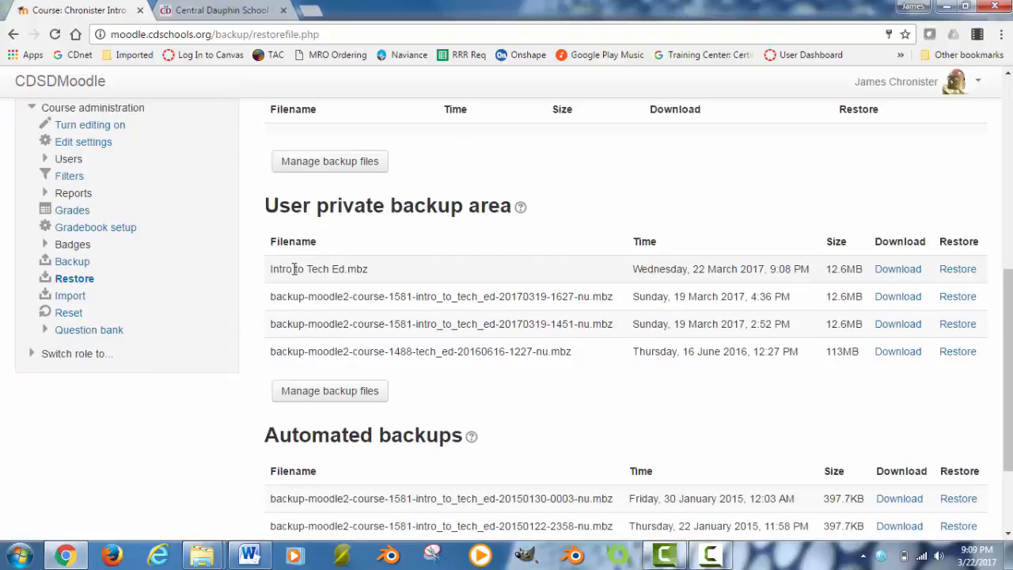
{"action": "mouse_move", "coordinate": [500, 273]}
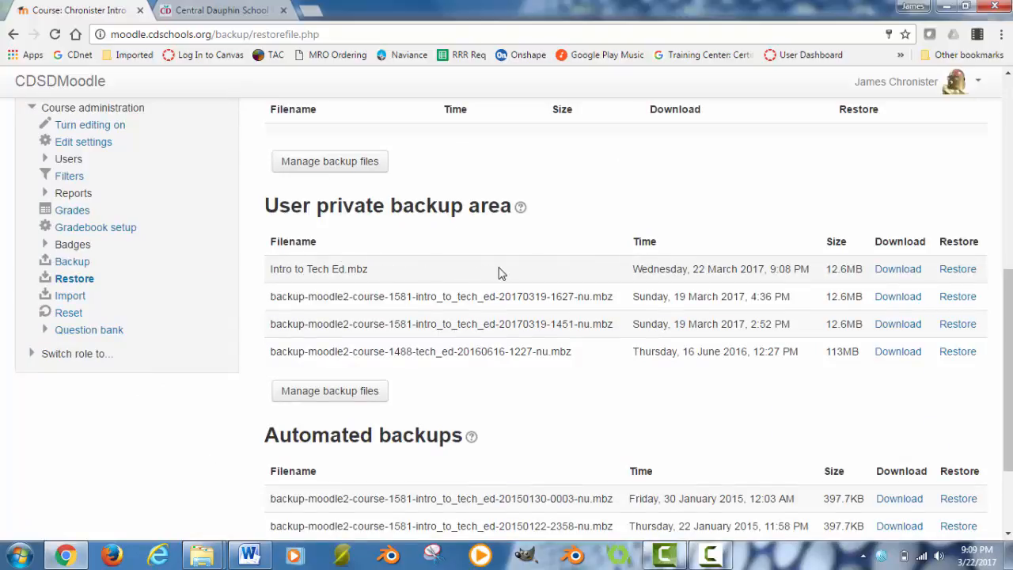
{"action": "mouse_move", "coordinate": [819, 276]}
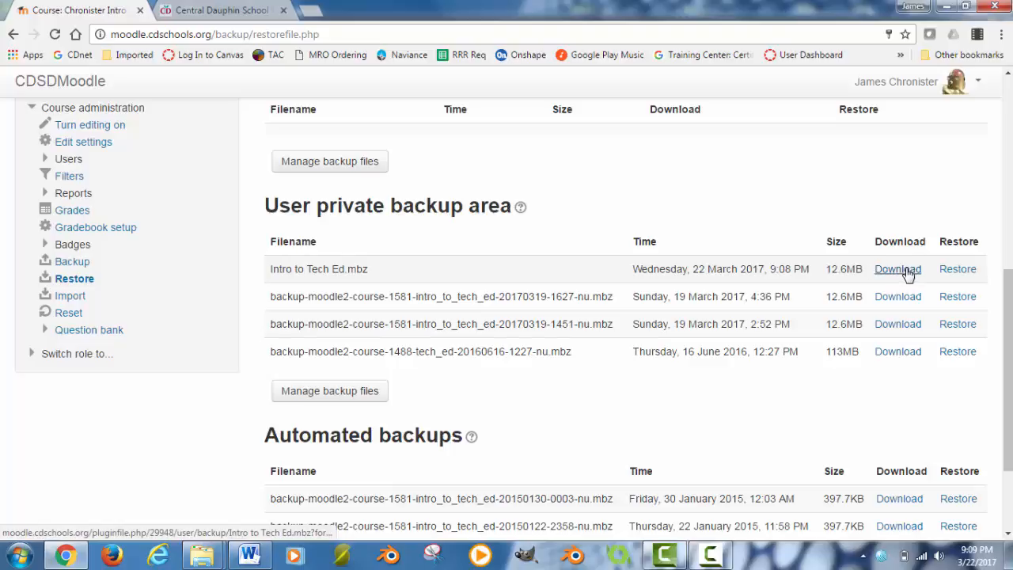
{"action": "left_click", "coordinate": [899, 268]}
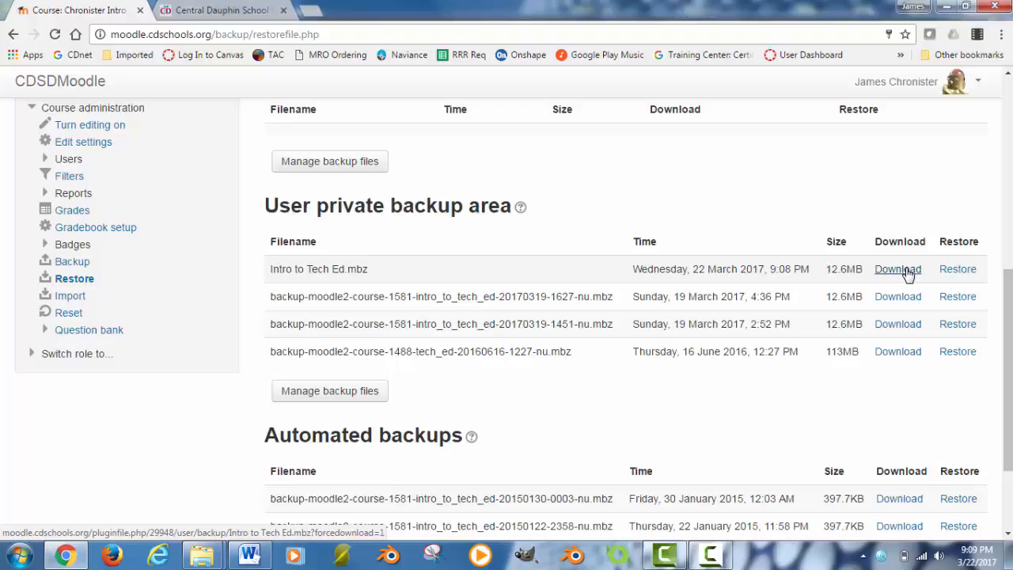
Save the Intro to Tech Ed.mbz download link to the Desktop with Save link as
{"action": "right_click", "coordinate": [898, 268]}
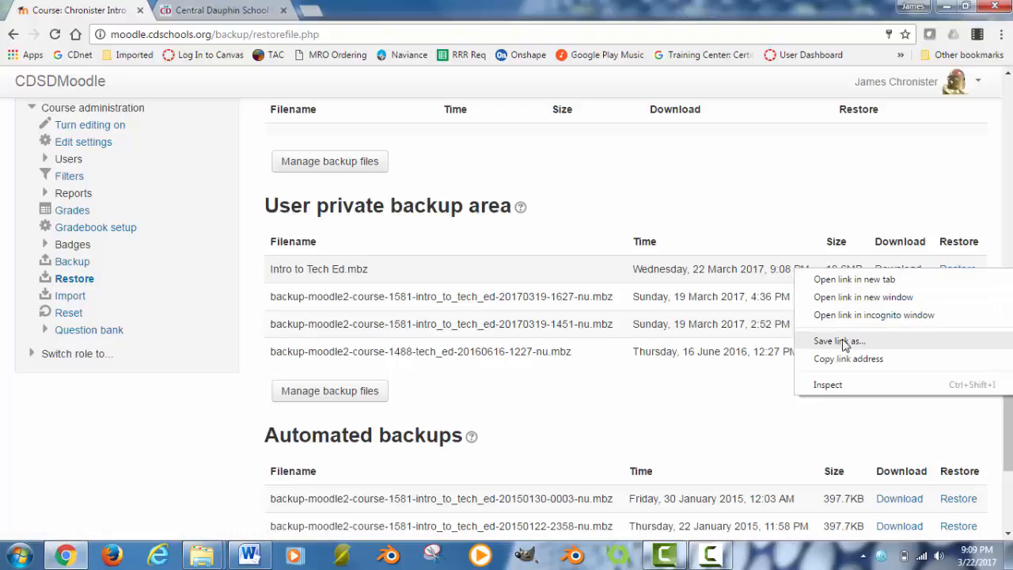
{"action": "left_click", "coordinate": [836, 340]}
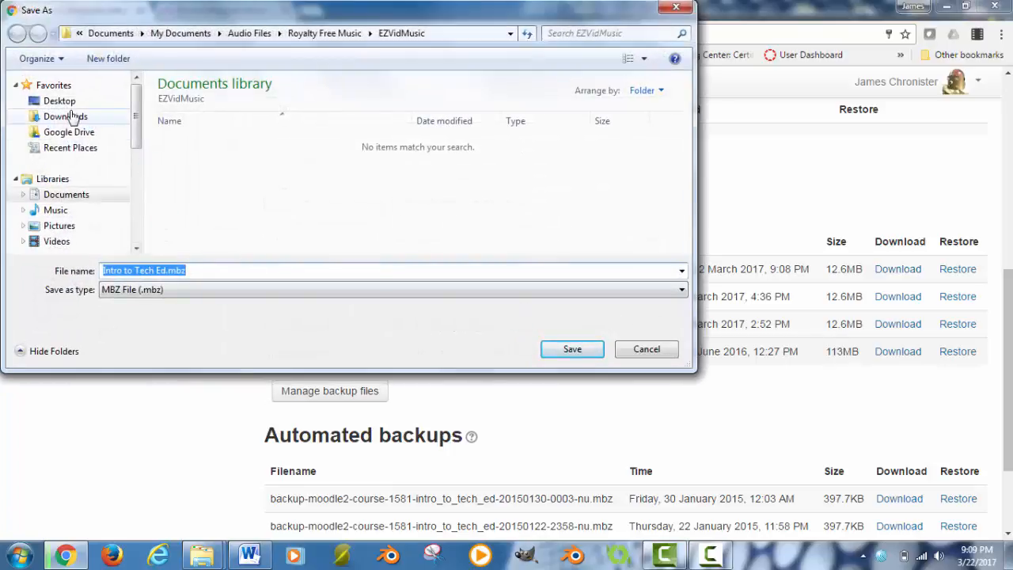
{"action": "left_click", "coordinate": [59, 101]}
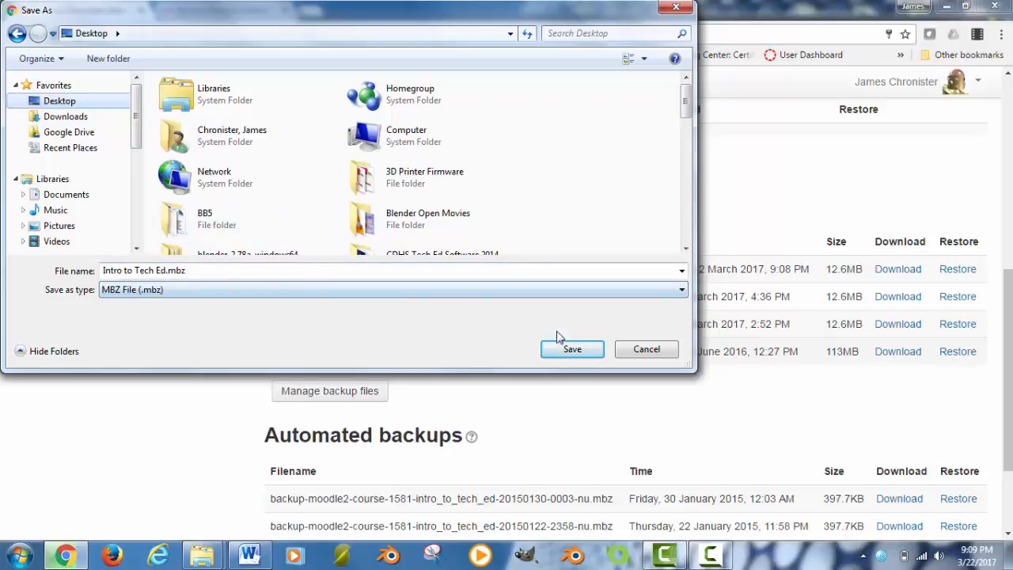
{"action": "left_click", "coordinate": [571, 349]}
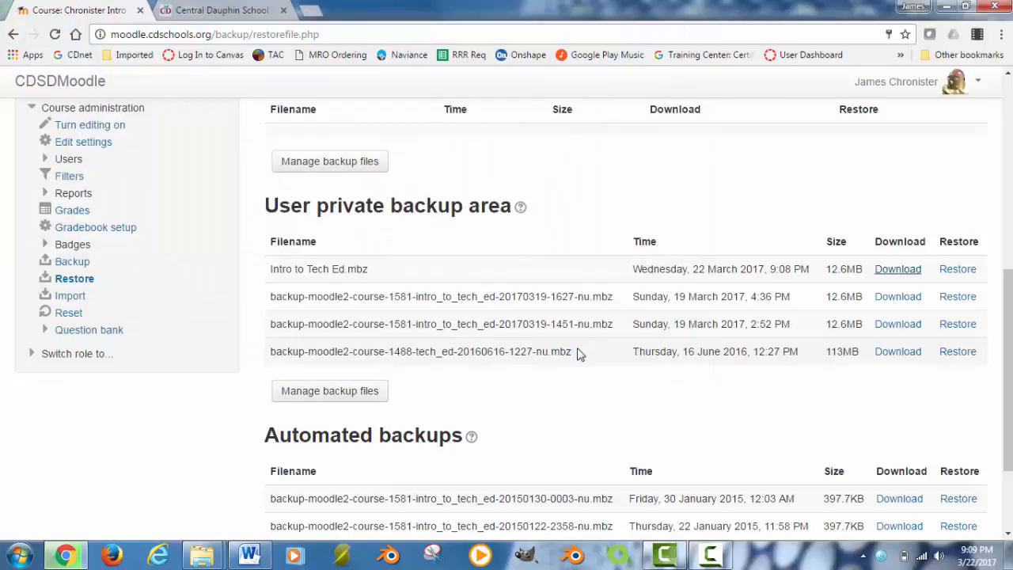
{"action": "left_click", "coordinate": [897, 269]}
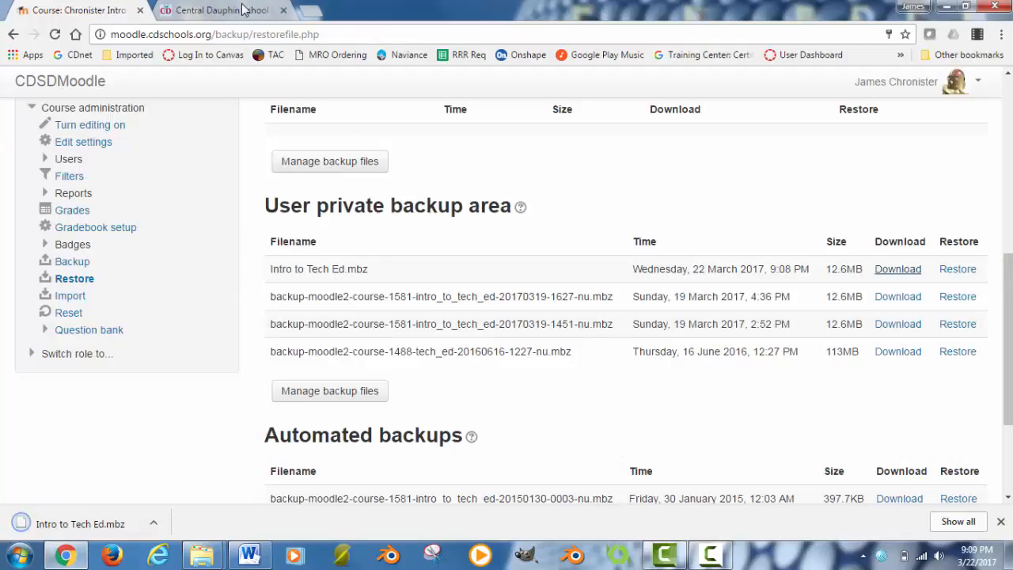
Open Canvas from the district website's Quicklinks to reach the course dashboard
{"action": "left_click", "coordinate": [222, 10]}
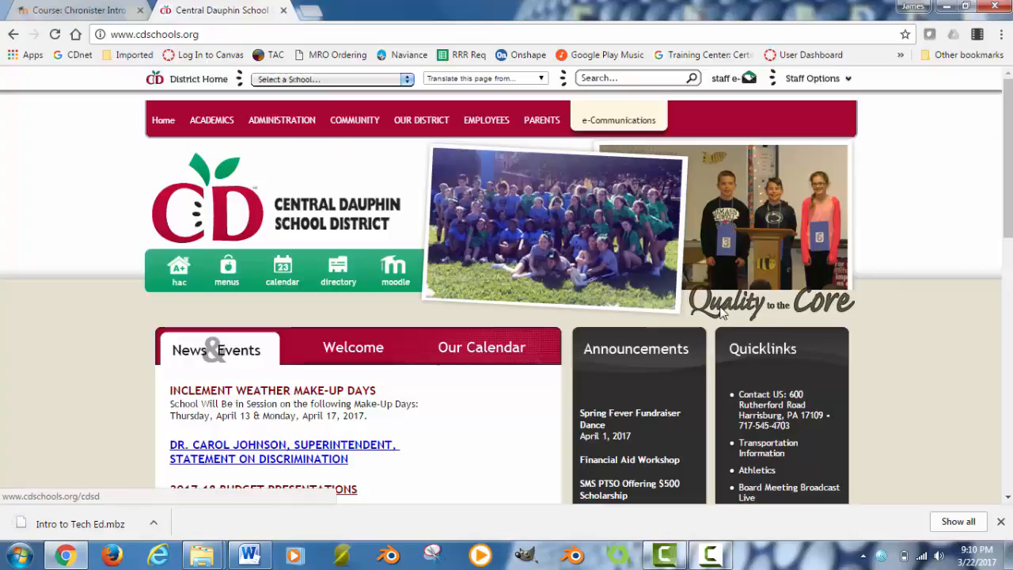
{"action": "scroll", "scroll_direction": "down", "scroll_amount": 3}
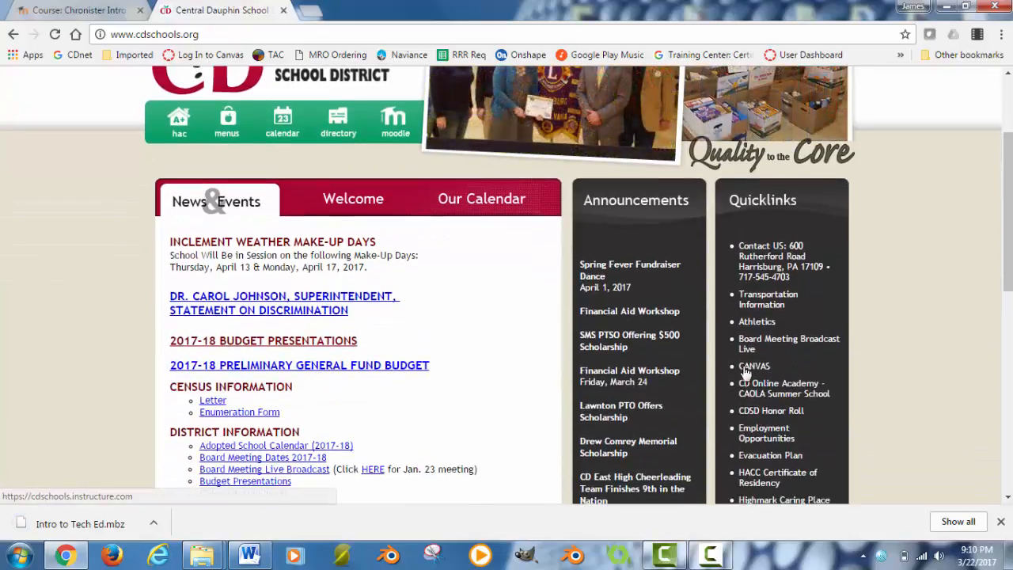
{"action": "left_click", "coordinate": [754, 366]}
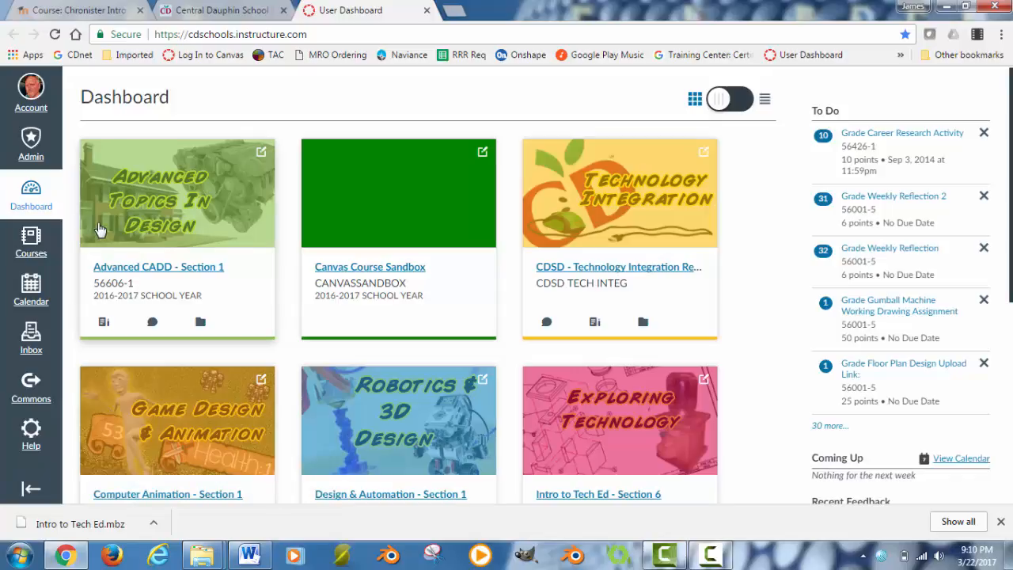
{"action": "mouse_move", "coordinate": [469, 239]}
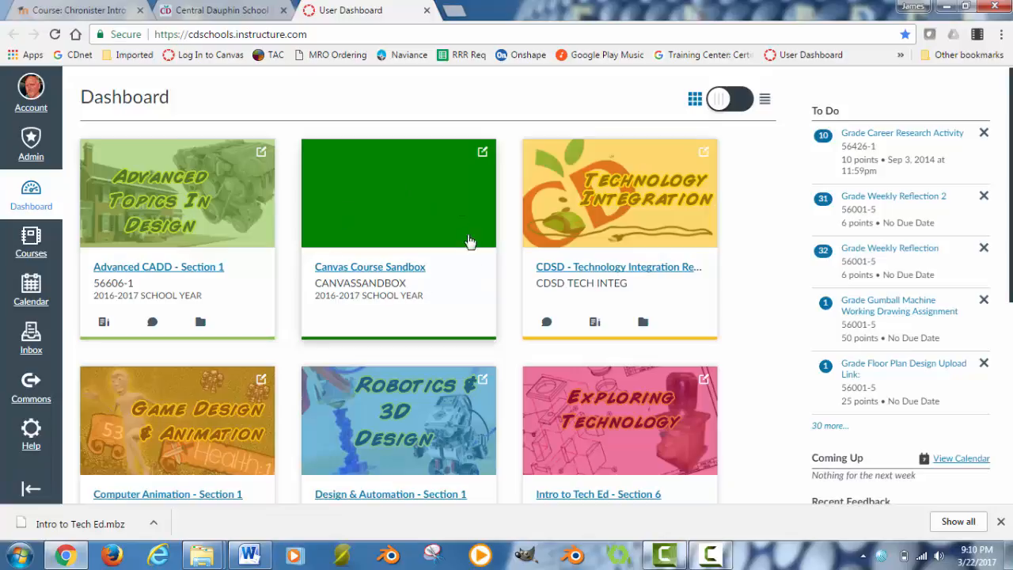
{"action": "mouse_move", "coordinate": [430, 249]}
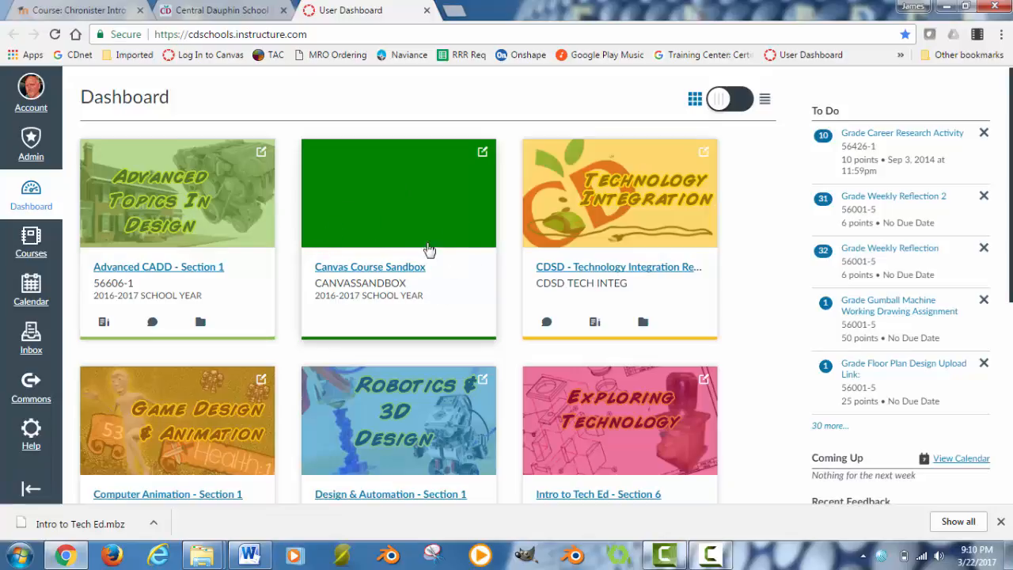
{"action": "mouse_move", "coordinate": [415, 273]}
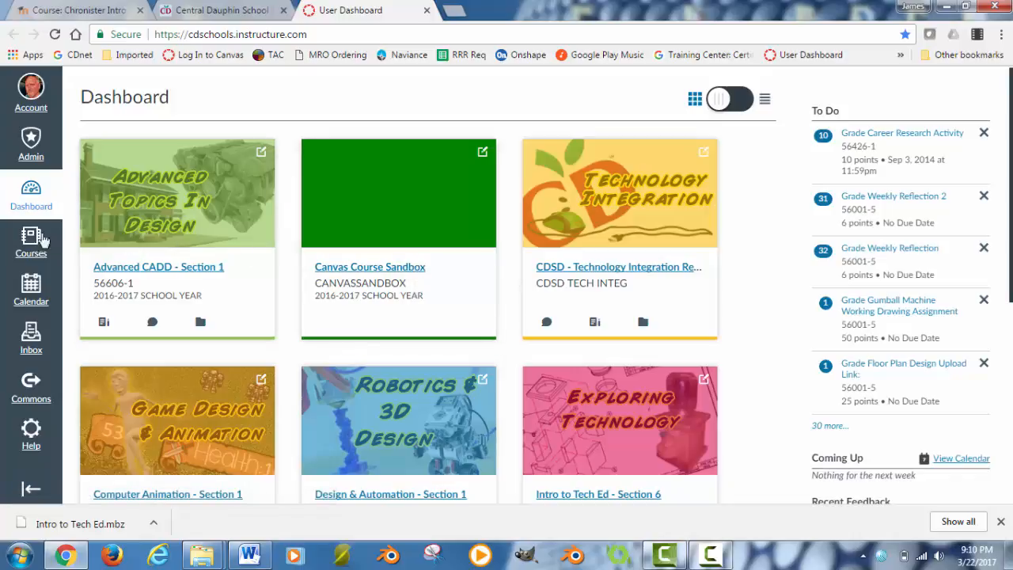
{"action": "mouse_move", "coordinate": [31, 240]}
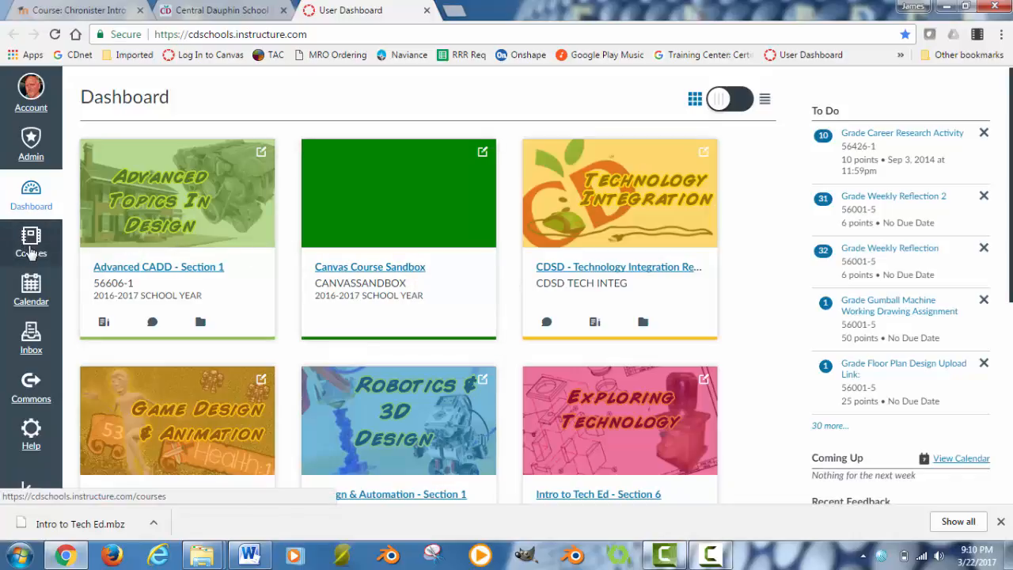
{"action": "left_click", "coordinate": [31, 243]}
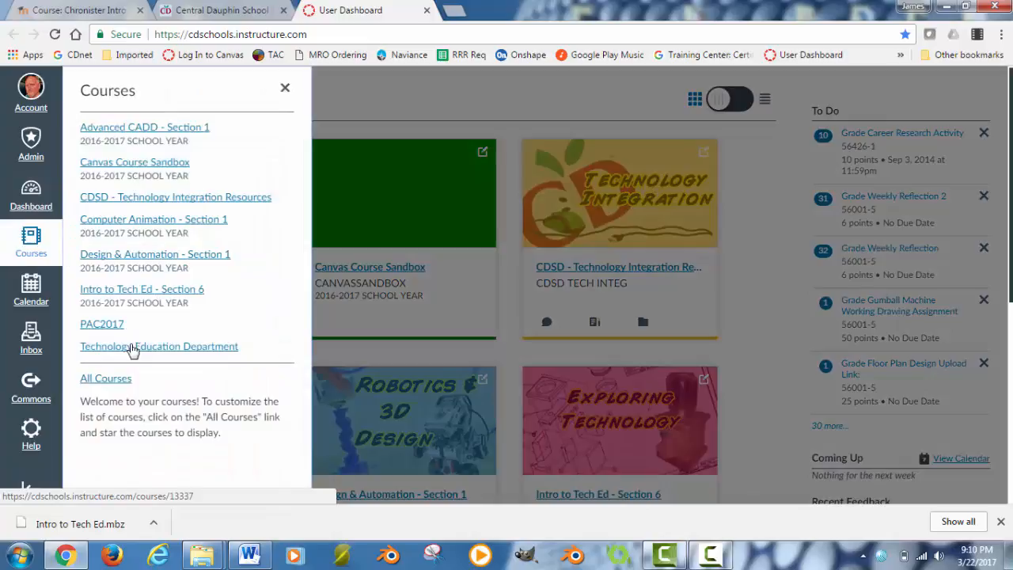
{"action": "left_click", "coordinate": [105, 379]}
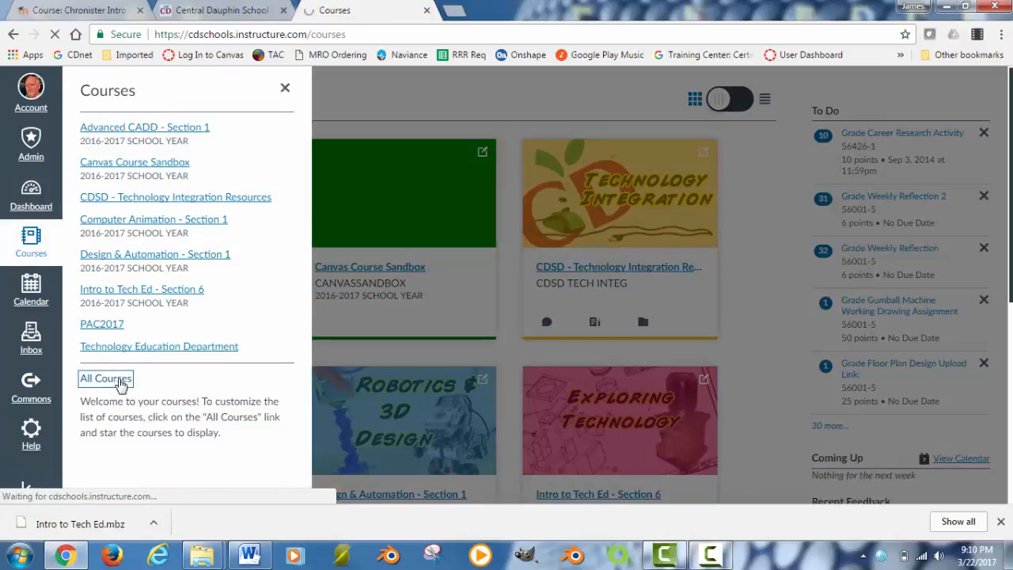
{"action": "left_click", "coordinate": [105, 378]}
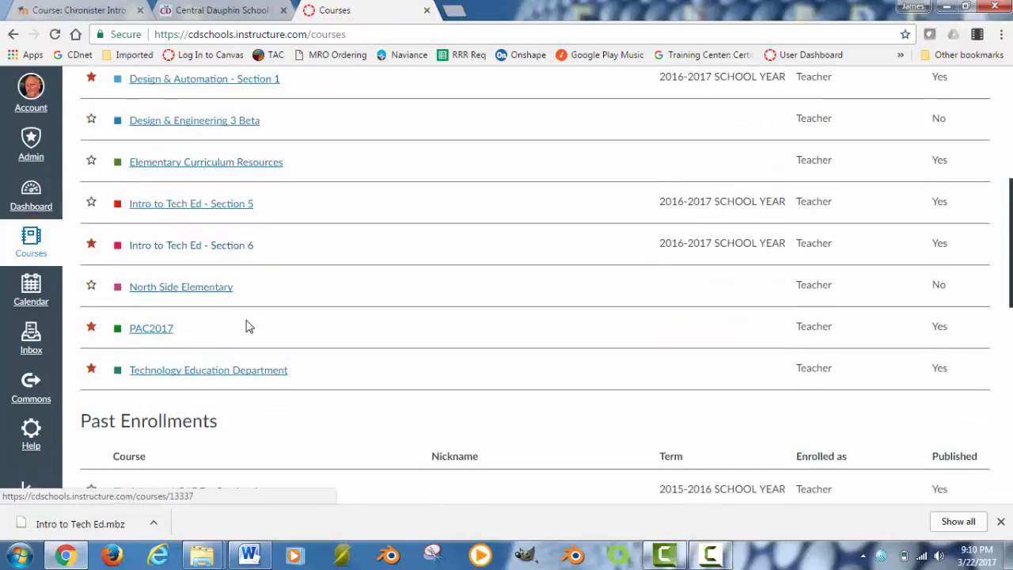
{"action": "scroll", "scroll_direction": "down", "scroll_amount": 3}
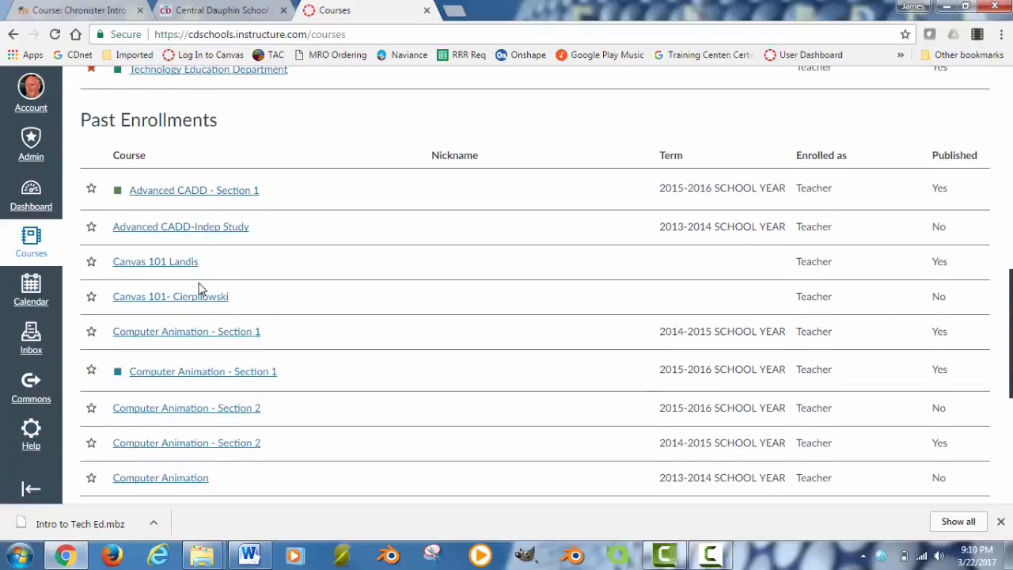
{"action": "scroll", "scroll_direction": "down", "scroll_amount": 3}
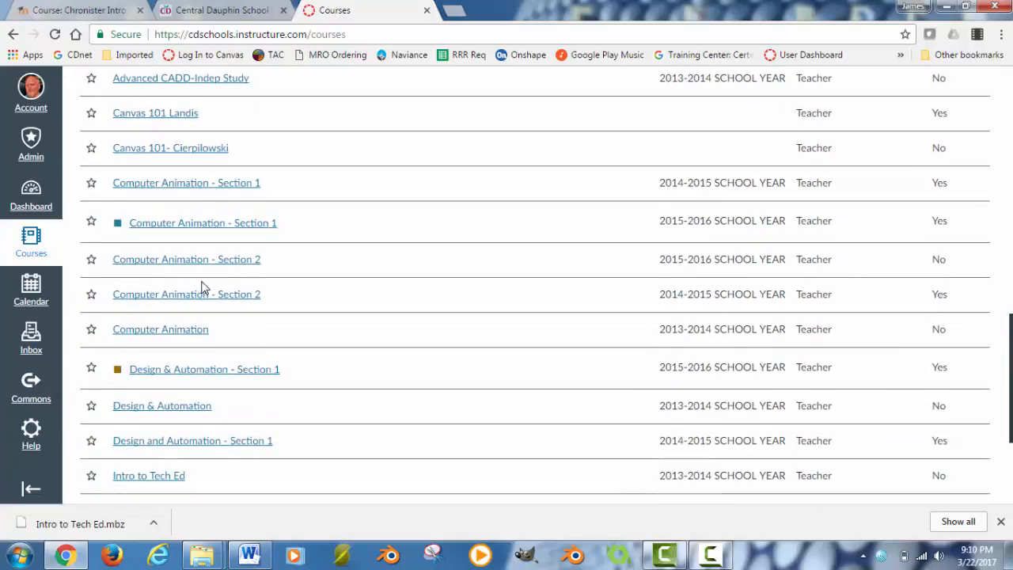
{"action": "mouse_move", "coordinate": [673, 261]}
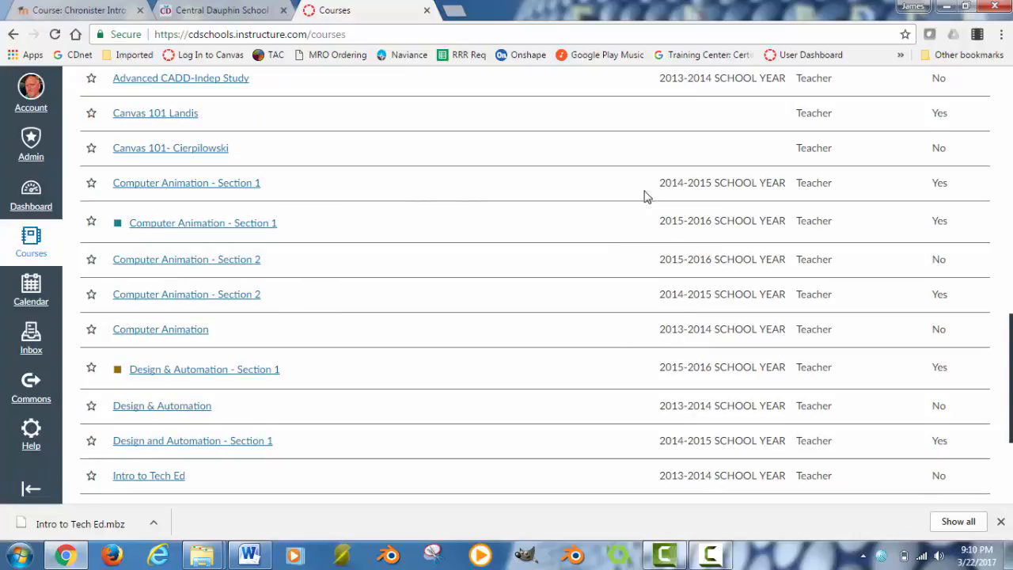
{"action": "mouse_move", "coordinate": [236, 214]}
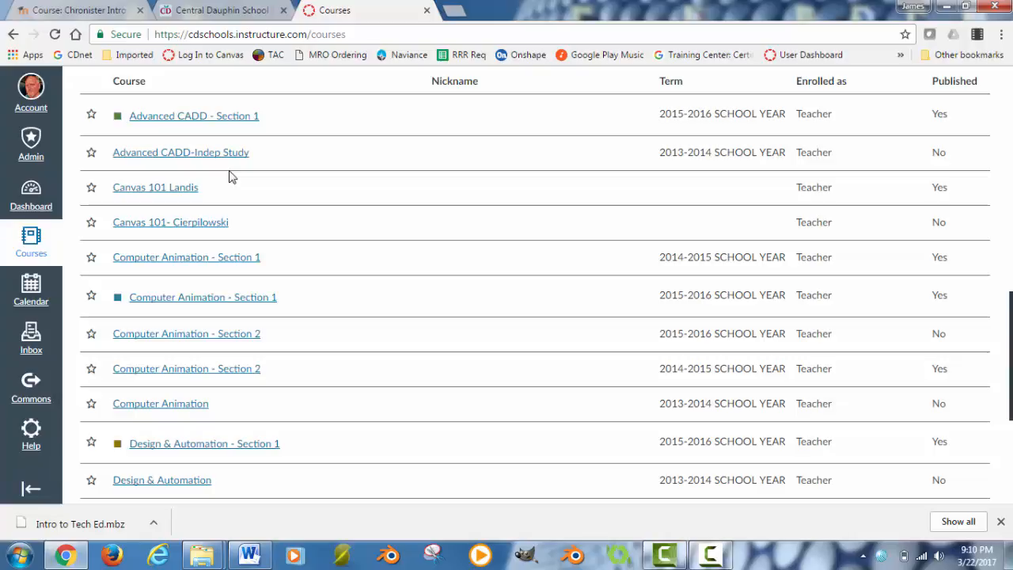
{"action": "scroll", "scroll_direction": "down", "scroll_amount": 3}
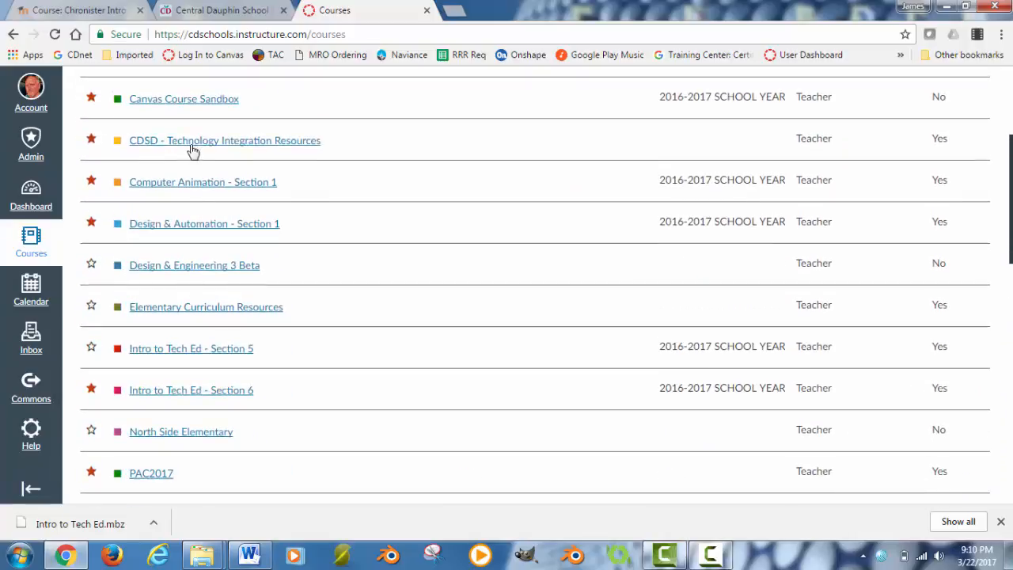
{"action": "mouse_move", "coordinate": [196, 265]}
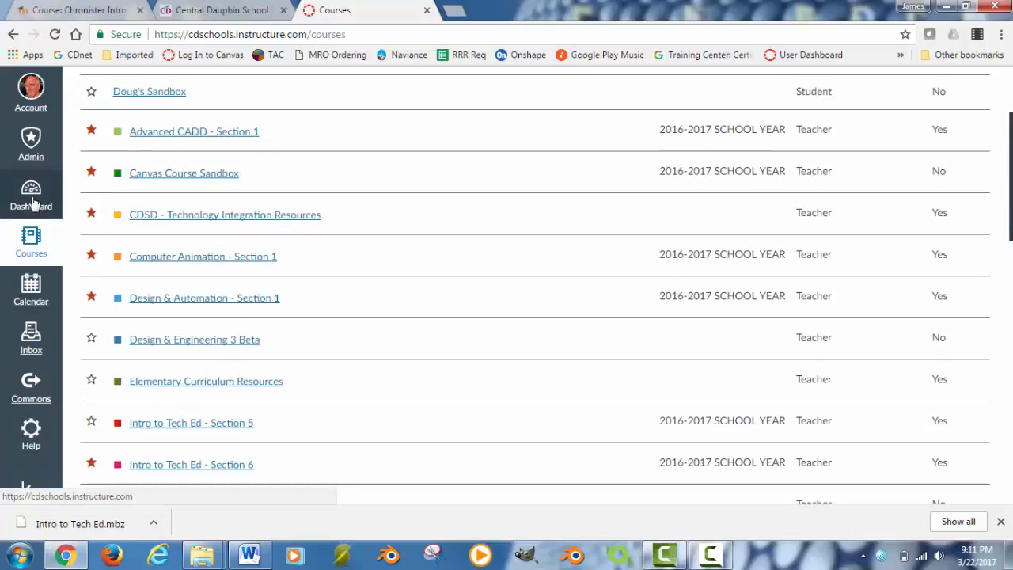
{"action": "left_click", "coordinate": [31, 194]}
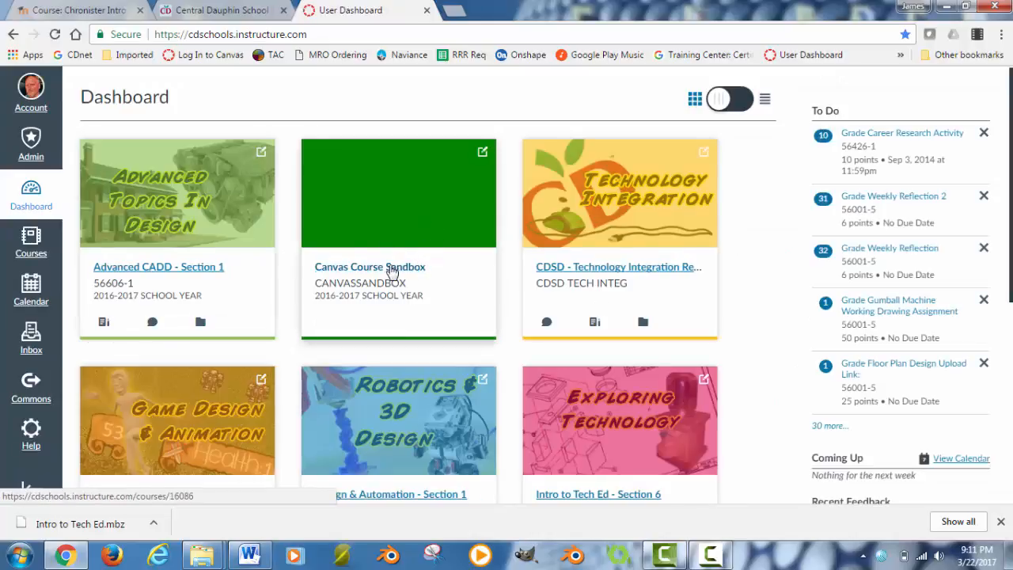
Open the Canvas Course Sandbox card and publish it under Course Status
{"action": "left_click", "coordinate": [369, 267]}
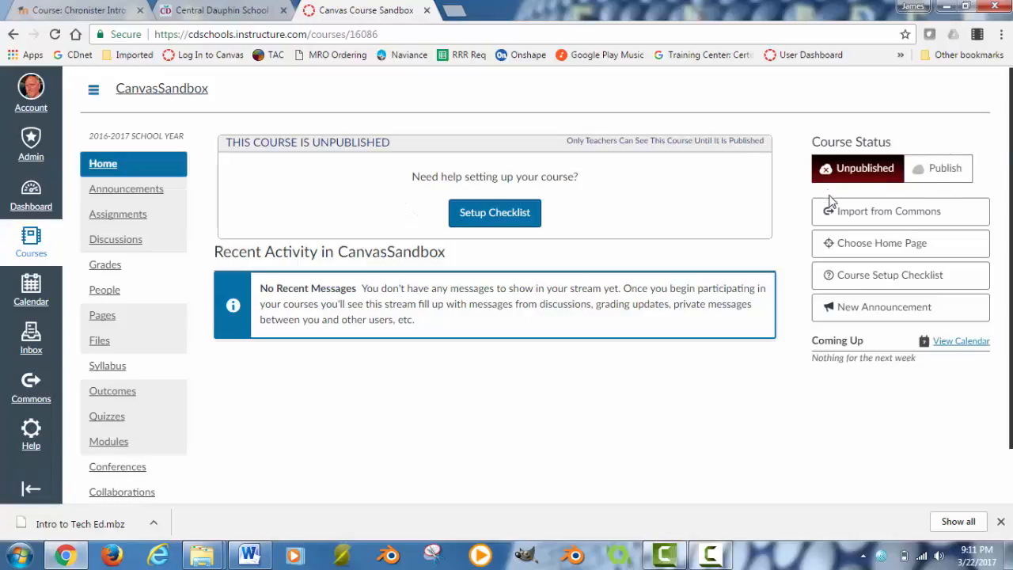
{"action": "mouse_move", "coordinate": [942, 168]}
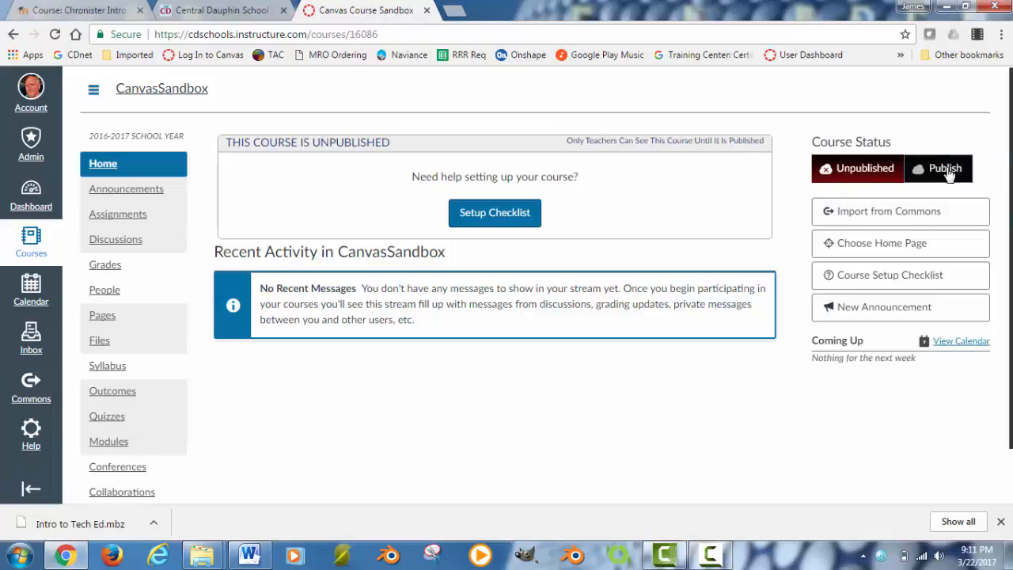
{"action": "left_click", "coordinate": [940, 167]}
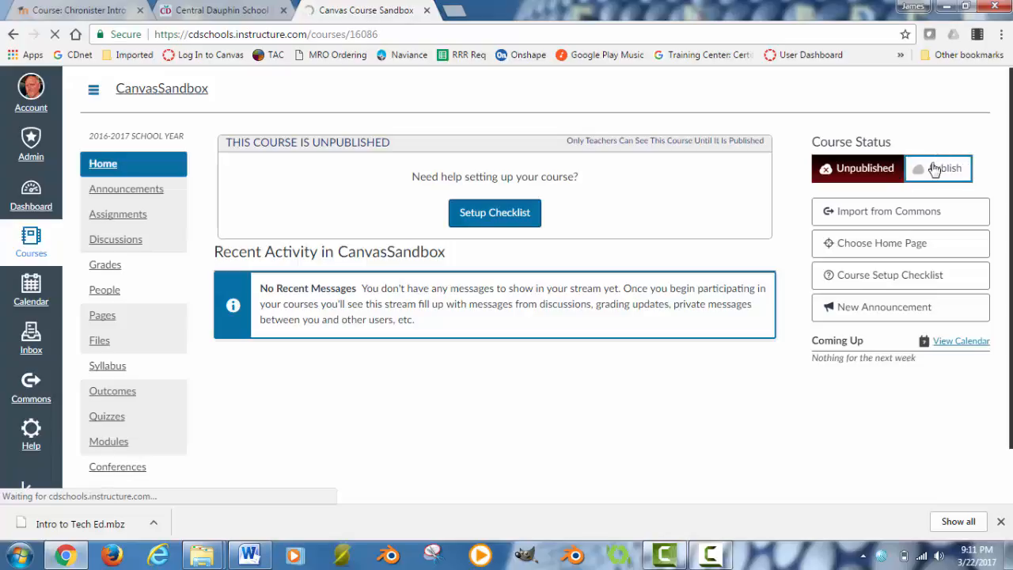
{"action": "left_click", "coordinate": [939, 168]}
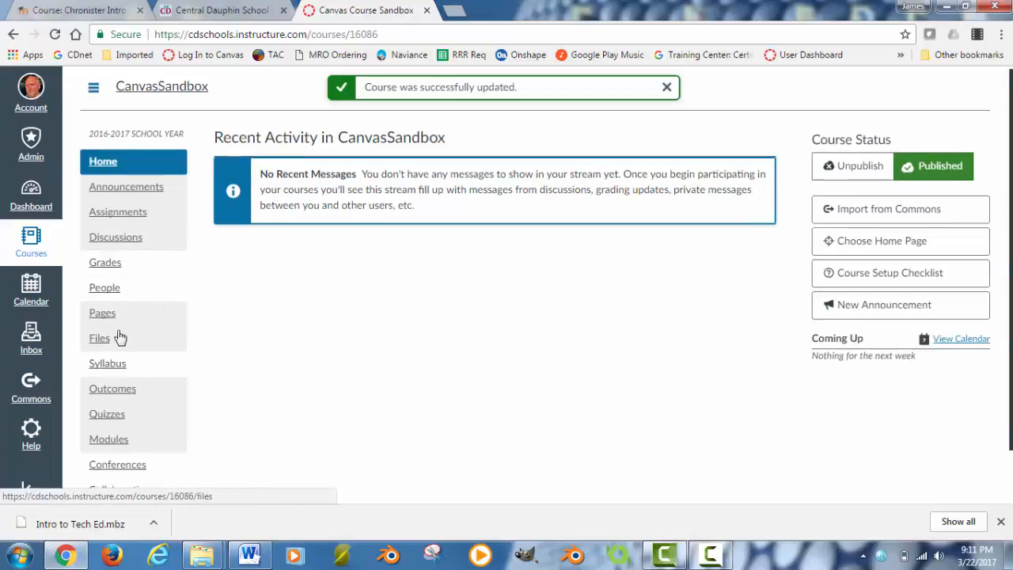
{"action": "scroll", "scroll_direction": "down", "scroll_amount": 3}
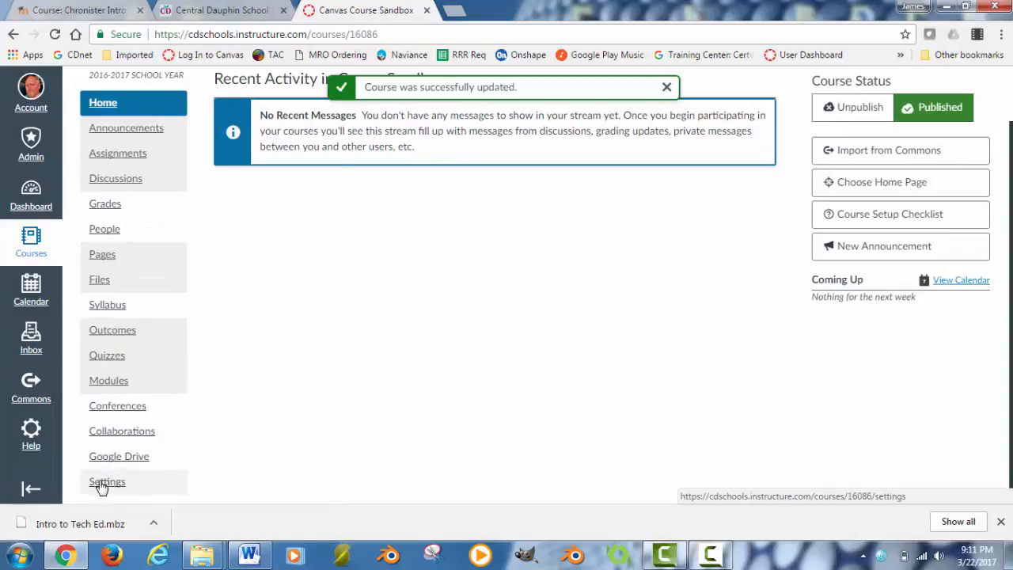
Open the sandbox course's Settings and go to Import Content into this Course
{"action": "left_click", "coordinate": [107, 482]}
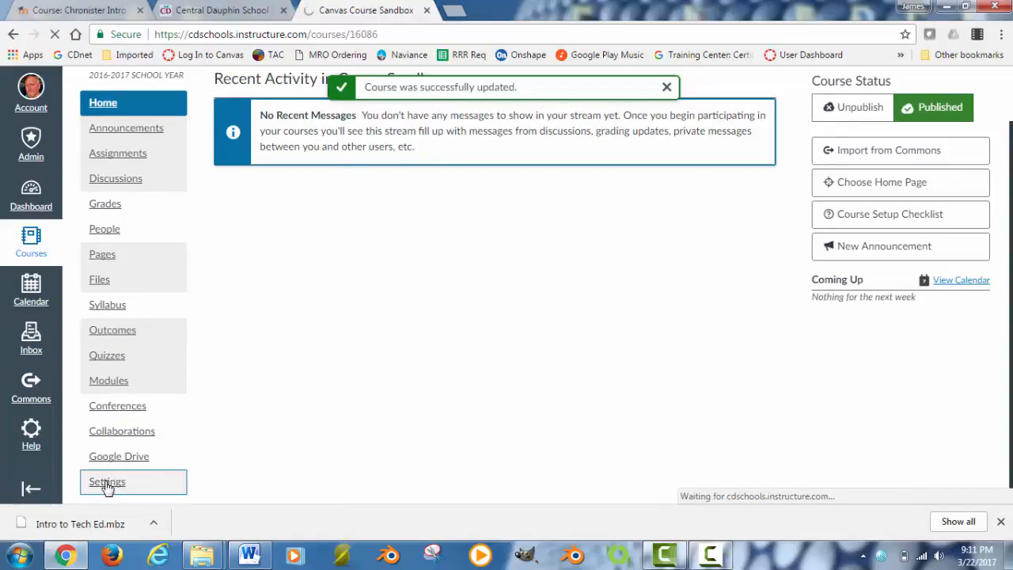
{"action": "left_click", "coordinate": [106, 482]}
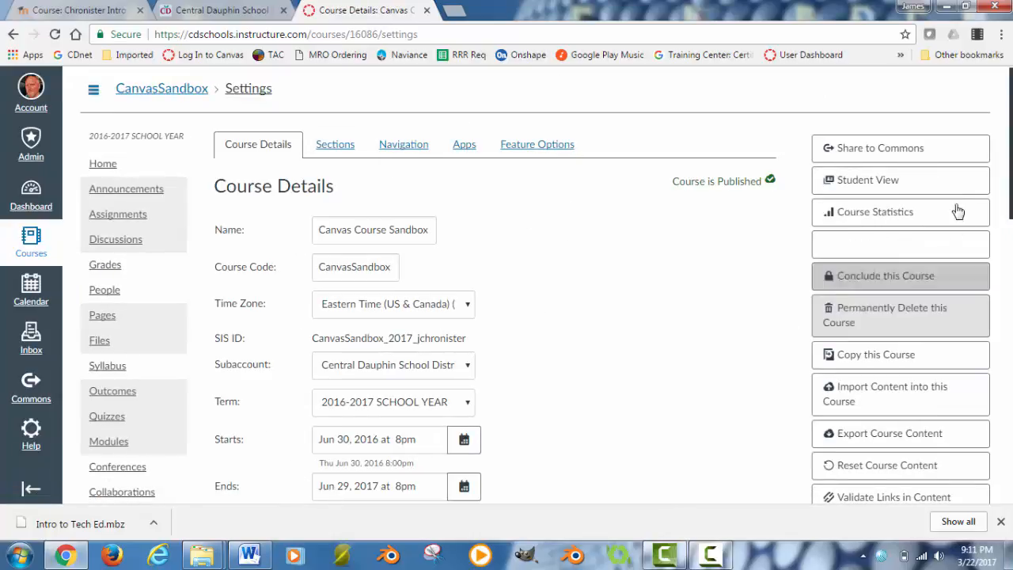
{"action": "mouse_move", "coordinate": [878, 355]}
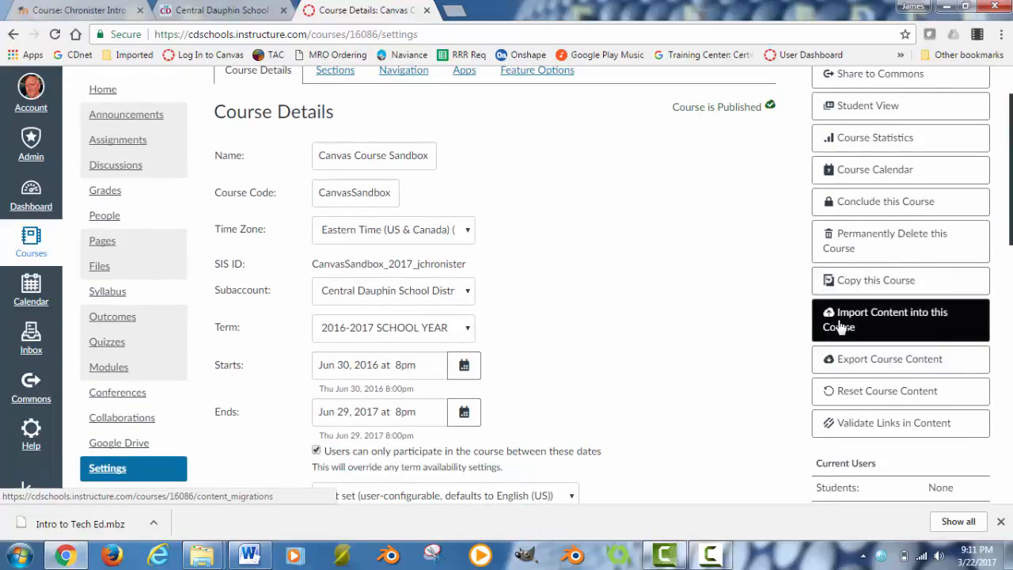
{"action": "mouse_move", "coordinate": [877, 325]}
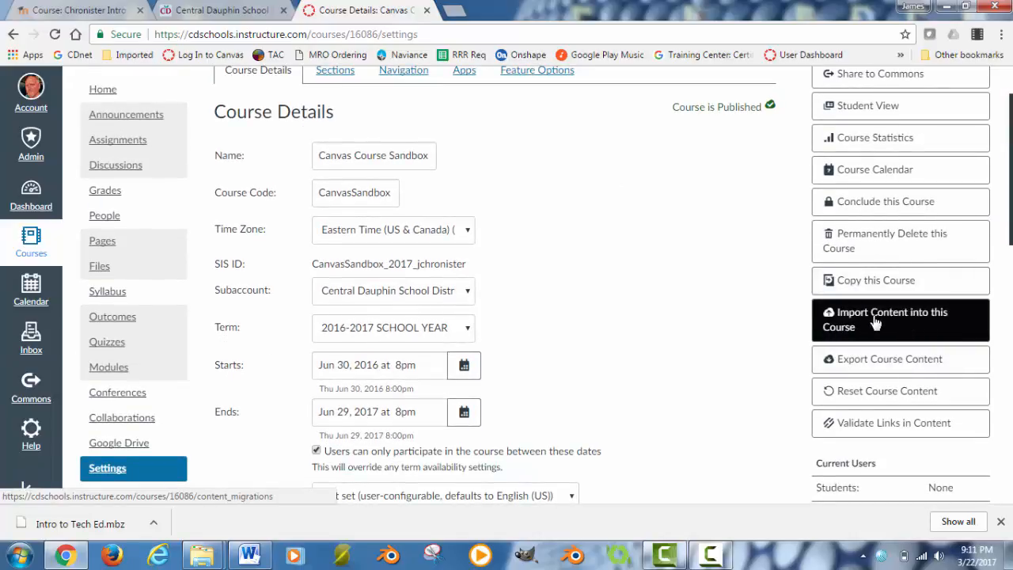
{"action": "left_click", "coordinate": [901, 319]}
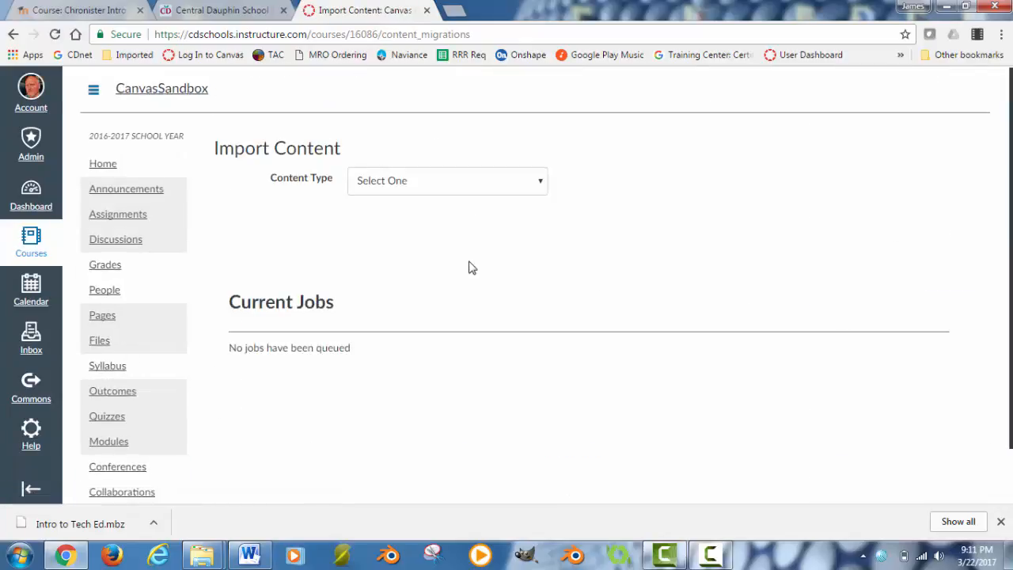
{"action": "mouse_move", "coordinate": [346, 183]}
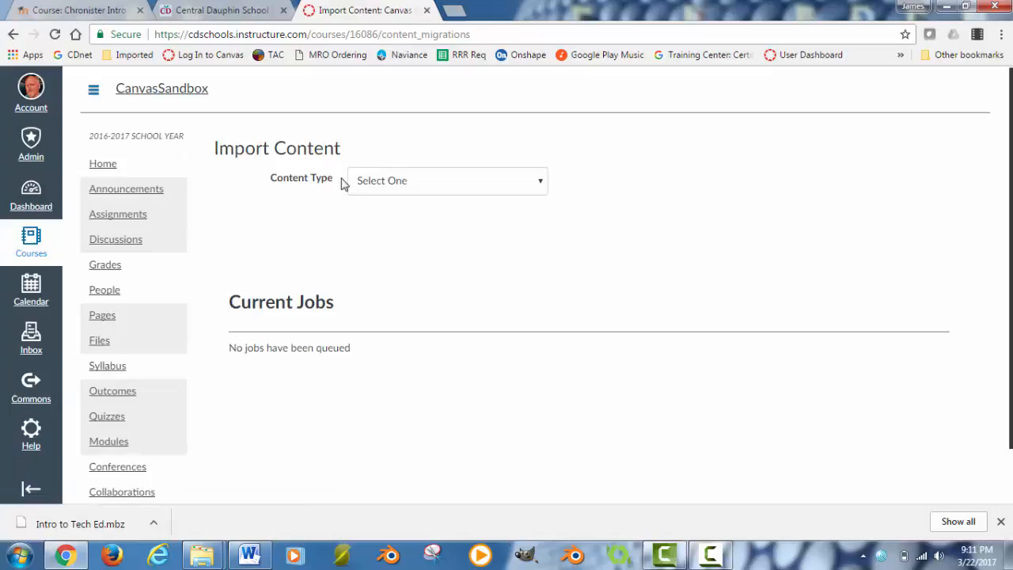
Choose Moodle 1.9/2.x from the import Content Type list
{"action": "left_click", "coordinate": [447, 181]}
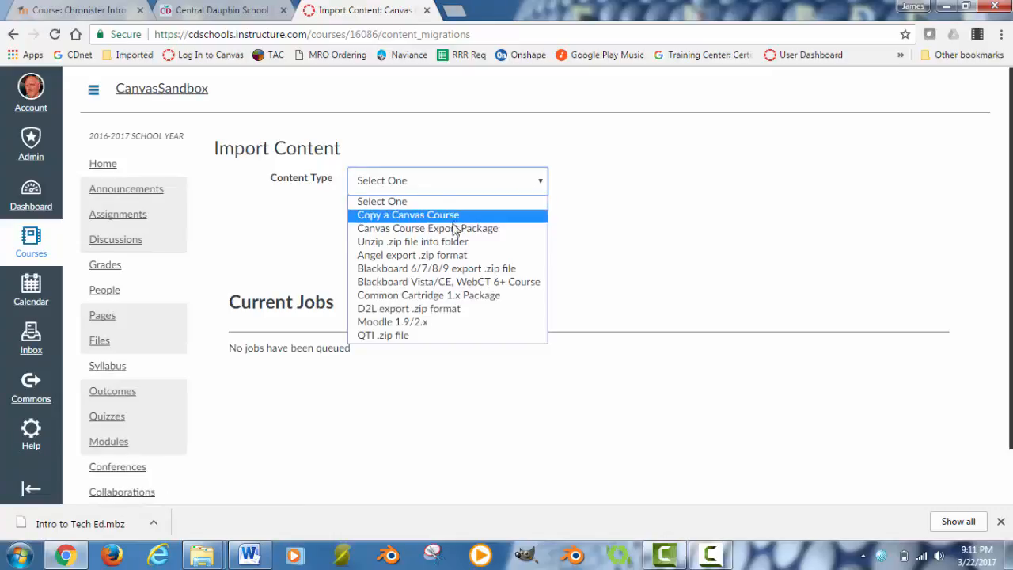
{"action": "mouse_move", "coordinate": [392, 321]}
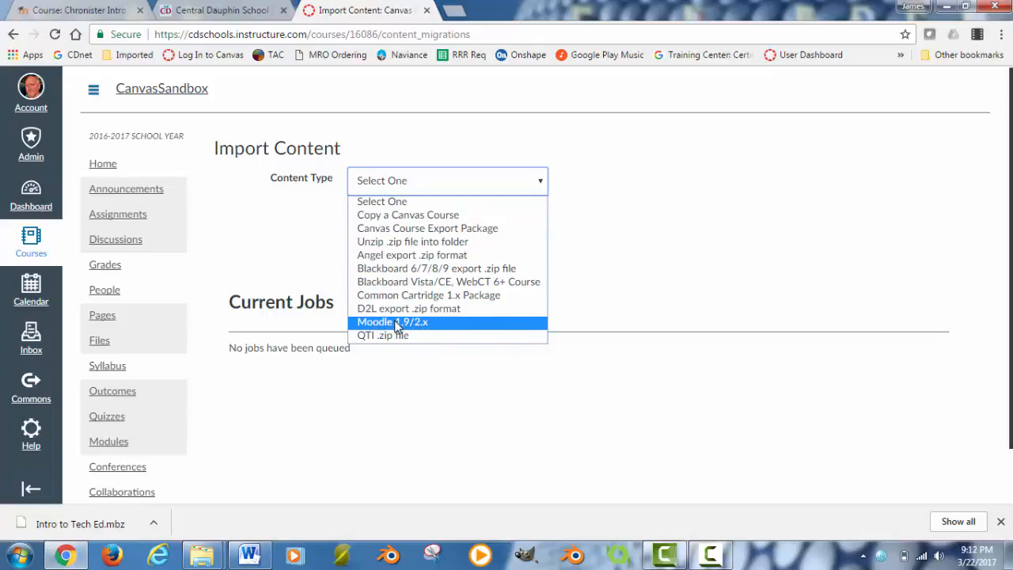
{"action": "left_click", "coordinate": [392, 321]}
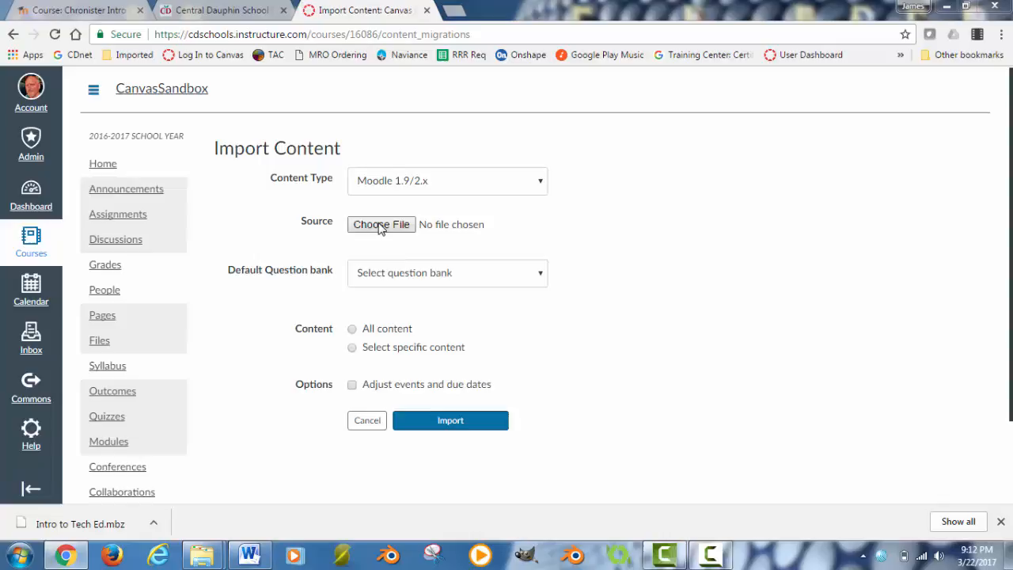
Select Intro to Tech Ed.mbz as the import source file
{"action": "left_click", "coordinate": [381, 224]}
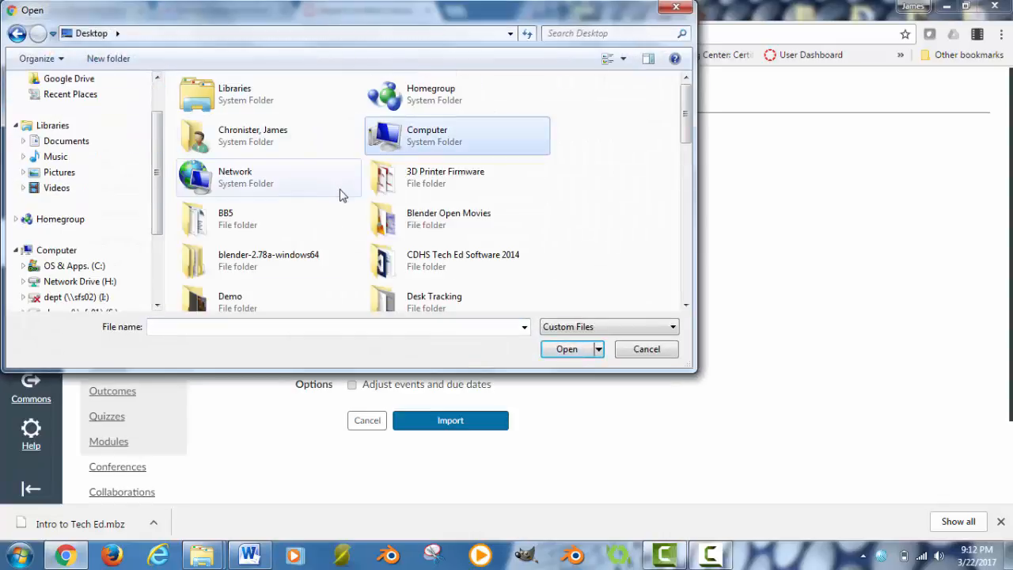
{"action": "scroll", "scroll_direction": "down", "scroll_amount": 3}
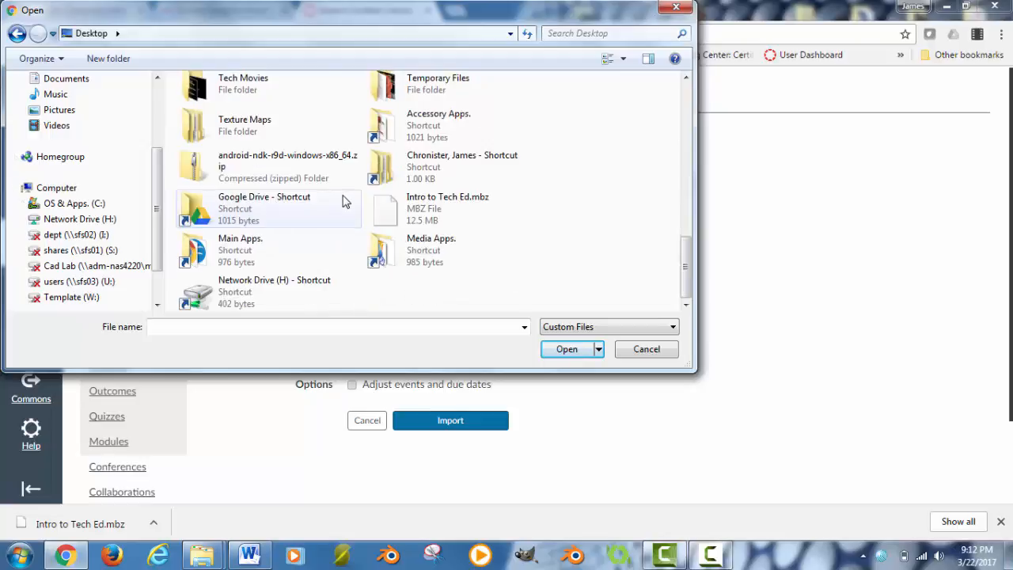
{"action": "mouse_move", "coordinate": [492, 207]}
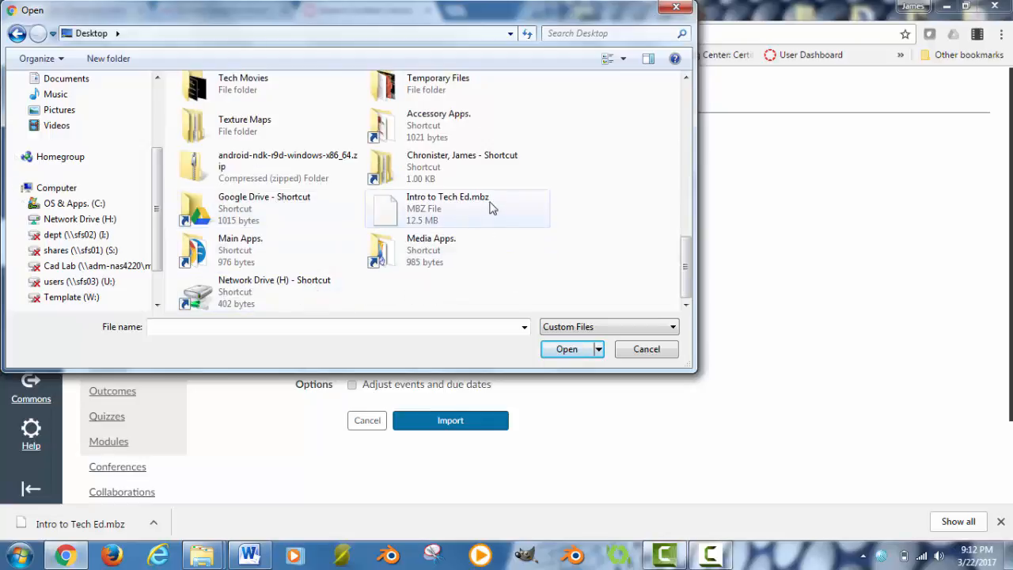
{"action": "left_click", "coordinate": [447, 208]}
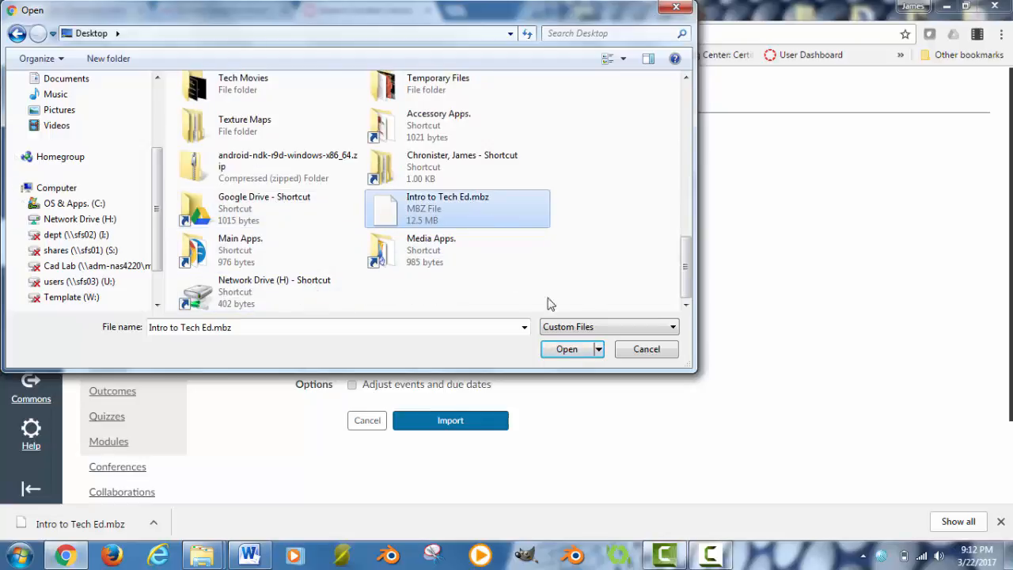
{"action": "left_click", "coordinate": [566, 349]}
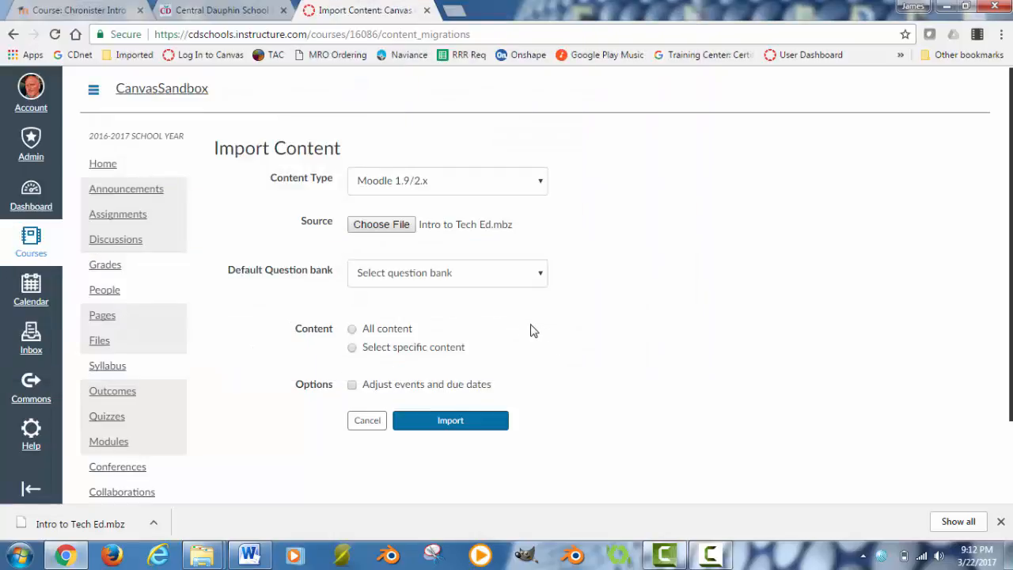
{"action": "mouse_move", "coordinate": [371, 285]}
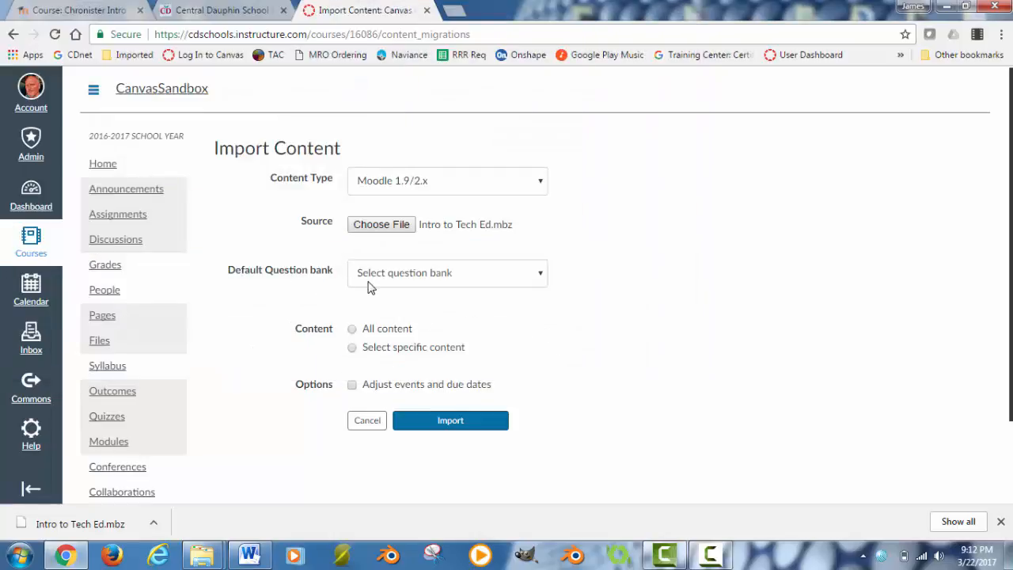
{"action": "mouse_move", "coordinate": [396, 277]}
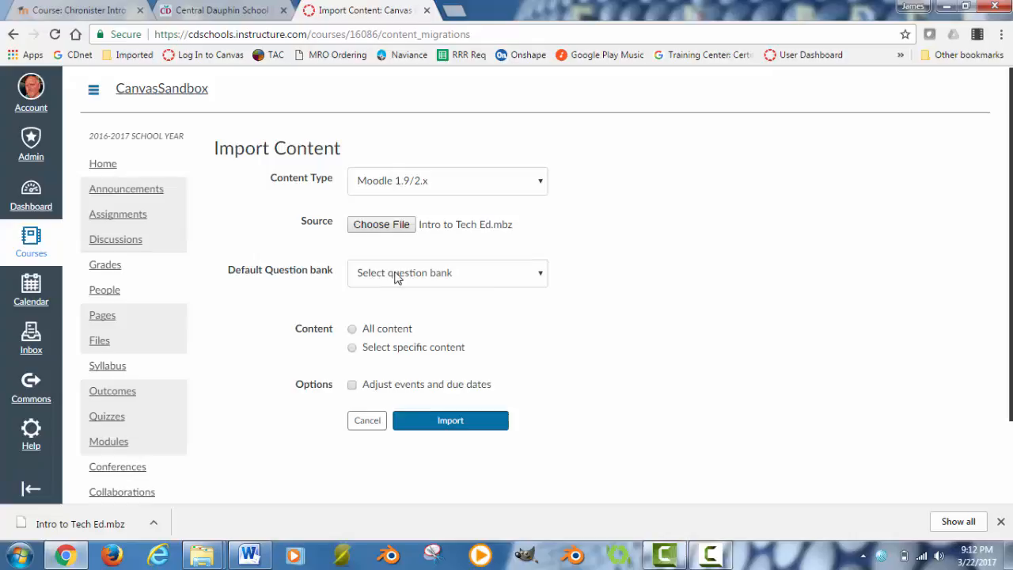
{"action": "mouse_move", "coordinate": [429, 292]}
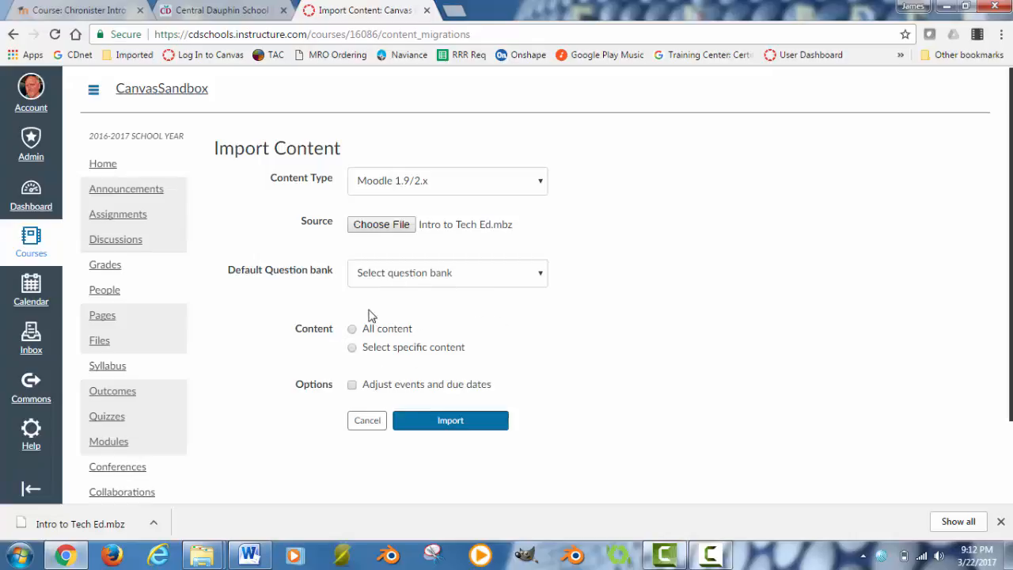
Choose 'All content' with no options checked and start the import
{"action": "left_click", "coordinate": [352, 328]}
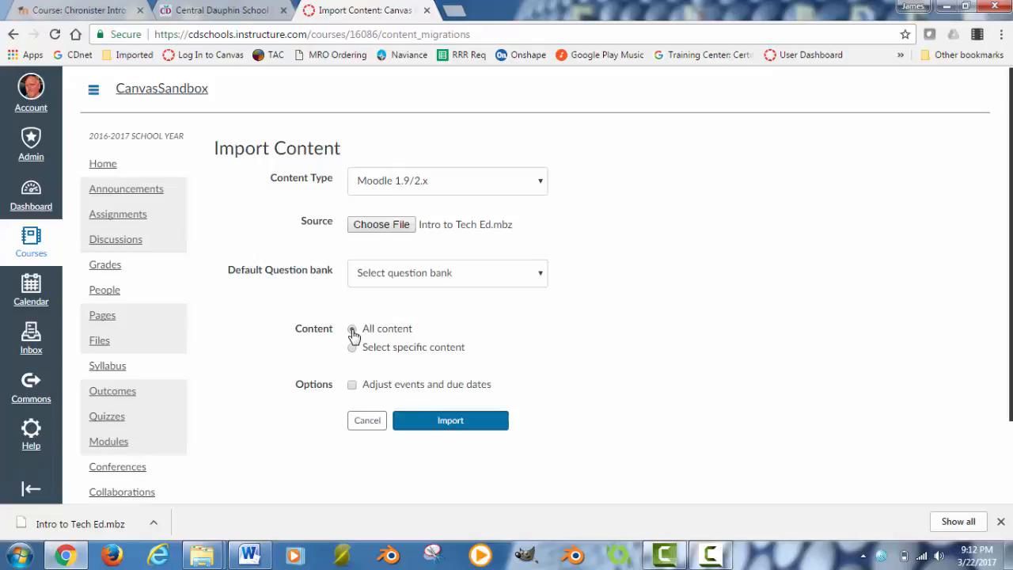
{"action": "left_click", "coordinate": [351, 329]}
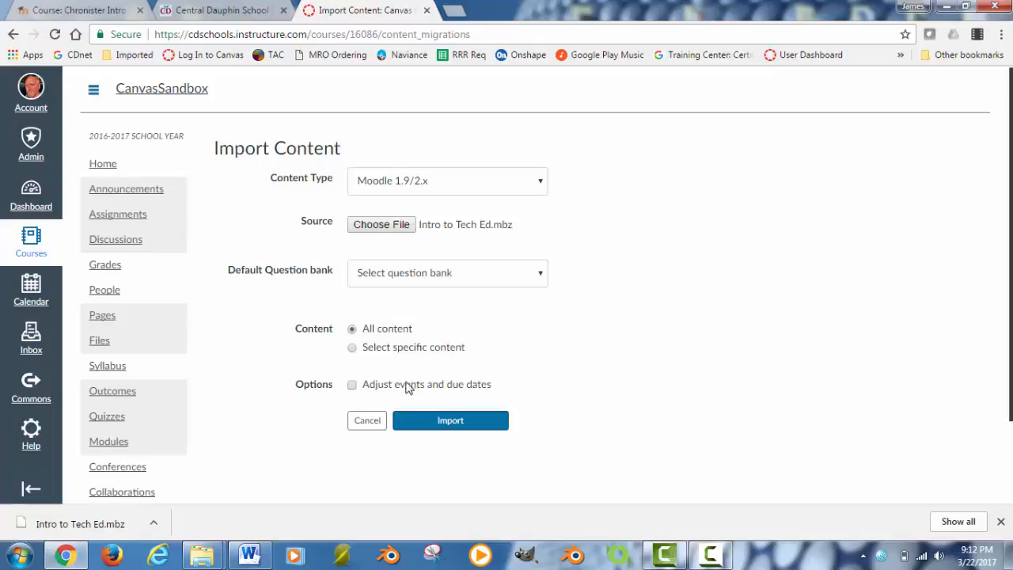
{"action": "mouse_move", "coordinate": [344, 373]}
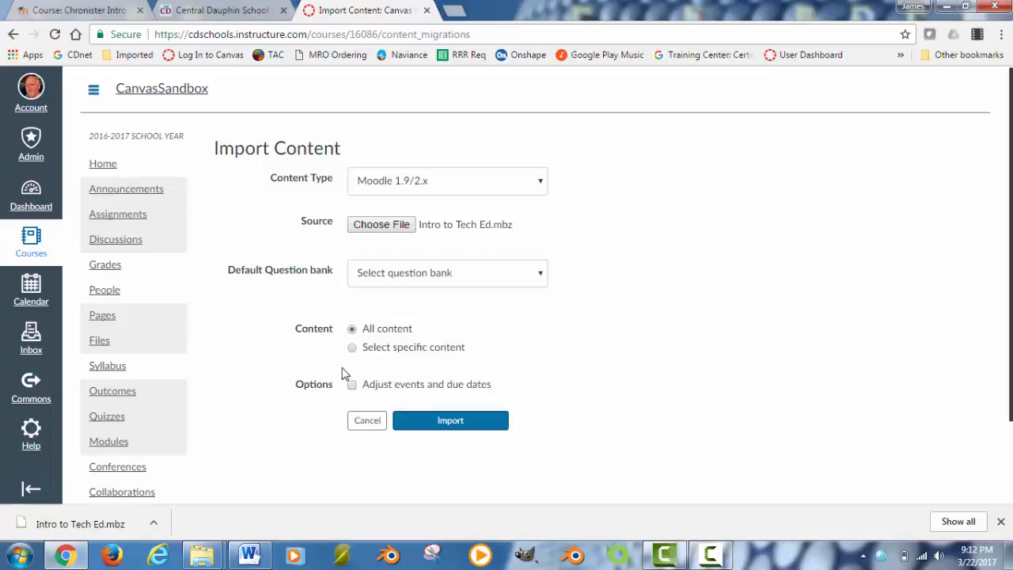
{"action": "mouse_move", "coordinate": [483, 388]}
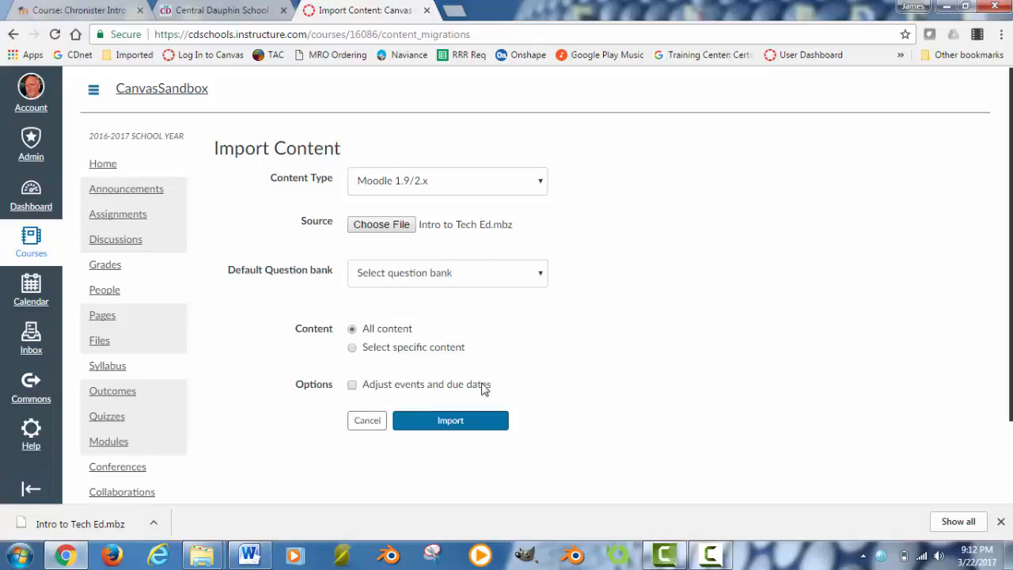
{"action": "mouse_move", "coordinate": [463, 389]}
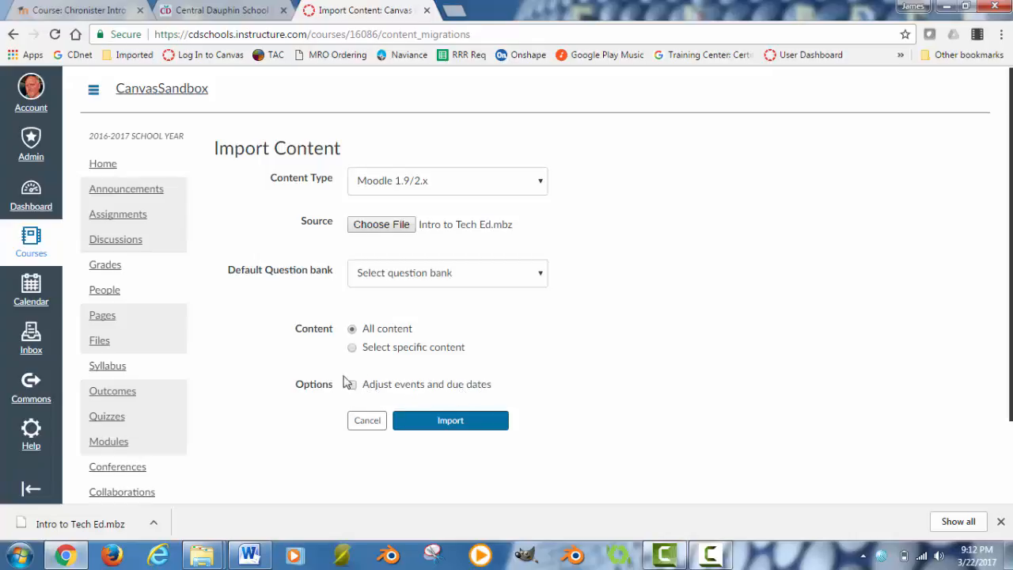
{"action": "left_click", "coordinate": [451, 421]}
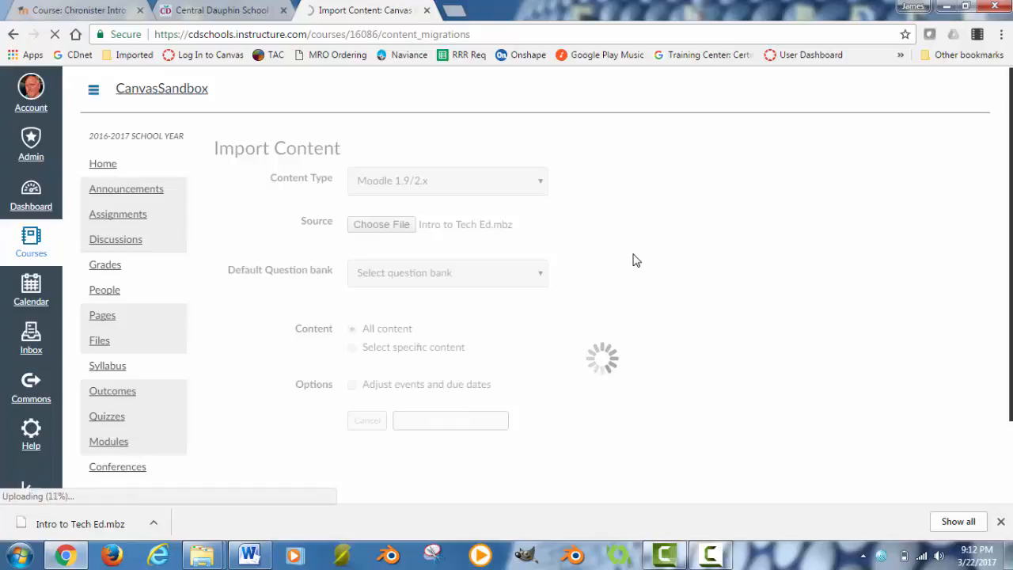
{"action": "mouse_move", "coordinate": [103, 367]}
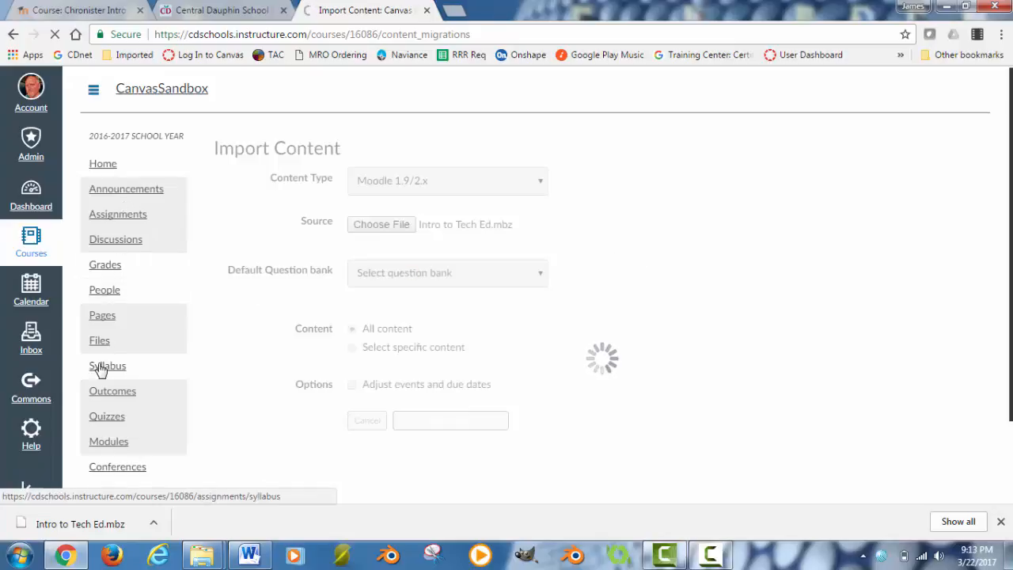
{"action": "mouse_move", "coordinate": [699, 308]}
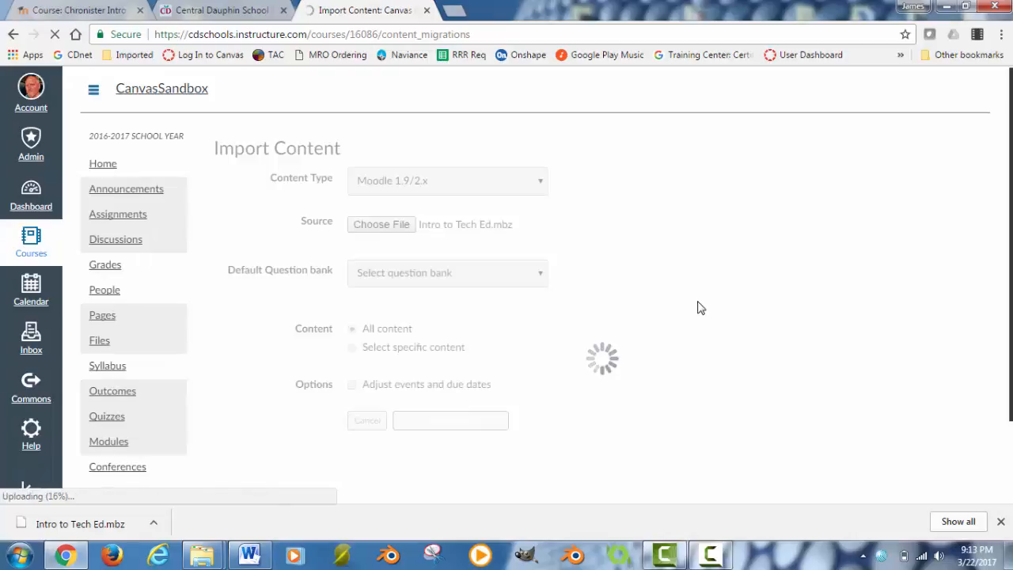
Scroll the import page while the Intro to Tech Ed.mbz upload progresses
{"action": "scroll", "scroll_direction": "down", "scroll_amount": 3}
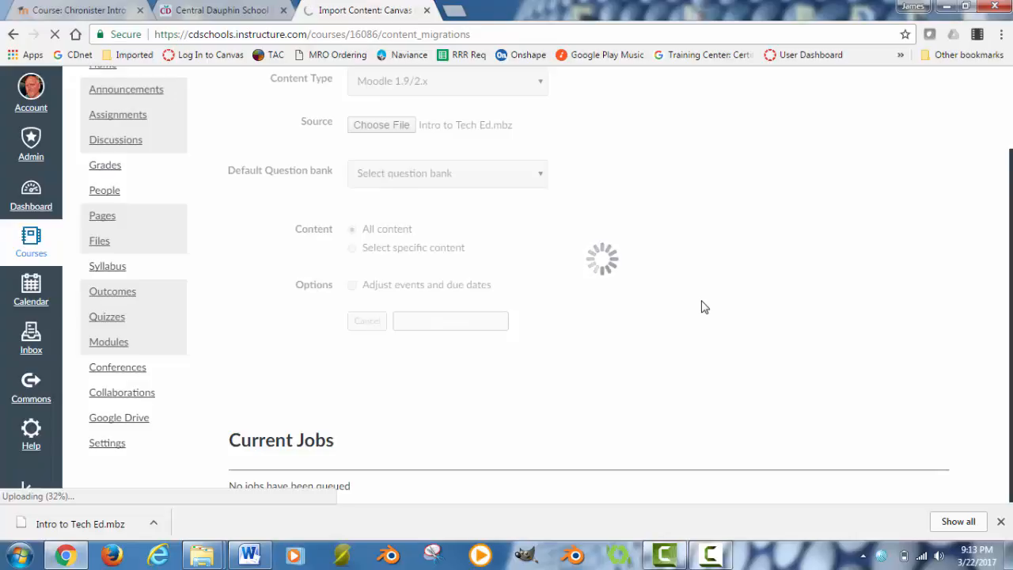
{"action": "mouse_move", "coordinate": [586, 306]}
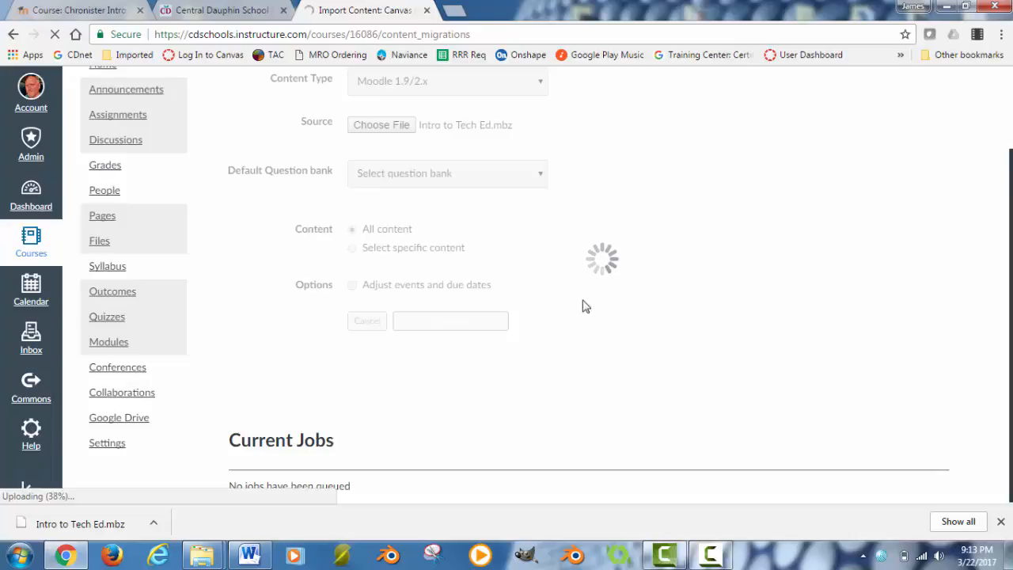
{"action": "mouse_move", "coordinate": [125, 346]}
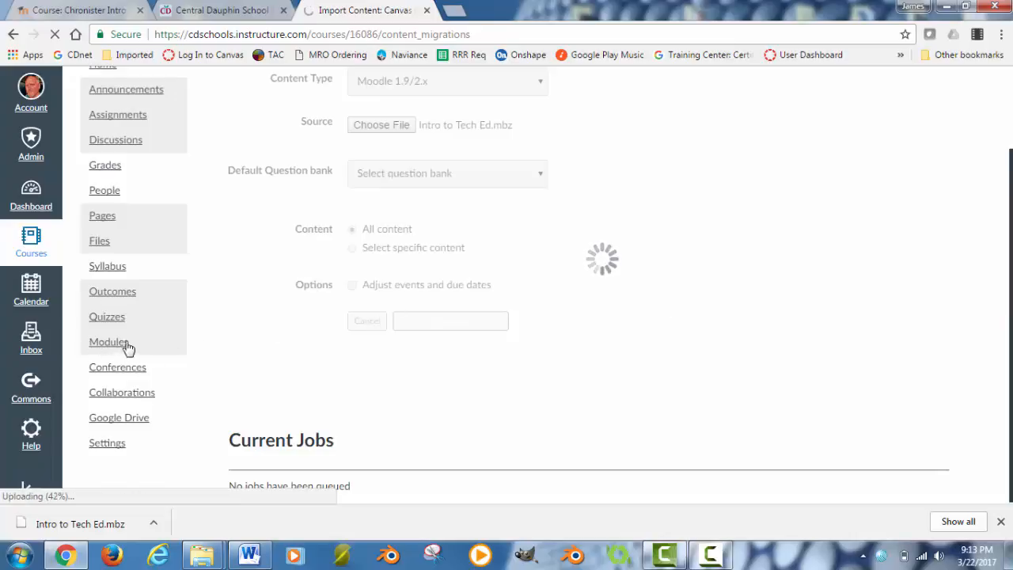
{"action": "mouse_move", "coordinate": [109, 342]}
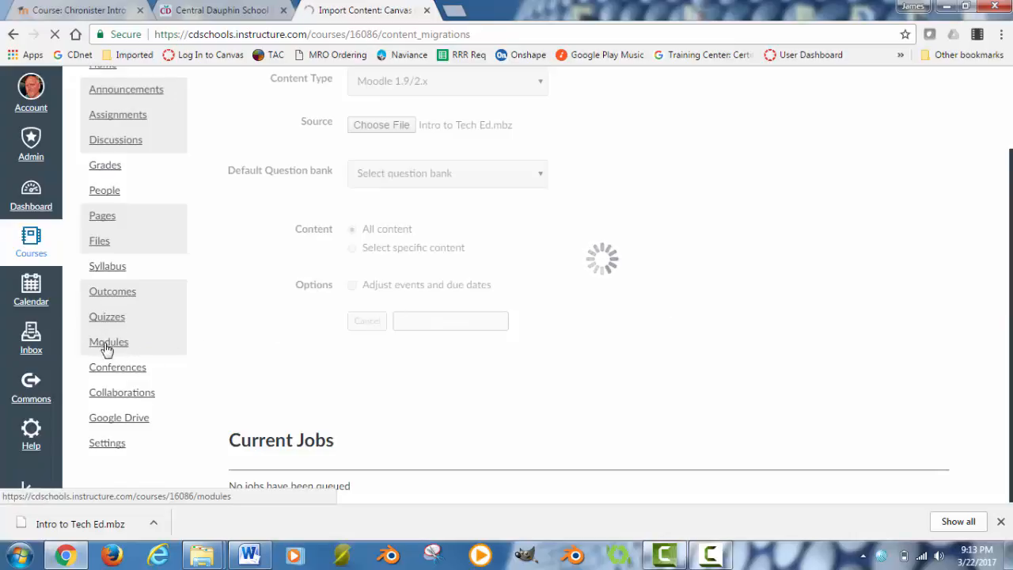
{"action": "mouse_move", "coordinate": [108, 342]}
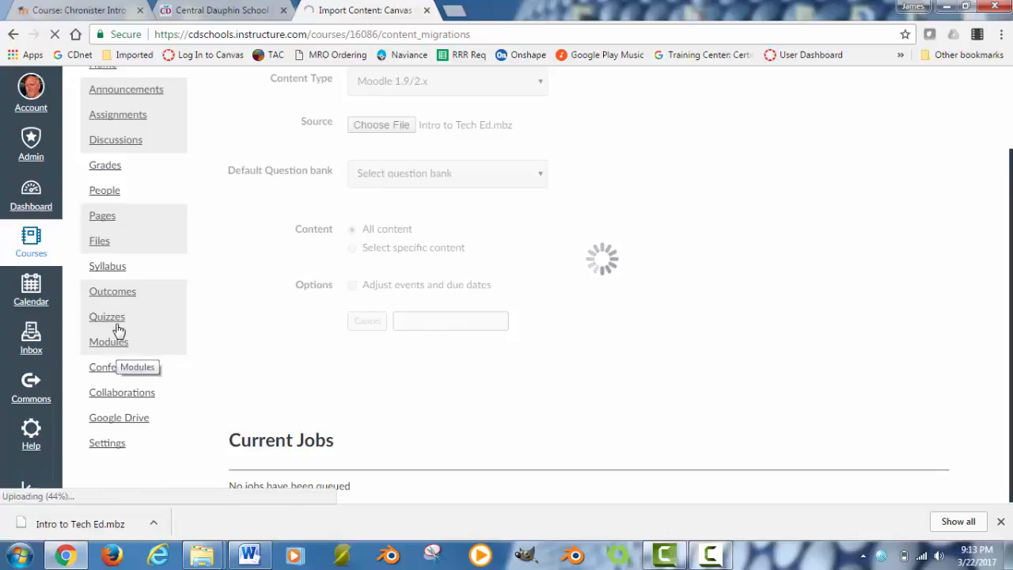
{"action": "mouse_move", "coordinate": [86, 221]}
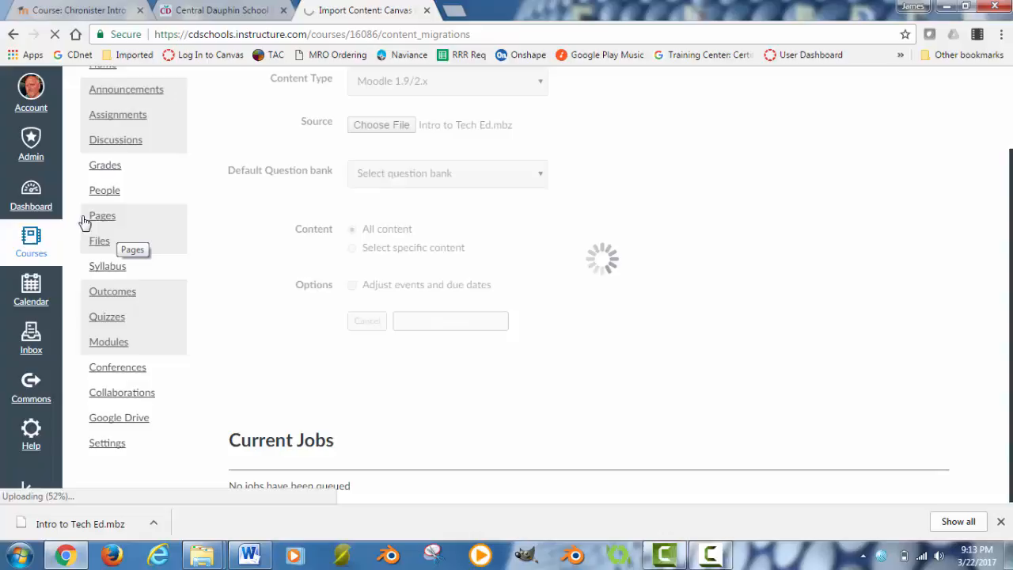
{"action": "mouse_move", "coordinate": [118, 215]}
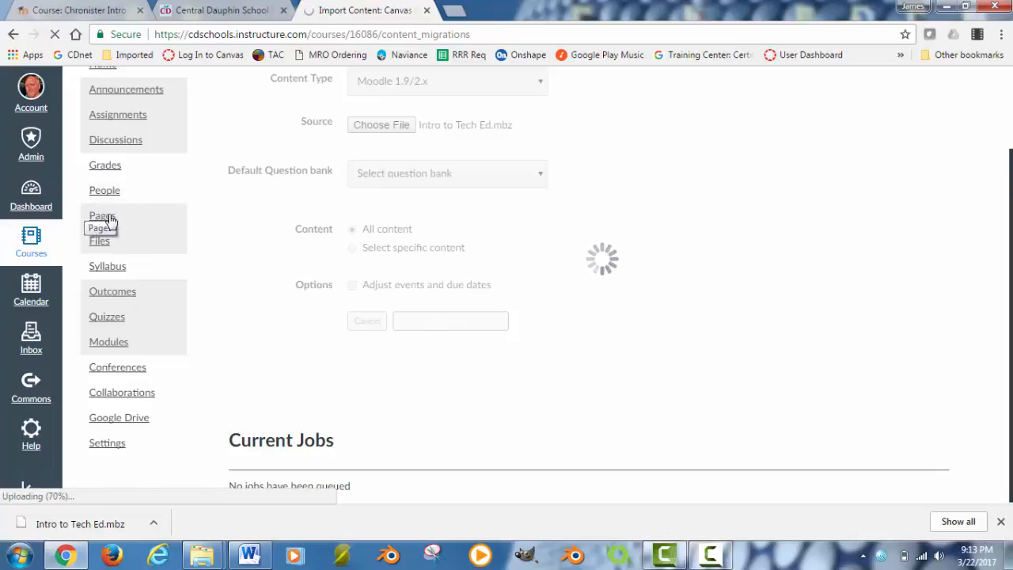
{"action": "mouse_move", "coordinate": [118, 214]}
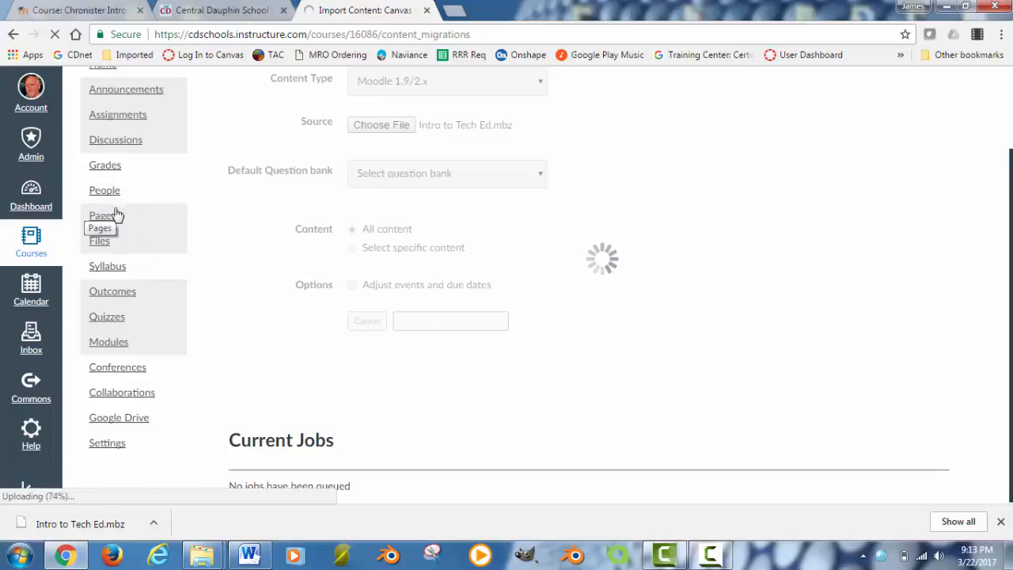
{"action": "mouse_move", "coordinate": [137, 230]}
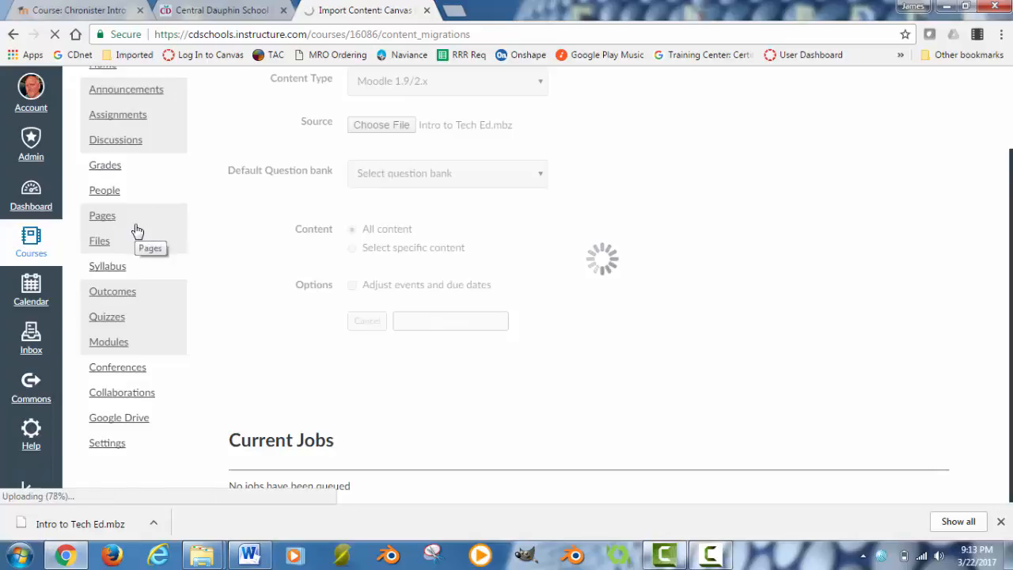
{"action": "mouse_move", "coordinate": [112, 114]}
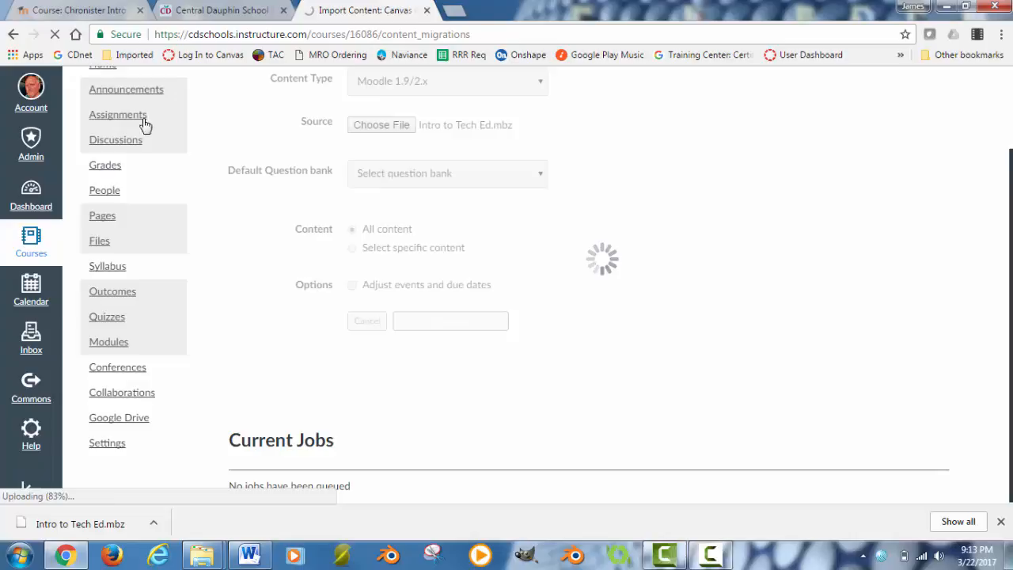
{"action": "mouse_move", "coordinate": [100, 234]}
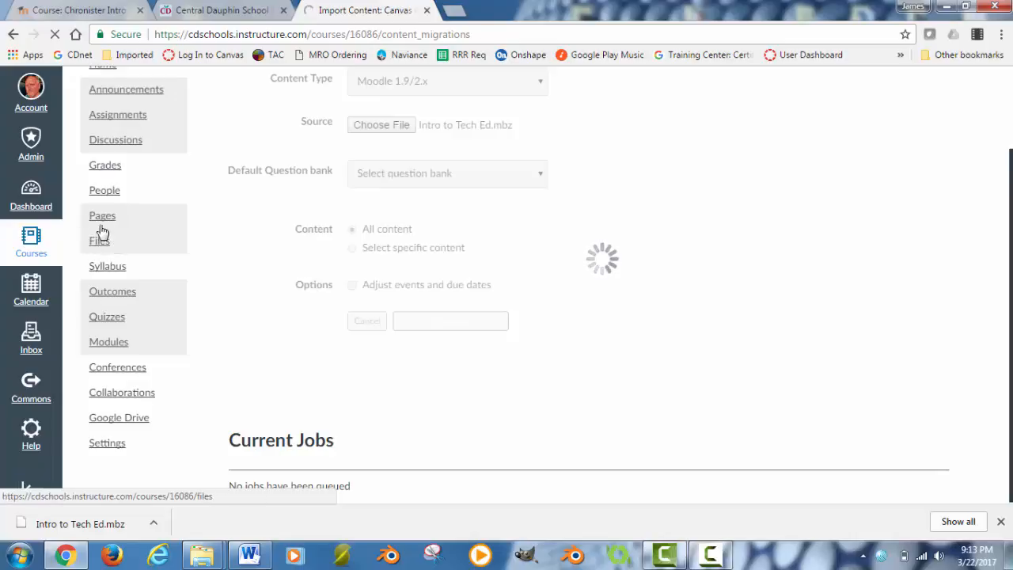
{"action": "mouse_move", "coordinate": [117, 241]}
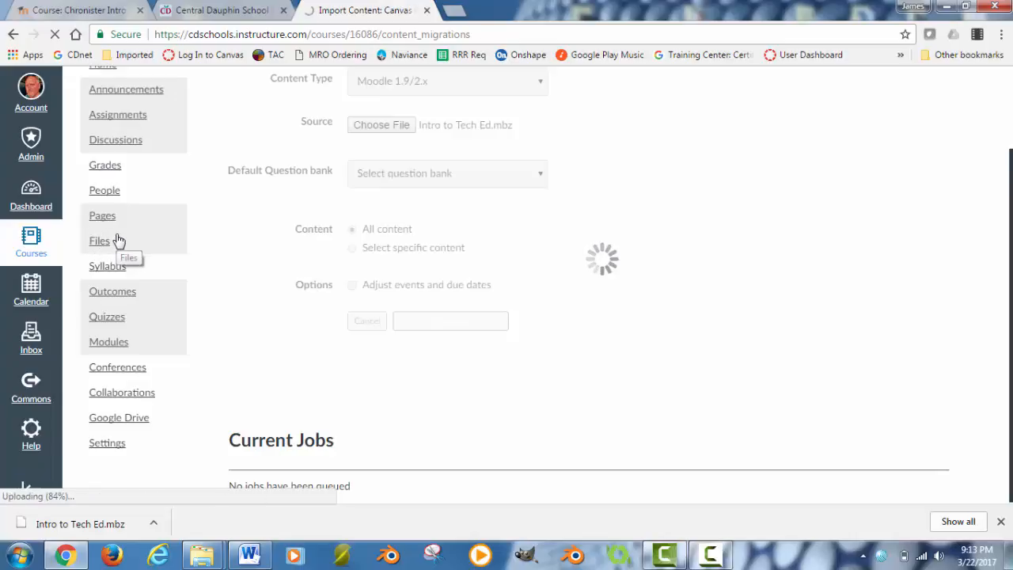
{"action": "mouse_move", "coordinate": [124, 325]}
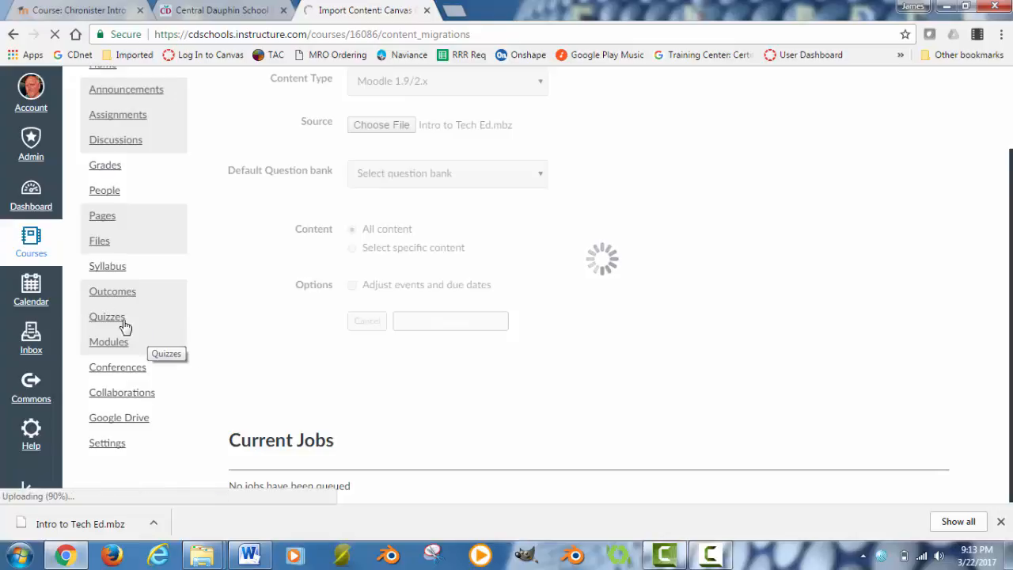
{"action": "mouse_move", "coordinate": [203, 318]}
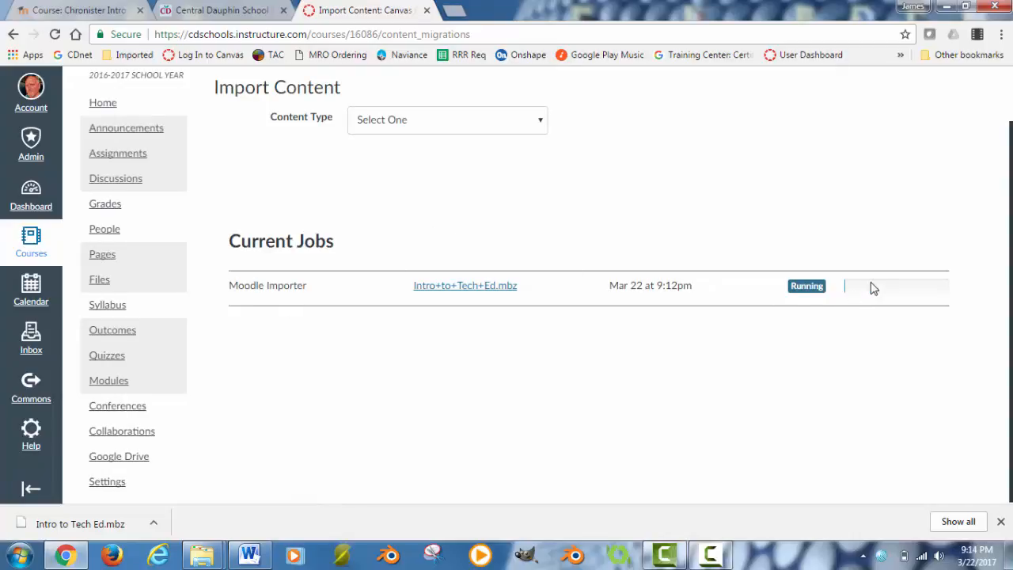
{"action": "mouse_move", "coordinate": [843, 293]}
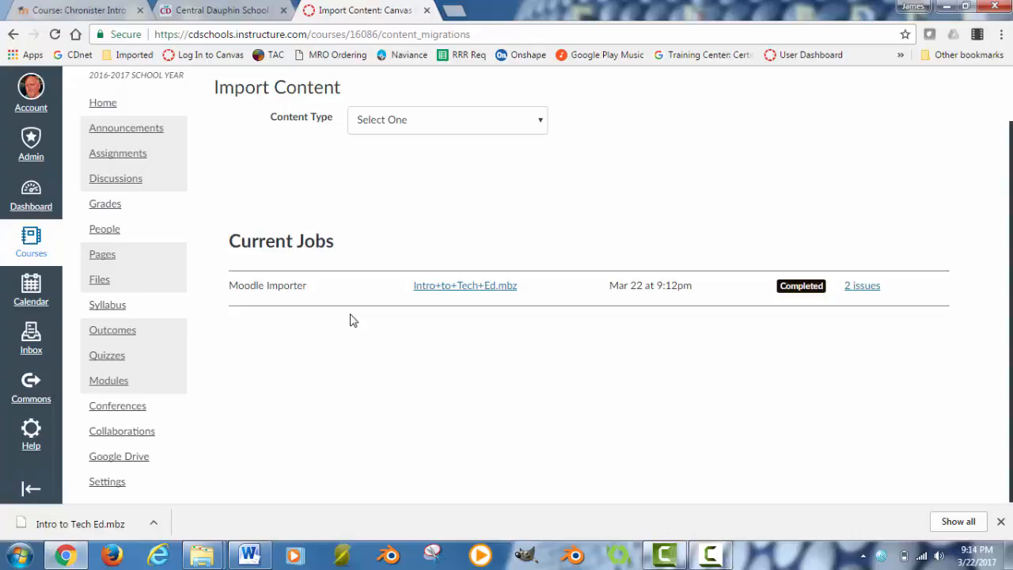
{"action": "mouse_move", "coordinate": [862, 287]}
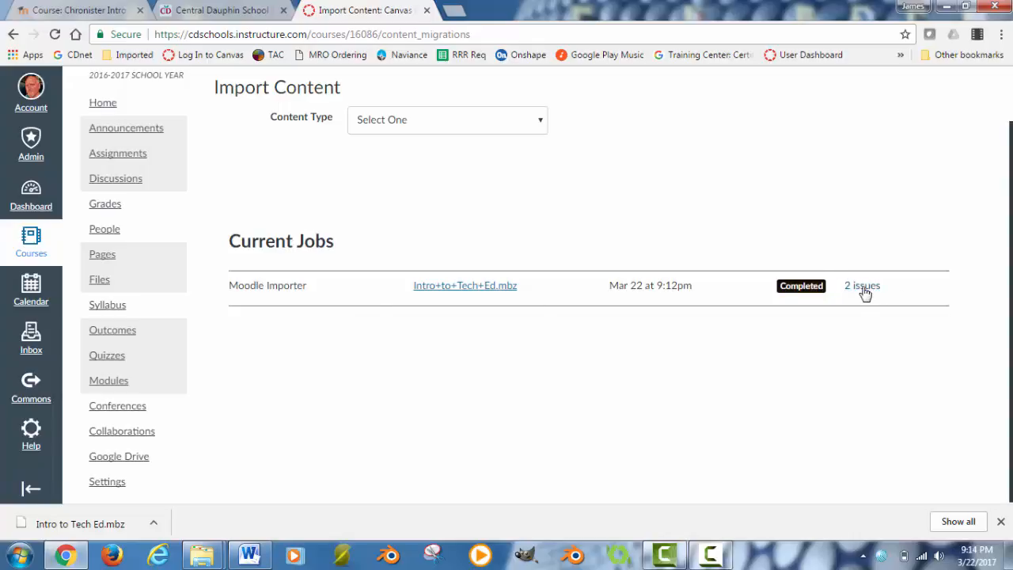
Expand the completed import's 2 issues, then go to the course Modules page
{"action": "left_click", "coordinate": [861, 285]}
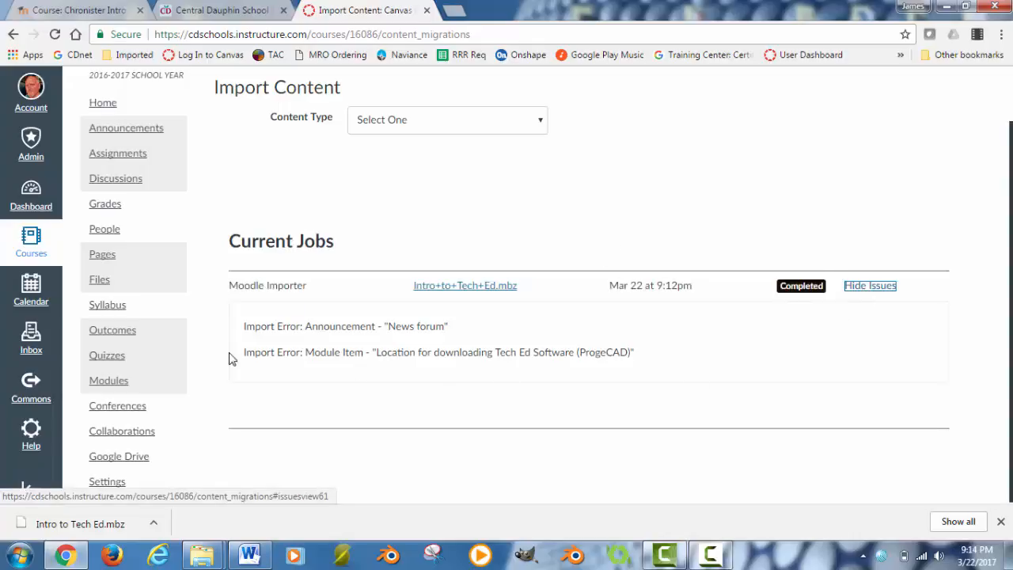
{"action": "mouse_move", "coordinate": [480, 369]}
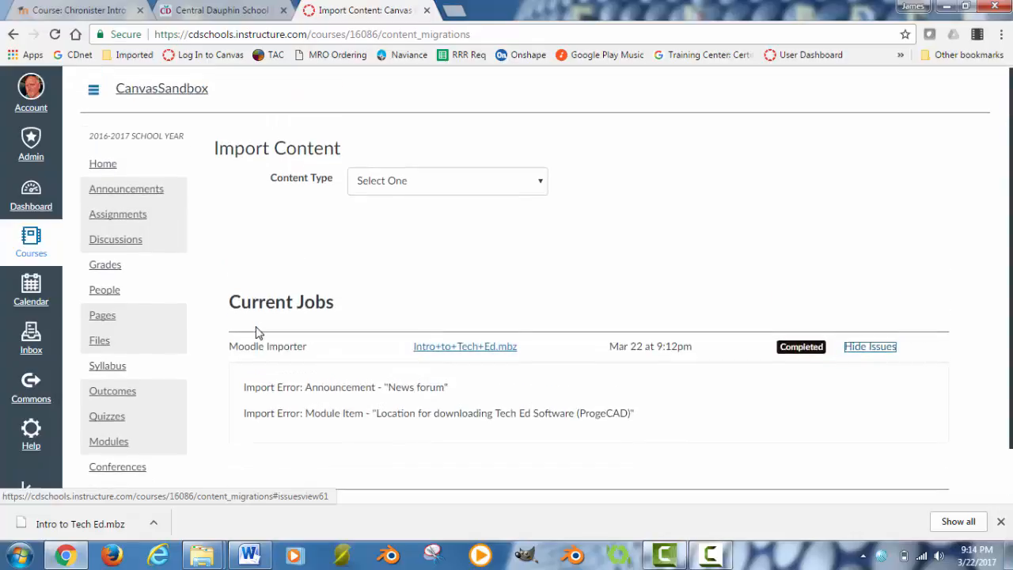
{"action": "left_click", "coordinate": [109, 381]}
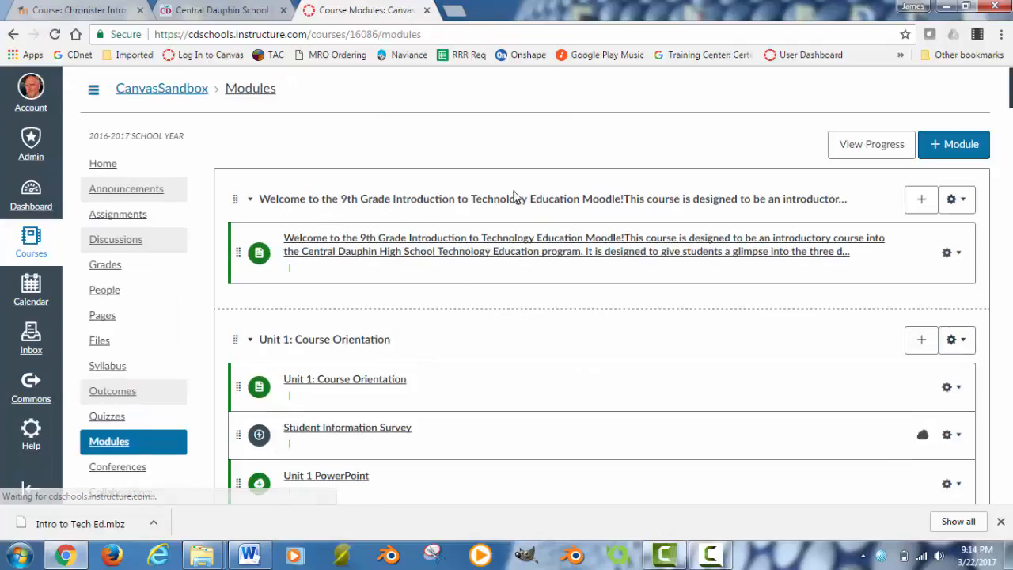
Scroll Modules to Safety Quizzes and open Safety Quiz #1- General Lab Safety
{"action": "scroll", "scroll_direction": "down", "scroll_amount": 3}
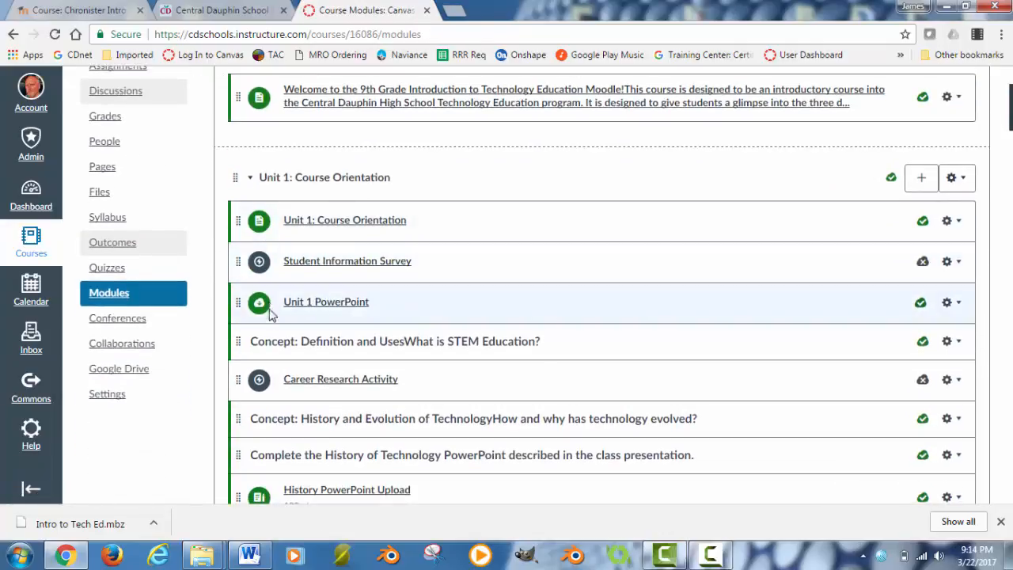
{"action": "mouse_move", "coordinate": [336, 307]}
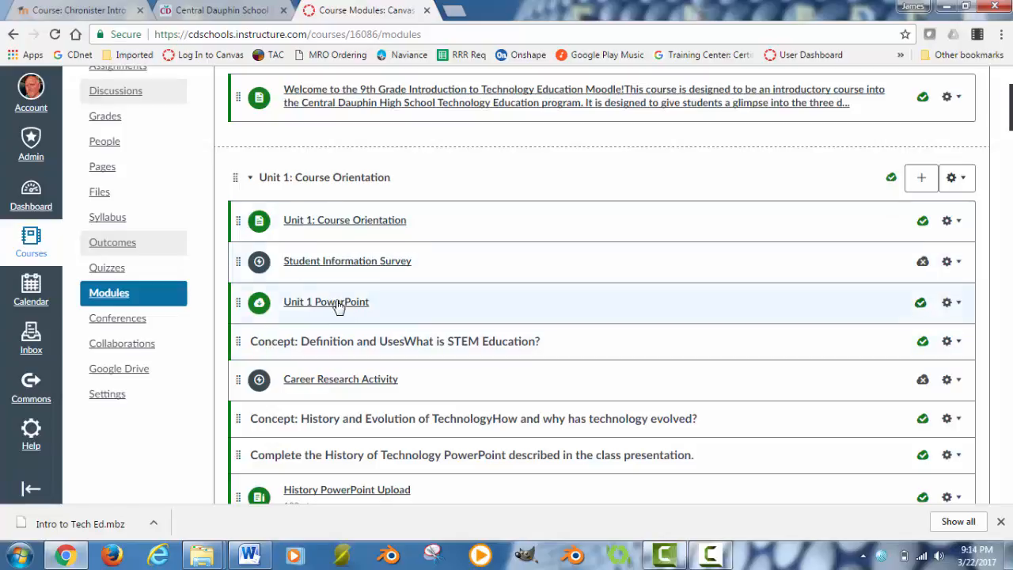
{"action": "scroll", "scroll_direction": "down", "scroll_amount": 3}
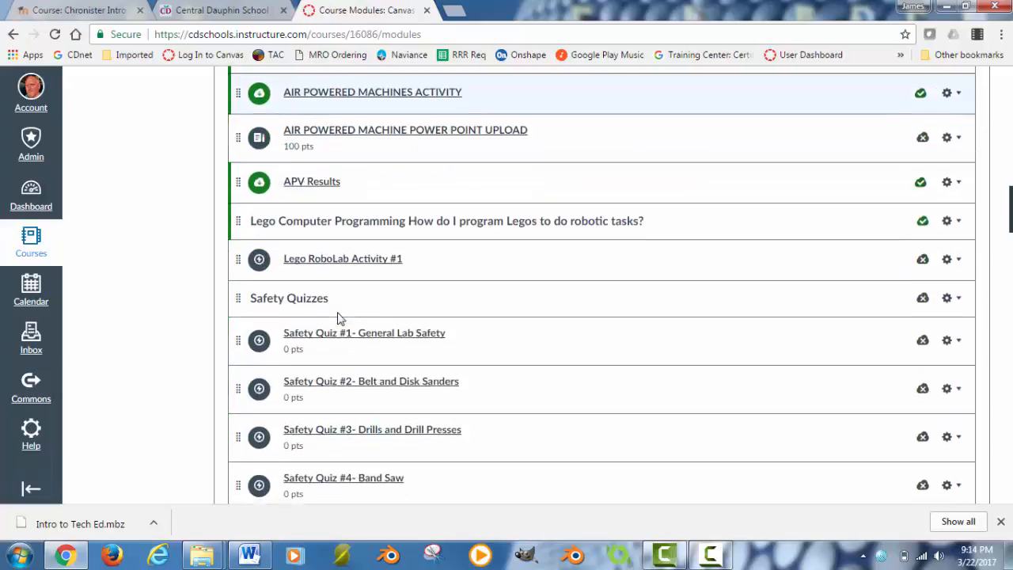
{"action": "scroll", "scroll_direction": "down", "scroll_amount": 3}
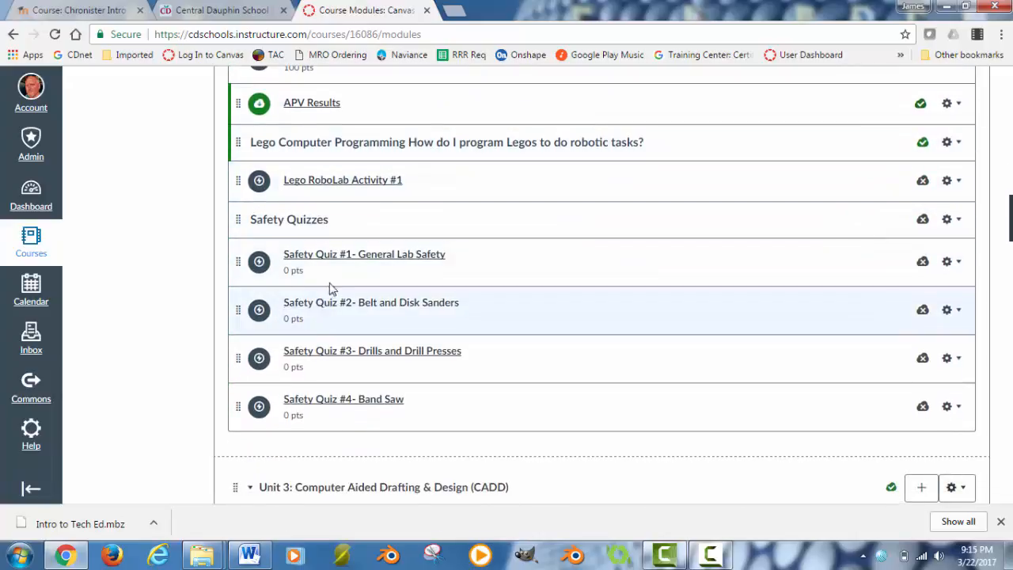
{"action": "mouse_move", "coordinate": [380, 257]}
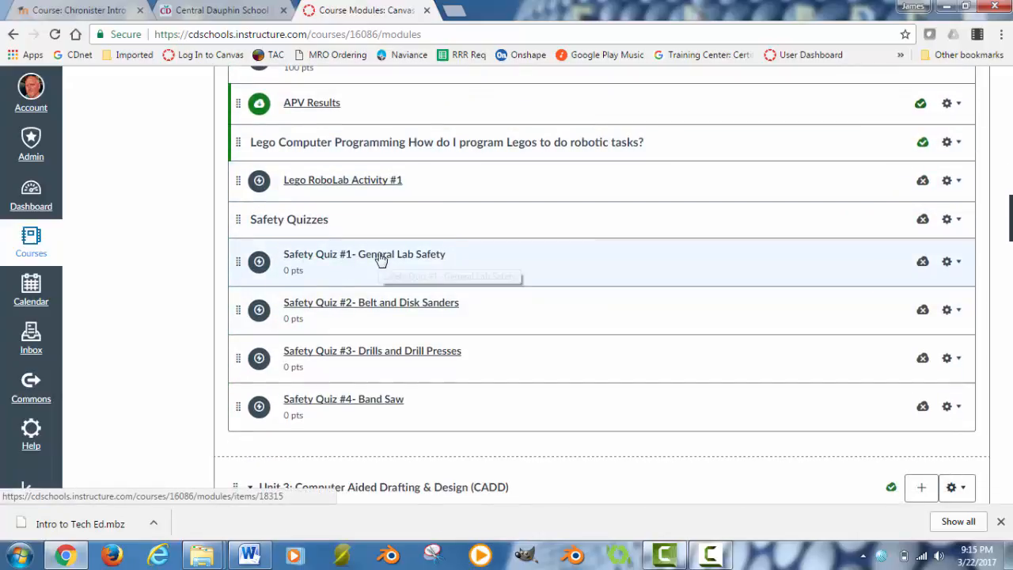
{"action": "left_click", "coordinate": [364, 254]}
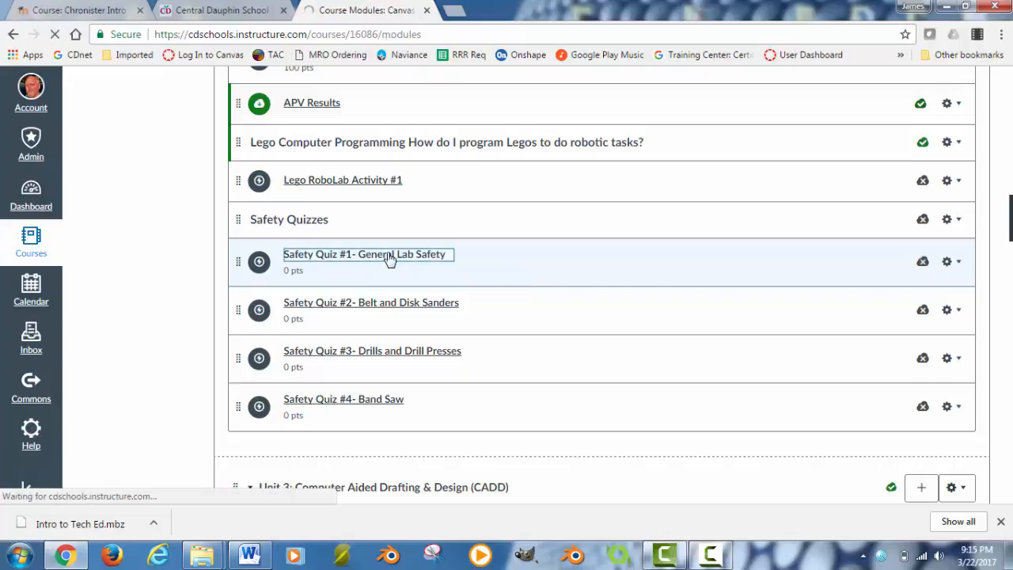
Return to the Quizzes list and open Safety Quiz #1- General Lab Safety
{"action": "left_click", "coordinate": [367, 254]}
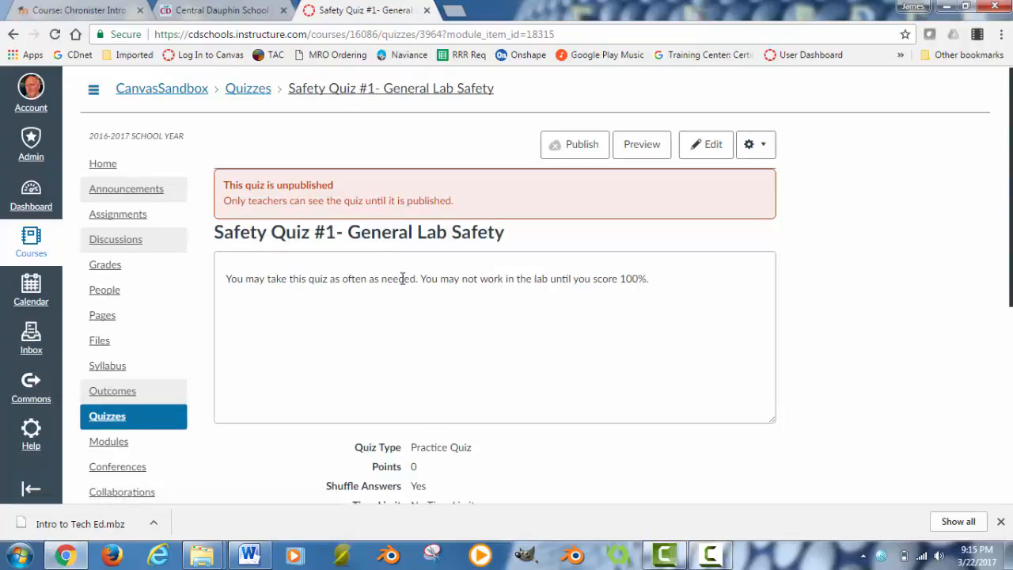
{"action": "mouse_move", "coordinate": [429, 155]}
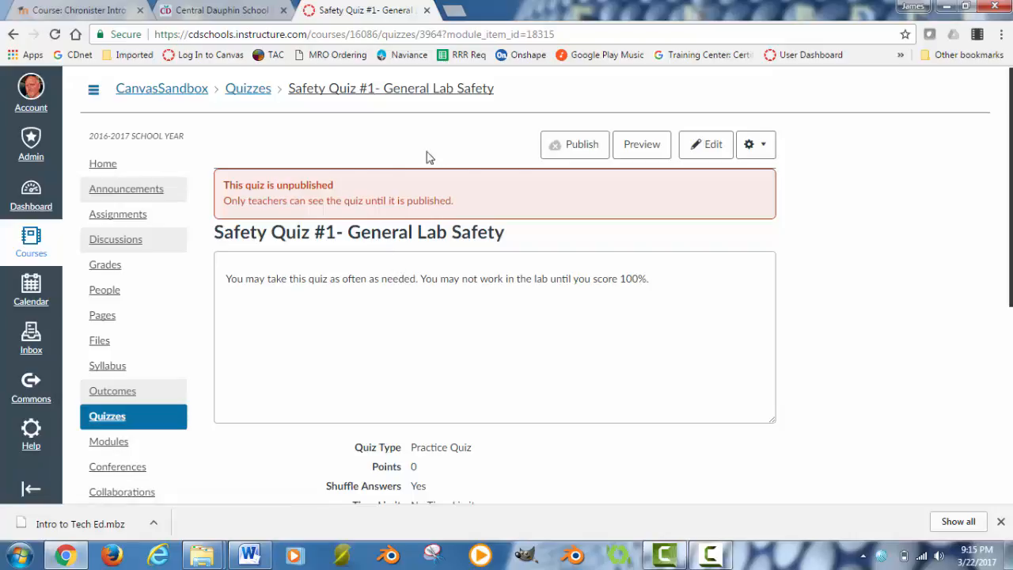
{"action": "mouse_move", "coordinate": [589, 149]}
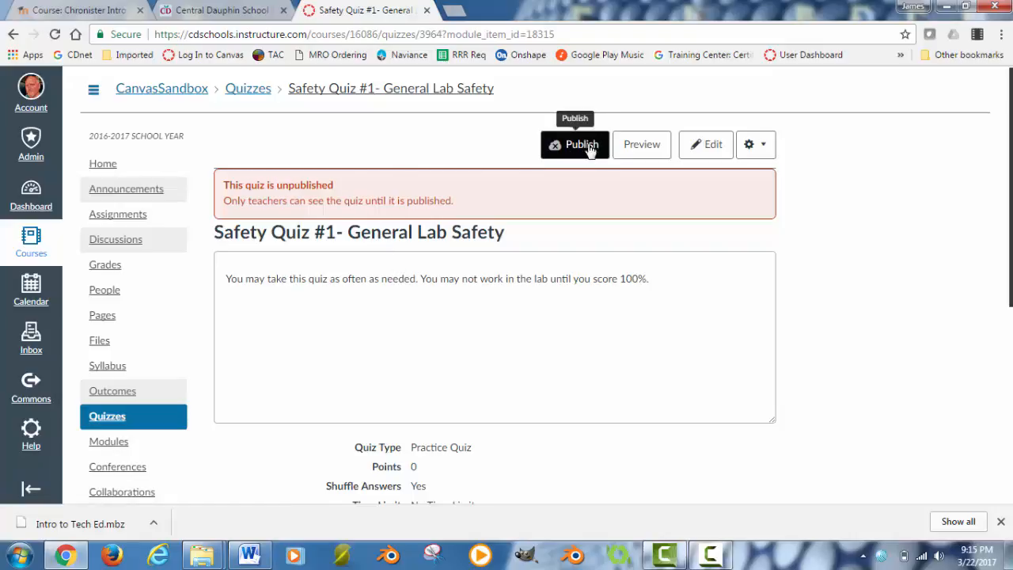
{"action": "mouse_move", "coordinate": [569, 155]}
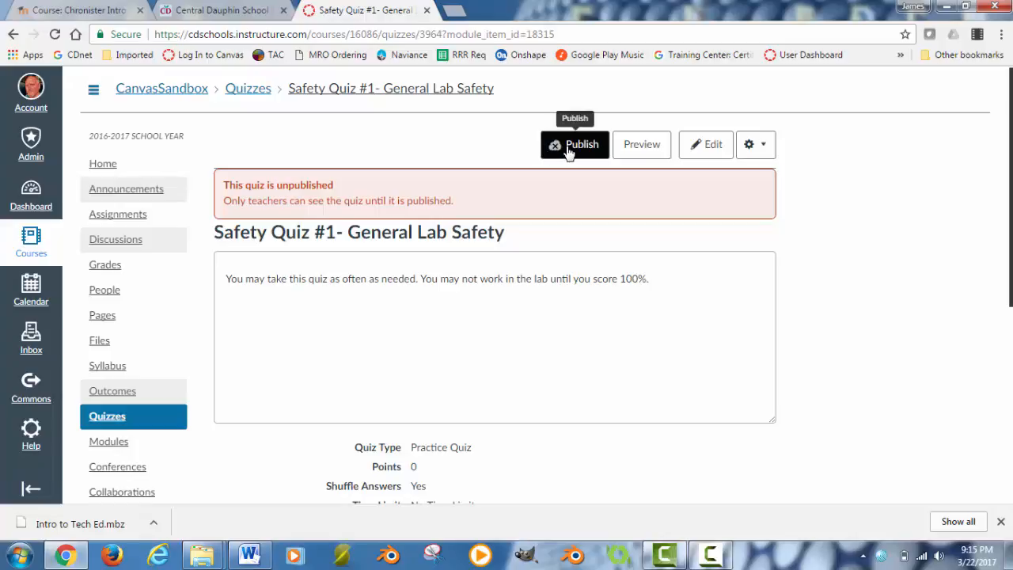
{"action": "left_click", "coordinate": [107, 416]}
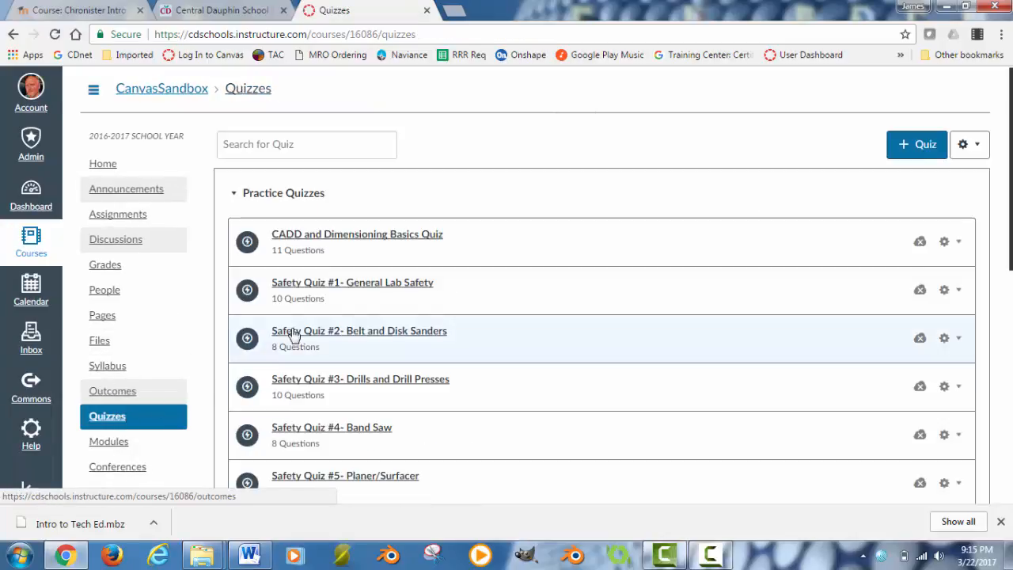
{"action": "scroll", "scroll_direction": "down", "scroll_amount": 3}
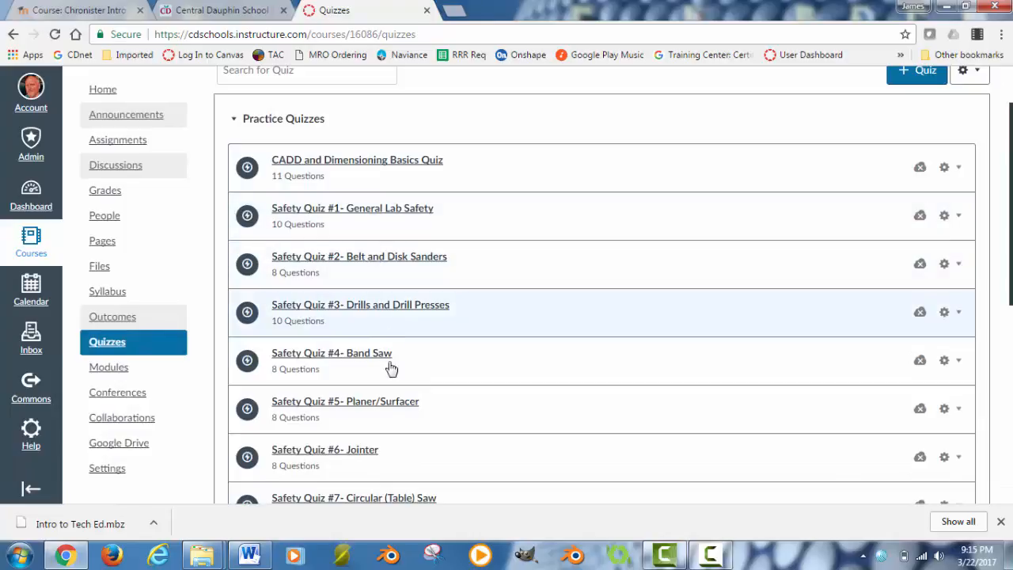
{"action": "scroll", "scroll_direction": "down", "scroll_amount": 3}
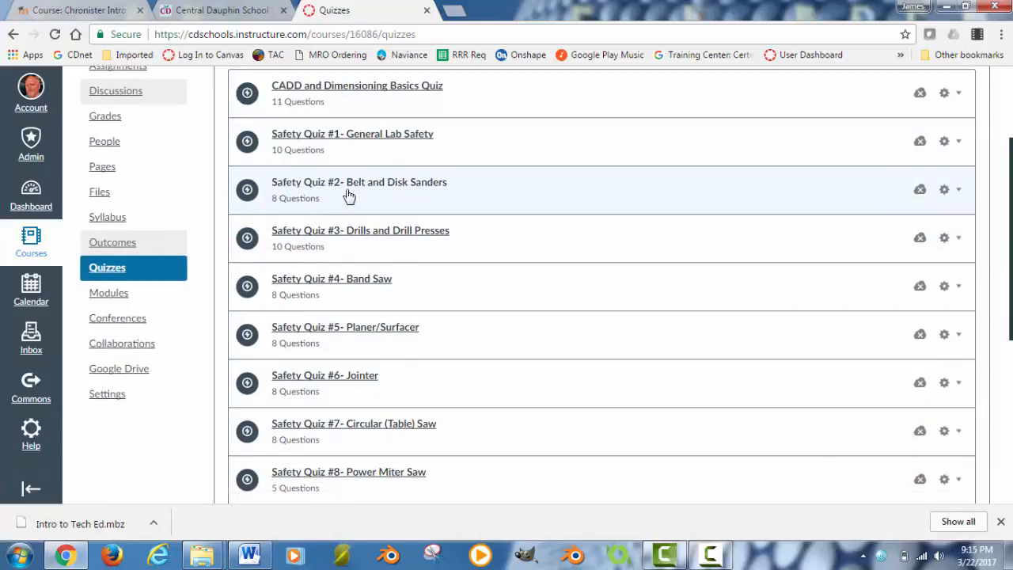
{"action": "mouse_move", "coordinate": [763, 192]}
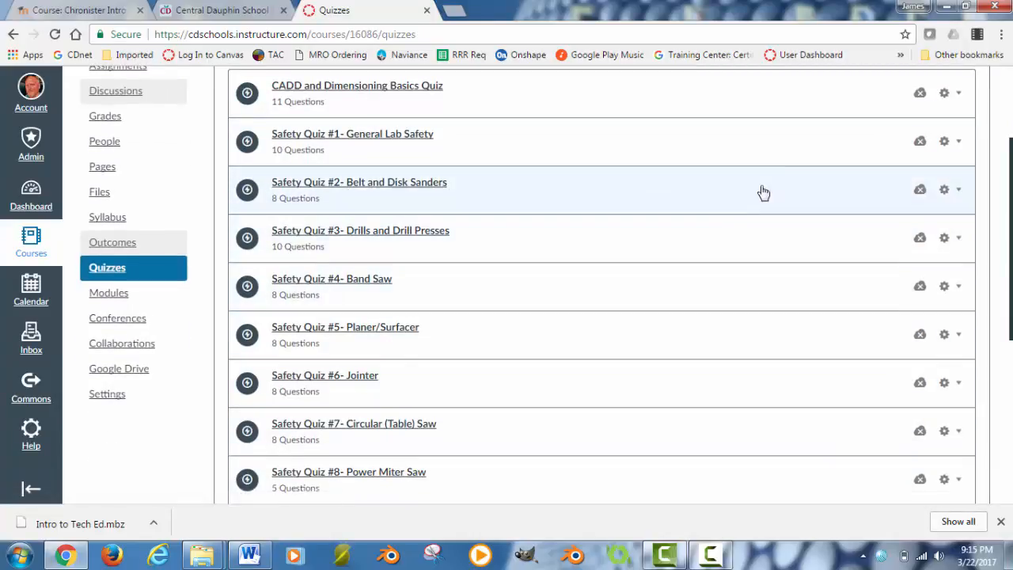
{"action": "mouse_move", "coordinate": [892, 218]}
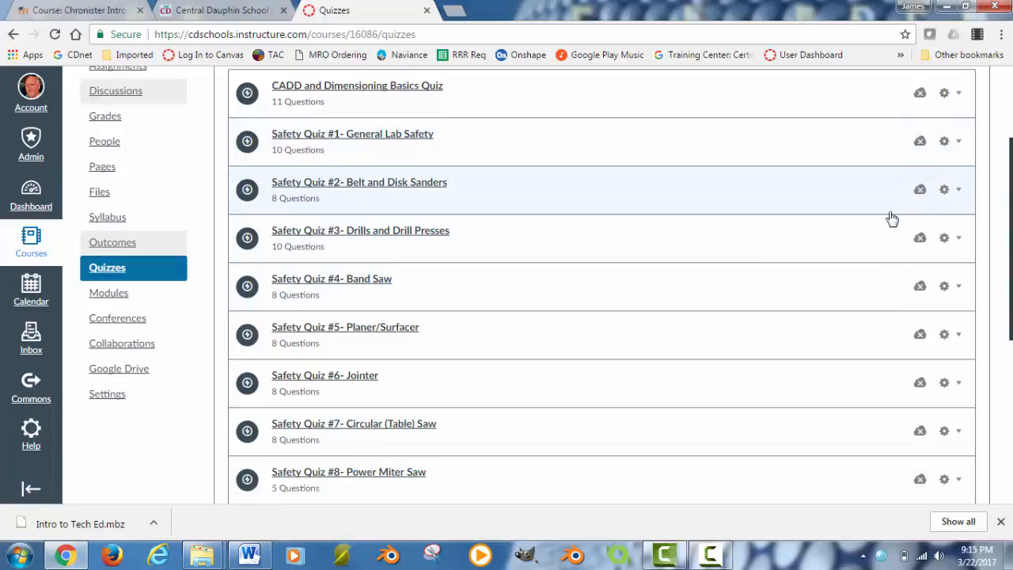
{"action": "mouse_move", "coordinate": [372, 138]}
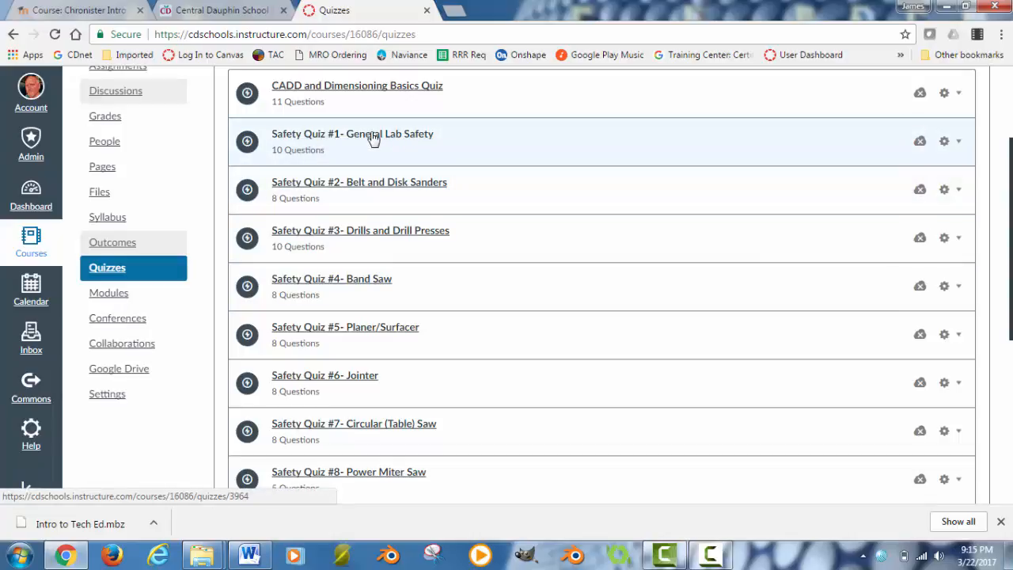
{"action": "left_click", "coordinate": [353, 133]}
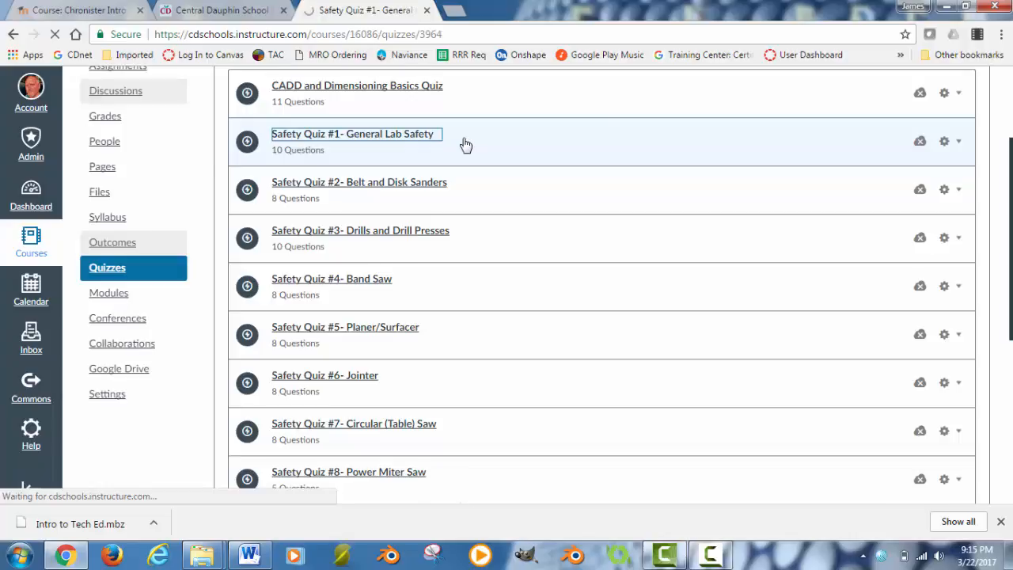
Edit the quiz, inspect the ABC question on the Questions tab, then cancel
{"action": "left_click", "coordinate": [355, 133]}
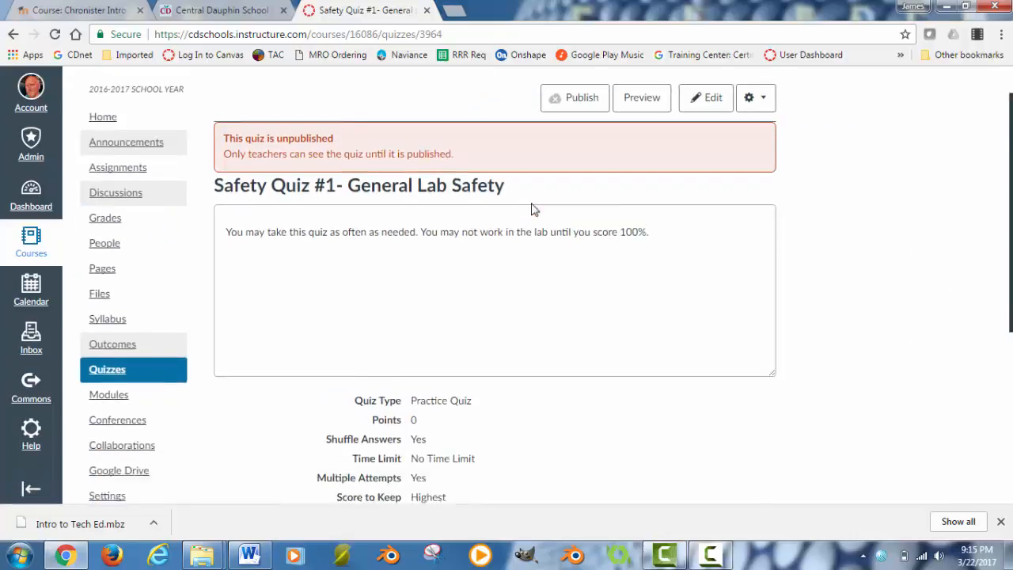
{"action": "scroll", "scroll_direction": "down", "scroll_amount": 3}
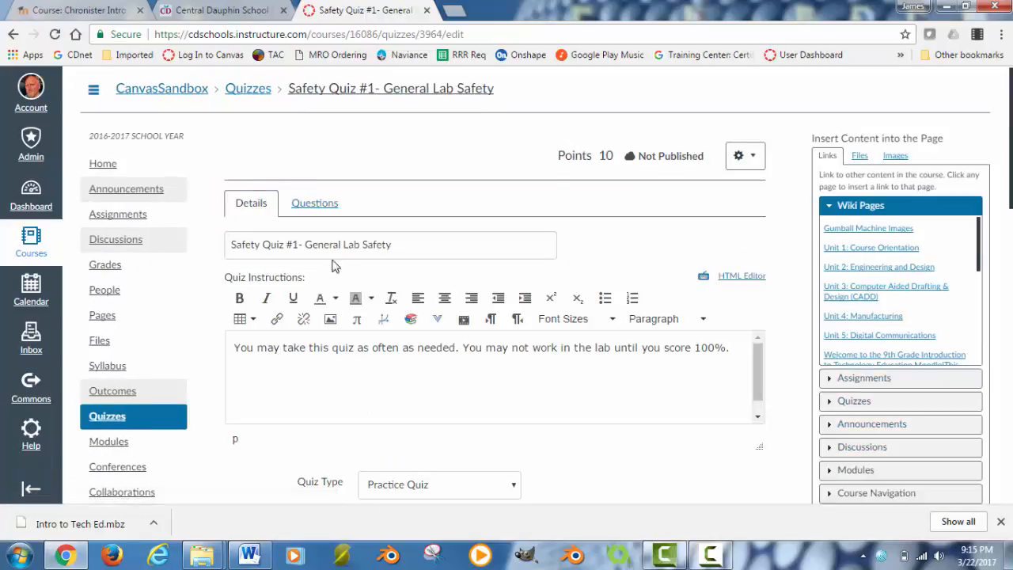
{"action": "scroll", "scroll_direction": "down", "scroll_amount": 3}
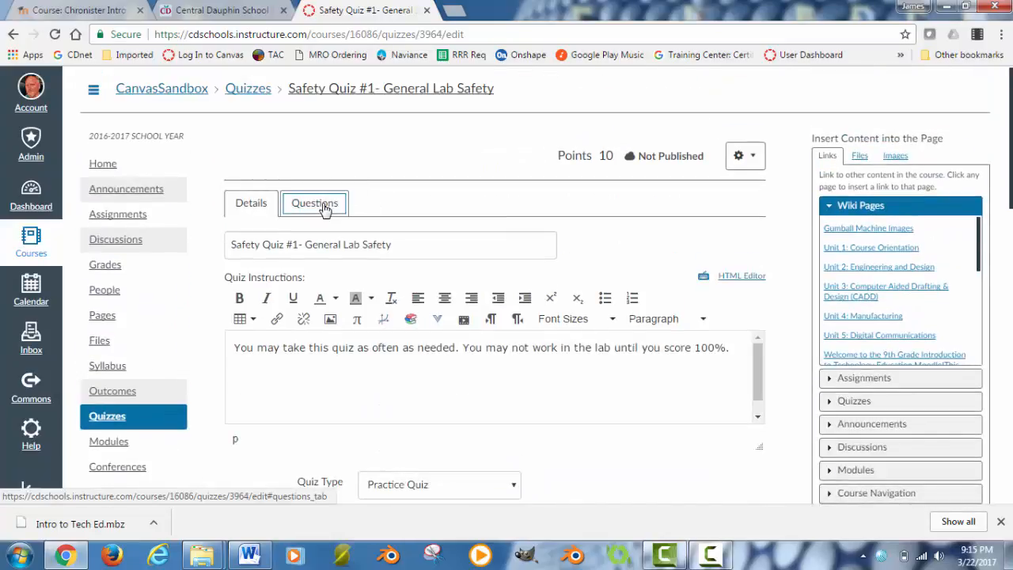
{"action": "left_click", "coordinate": [314, 203]}
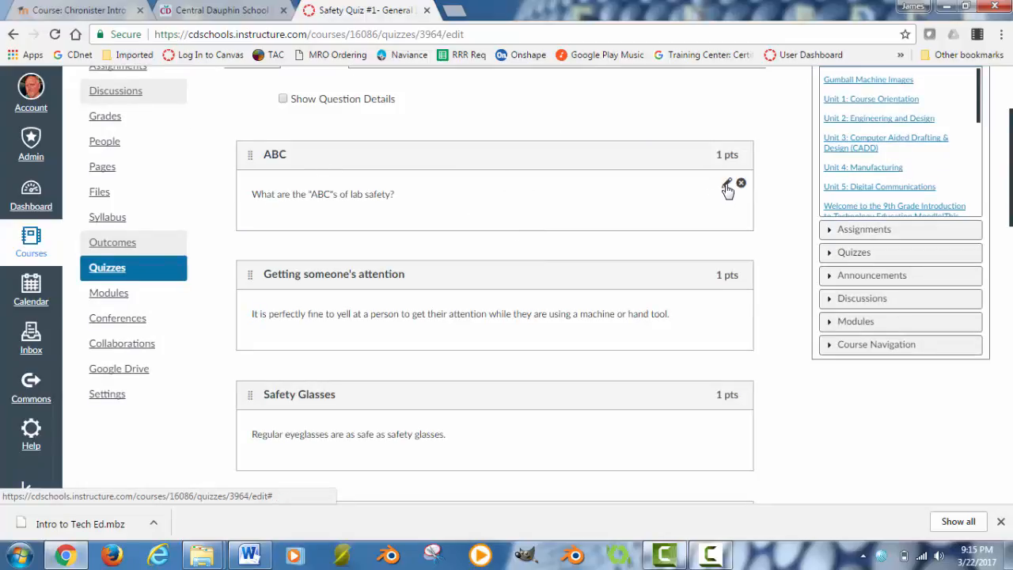
{"action": "left_click", "coordinate": [728, 184]}
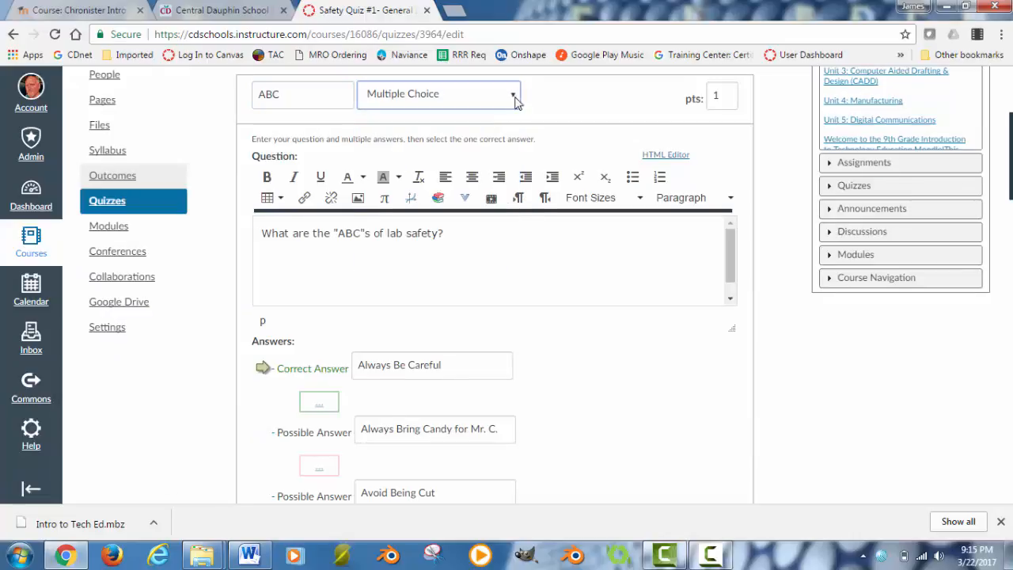
{"action": "scroll", "scroll_direction": "down", "scroll_amount": 3}
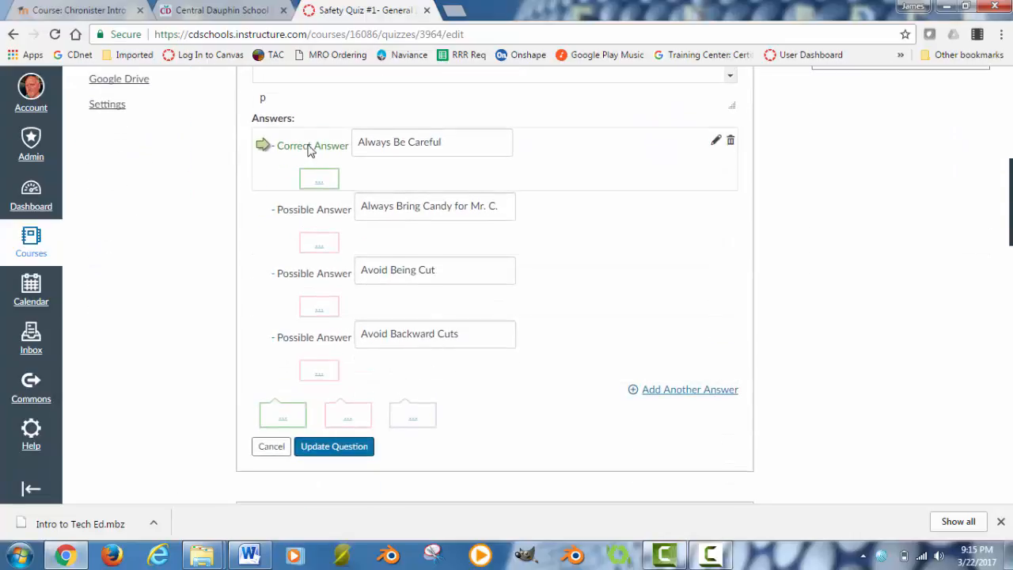
{"action": "left_click", "coordinate": [334, 446]}
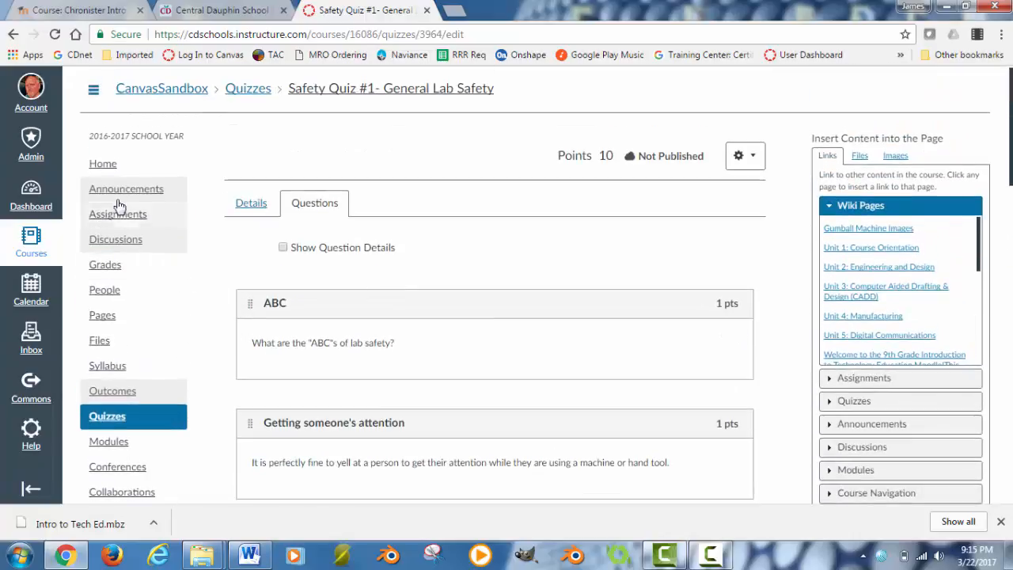
Open the AIR POWERED MACHINE POWER POINT UPLOAD assignment from Assignments
{"action": "left_click", "coordinate": [118, 214]}
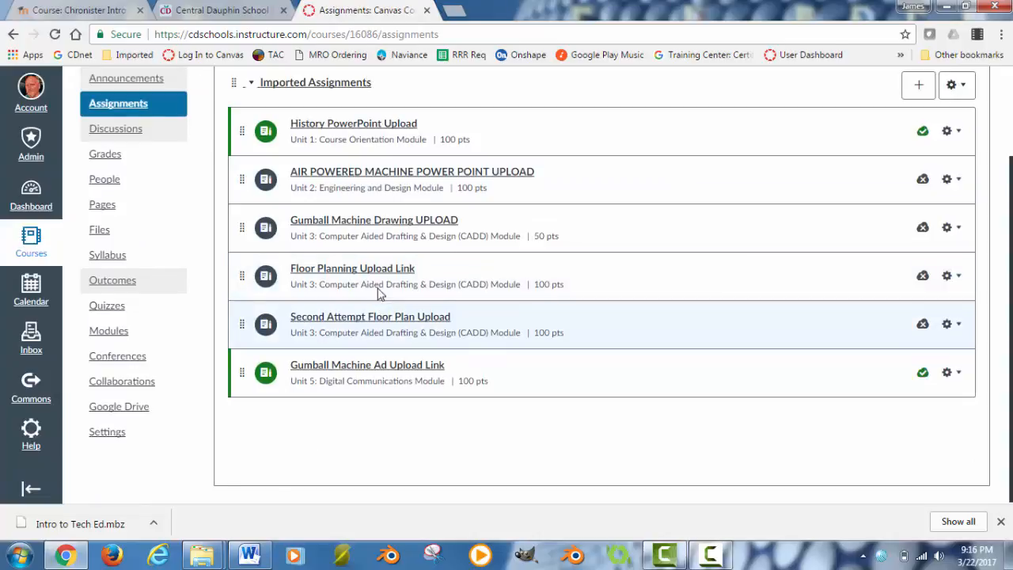
{"action": "mouse_move", "coordinate": [353, 135]}
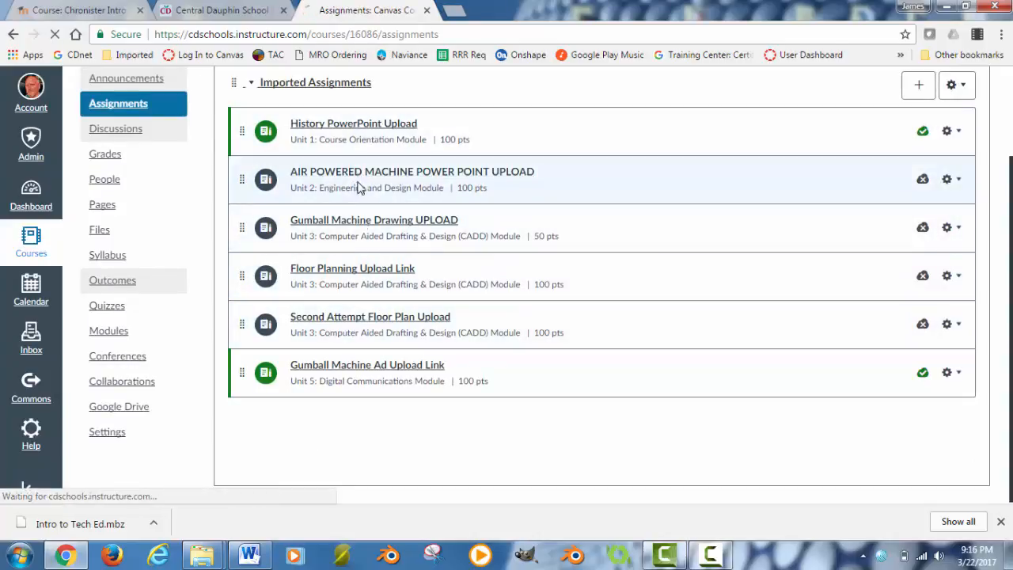
{"action": "left_click", "coordinate": [411, 171]}
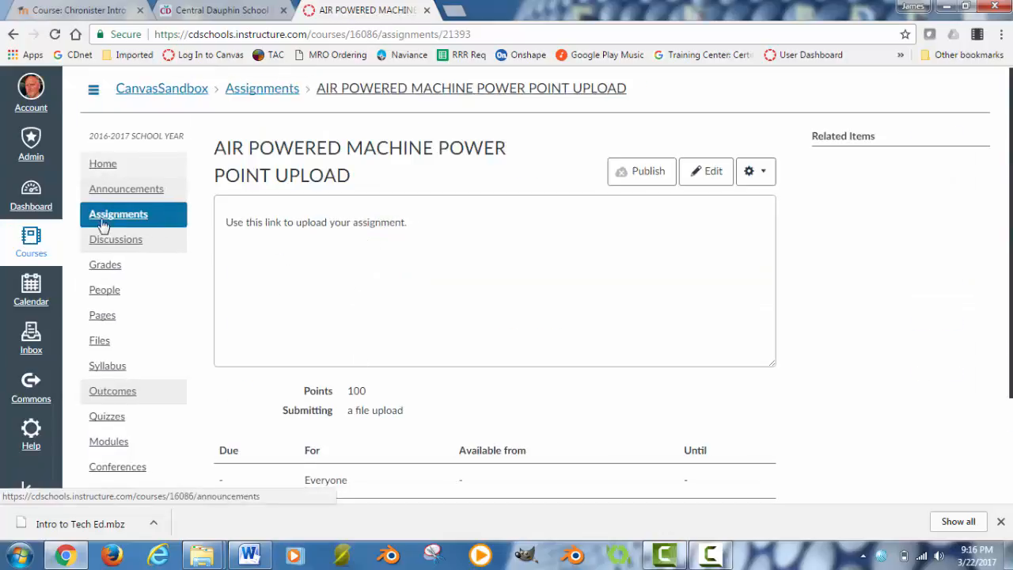
{"action": "left_click", "coordinate": [98, 340]}
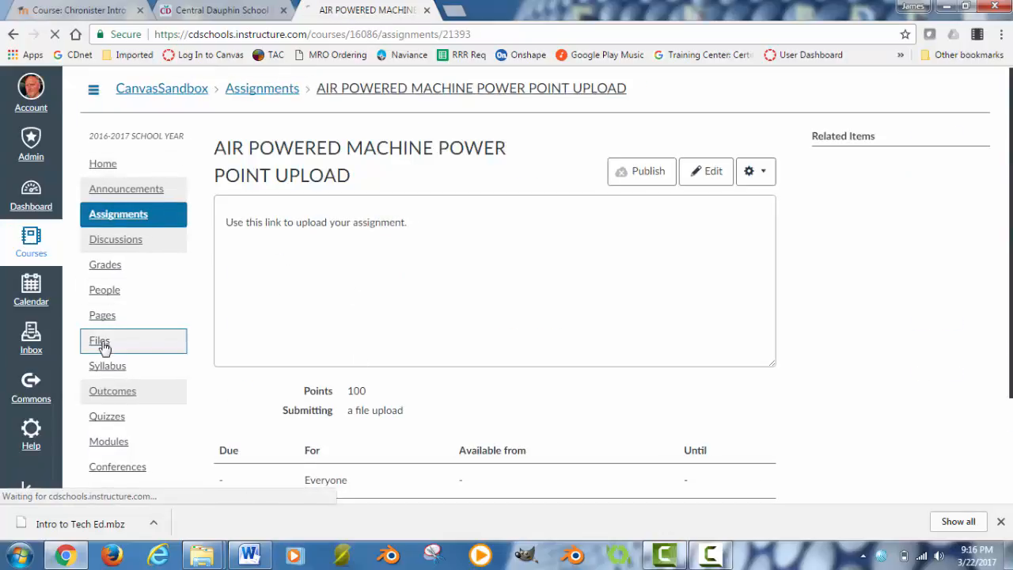
Browse imported files such as AutoCAD Essentials.pdf and CD Lab Safety.pdf
{"action": "left_click", "coordinate": [99, 340]}
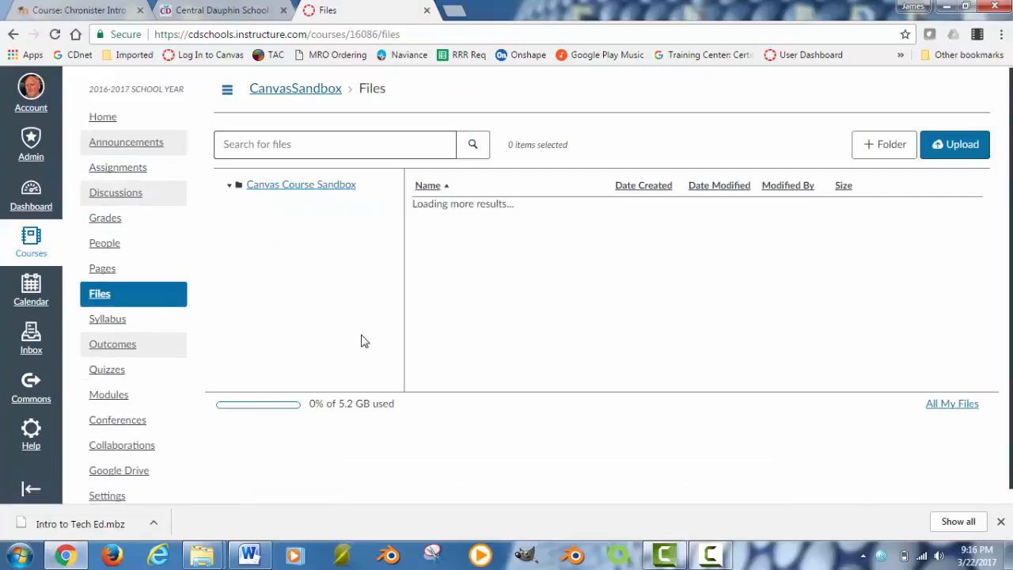
{"action": "scroll", "scroll_direction": "down", "scroll_amount": 3}
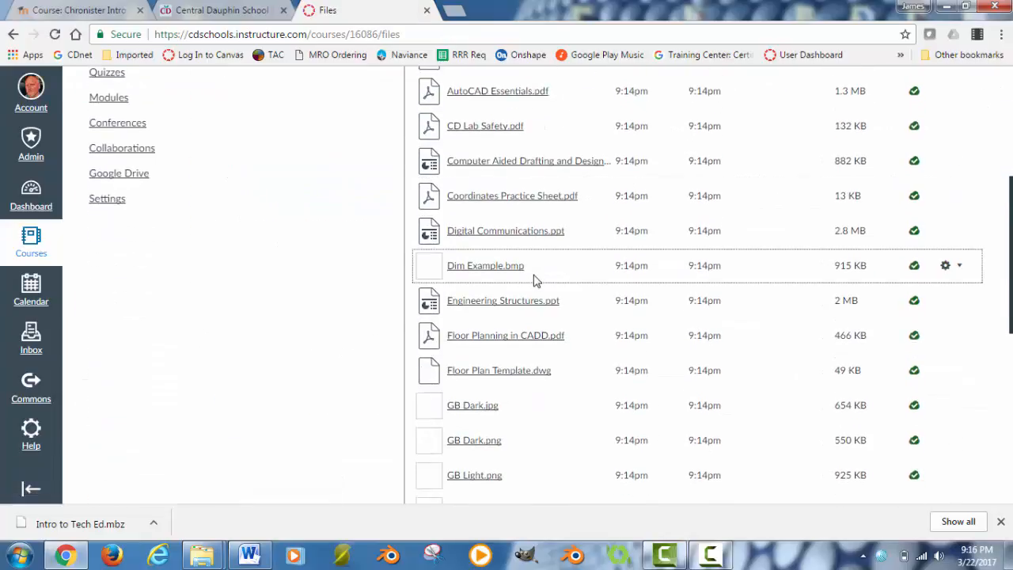
{"action": "scroll", "scroll_direction": "down", "scroll_amount": 3}
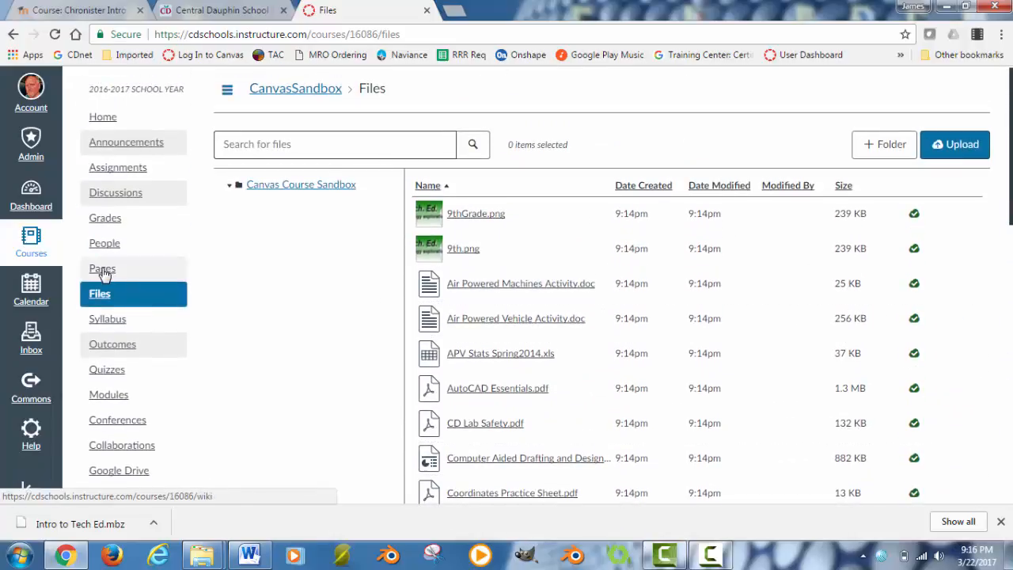
Edit the Unit 1: Course Orientation page in the Rich Content Editor
{"action": "left_click", "coordinate": [102, 268]}
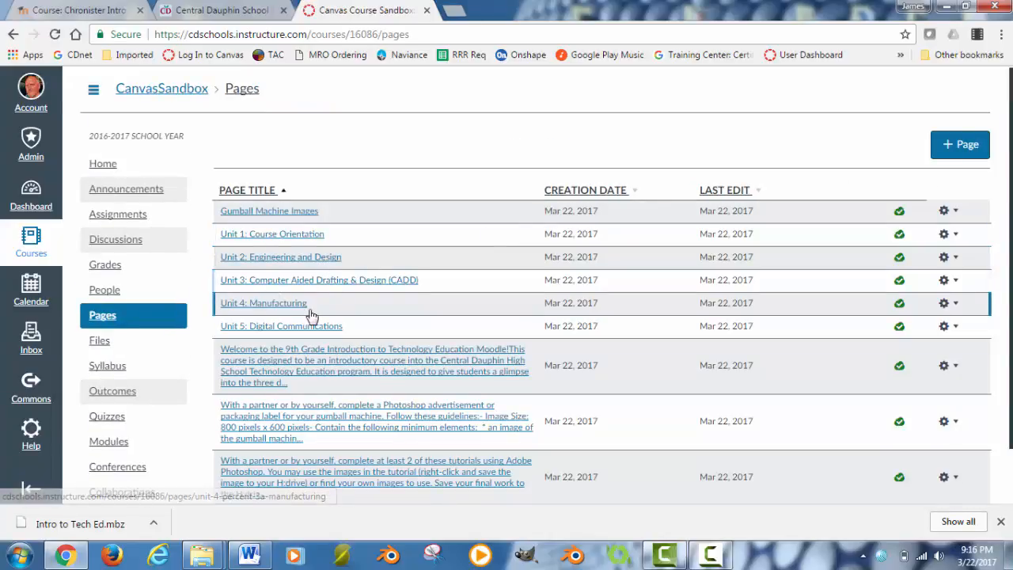
{"action": "scroll", "scroll_direction": "down", "scroll_amount": 3}
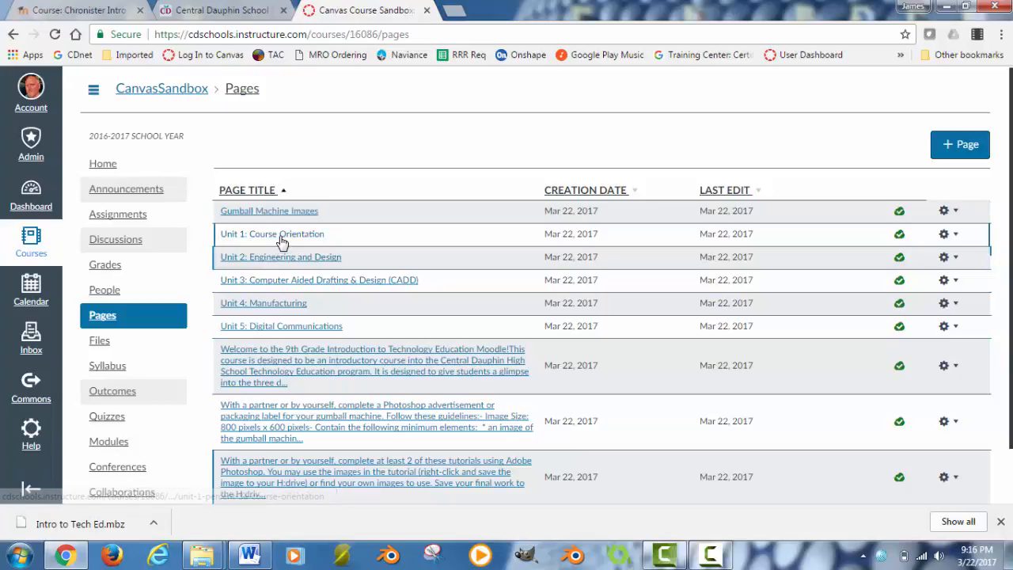
{"action": "left_click", "coordinate": [272, 234]}
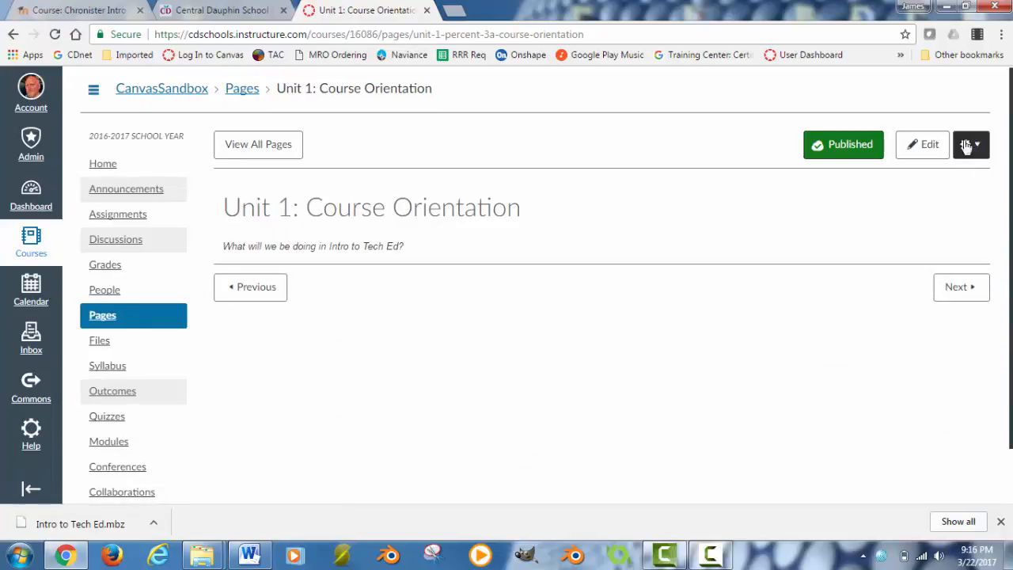
{"action": "left_click", "coordinate": [922, 144]}
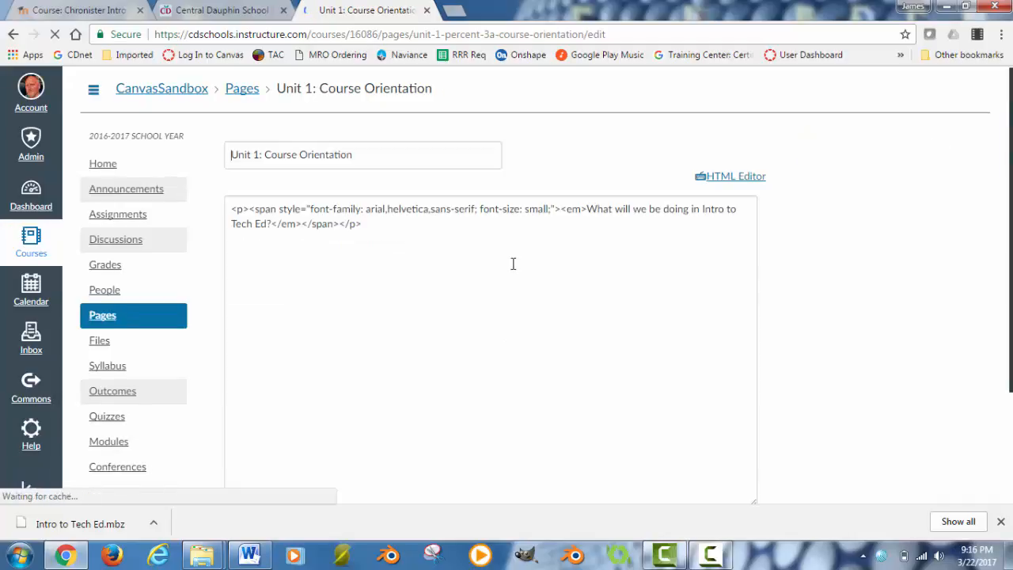
{"action": "left_click", "coordinate": [729, 176]}
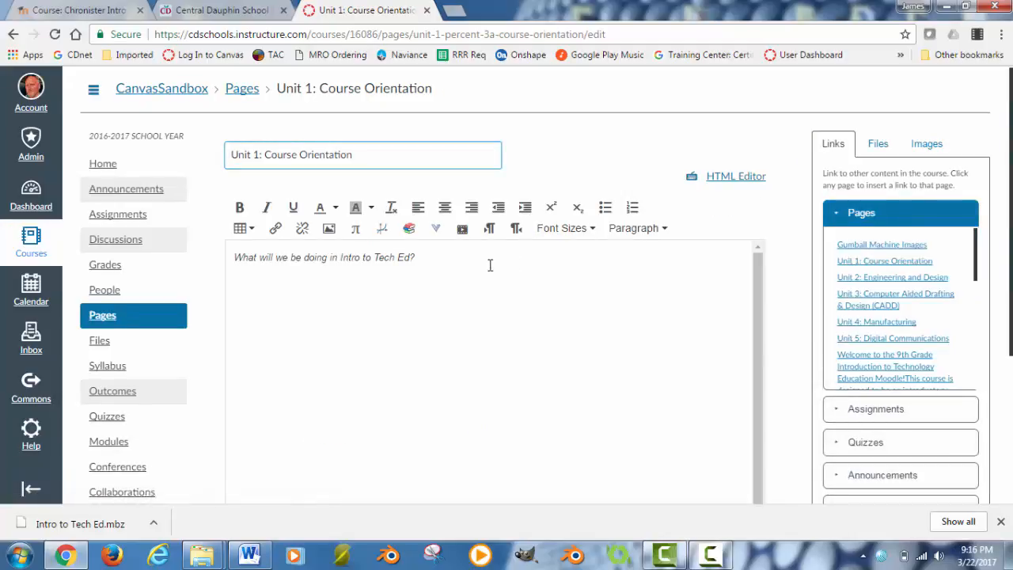
{"action": "mouse_move", "coordinate": [436, 309]}
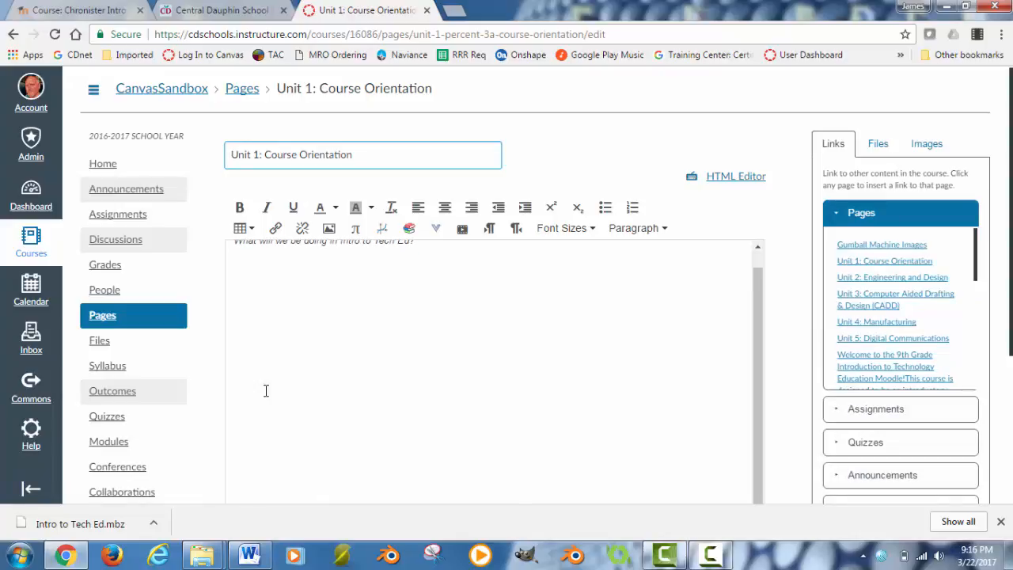
{"action": "left_click", "coordinate": [108, 441]}
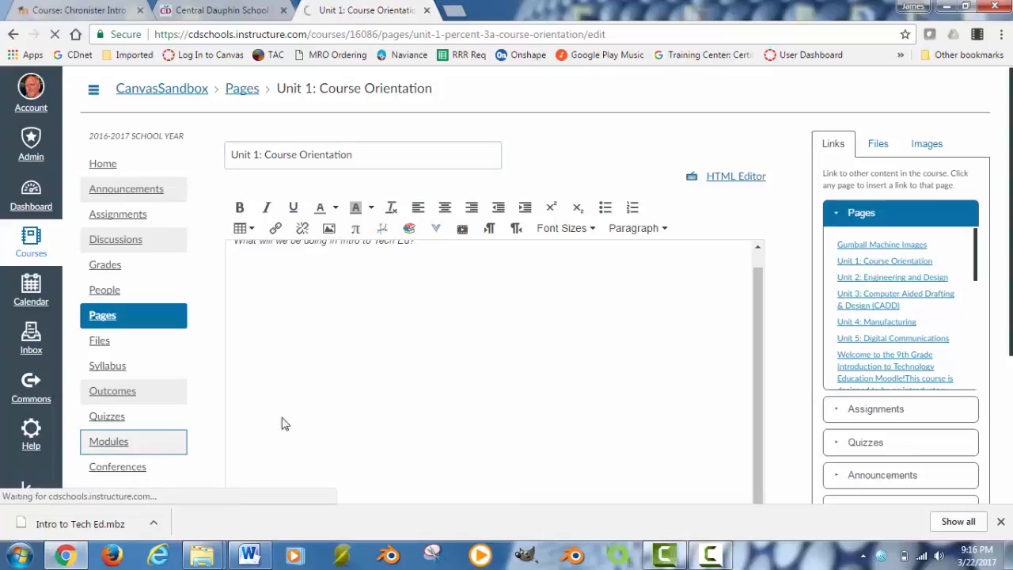
Show the sandbox Modules page and scroll through the welcome module and Unit 1 items
{"action": "left_click", "coordinate": [108, 441]}
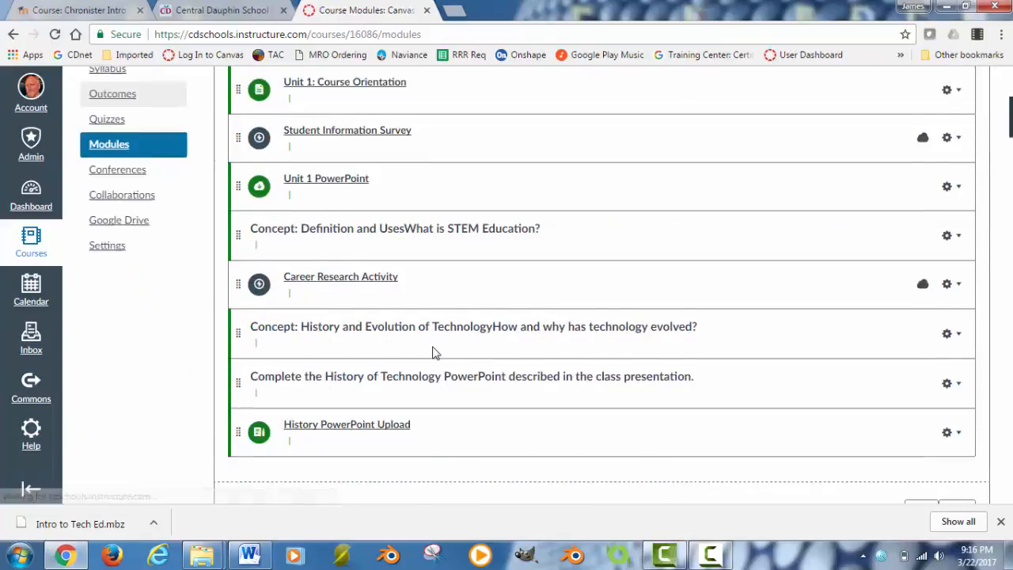
{"action": "scroll", "scroll_direction": "down", "scroll_amount": 3}
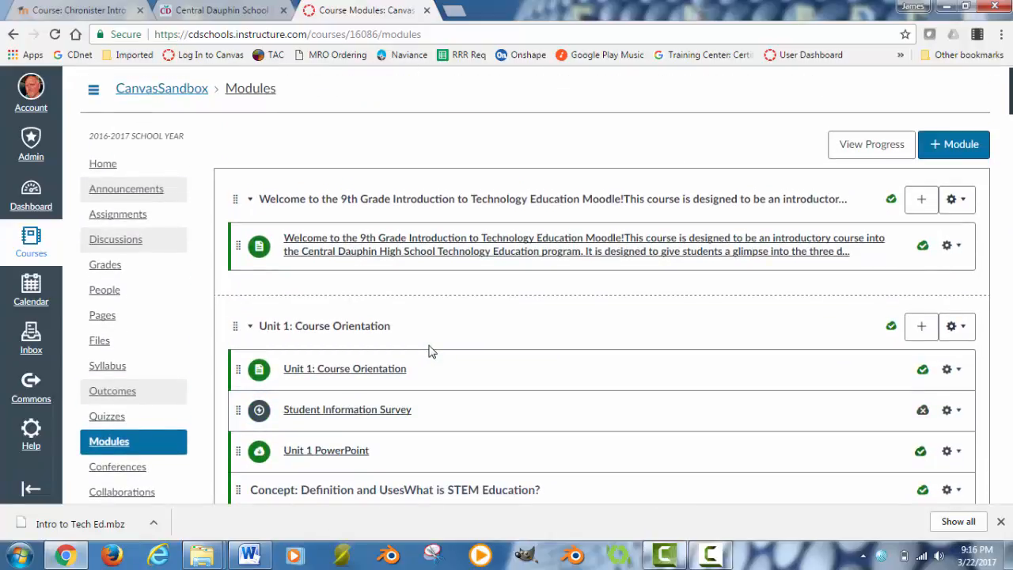
{"action": "mouse_move", "coordinate": [224, 203]}
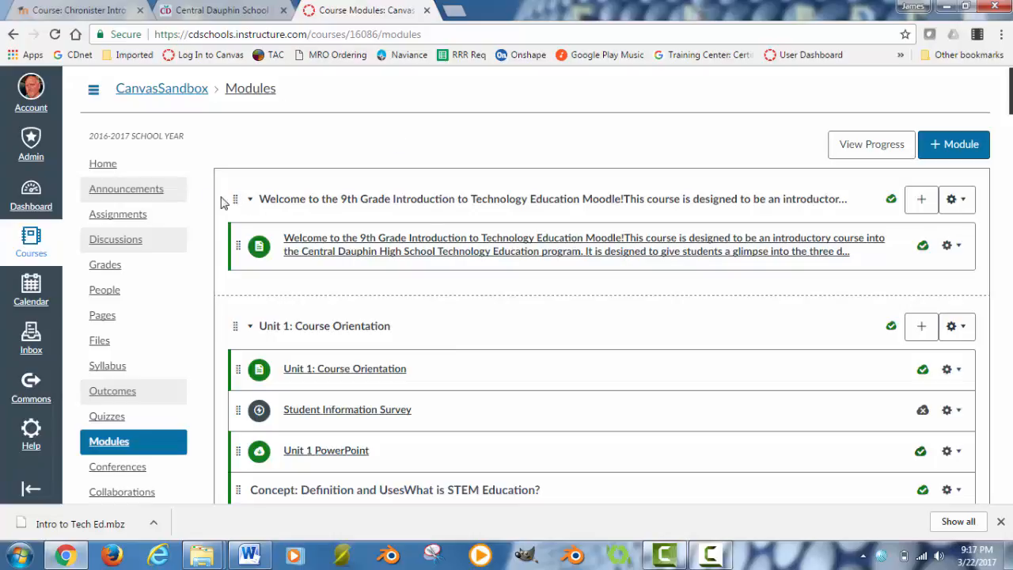
{"action": "scroll", "scroll_direction": "down", "scroll_amount": 3}
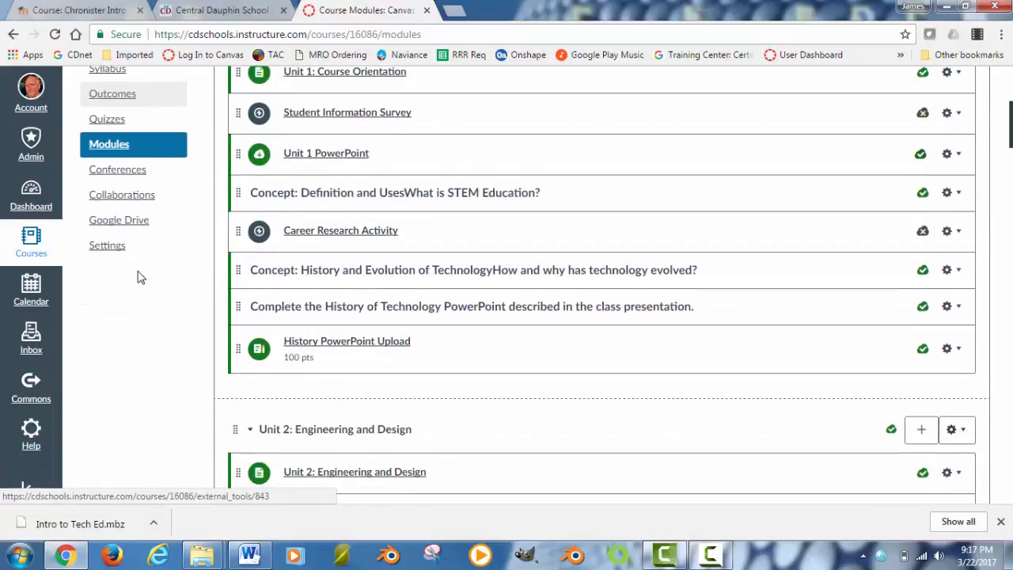
{"action": "mouse_move", "coordinate": [119, 247]}
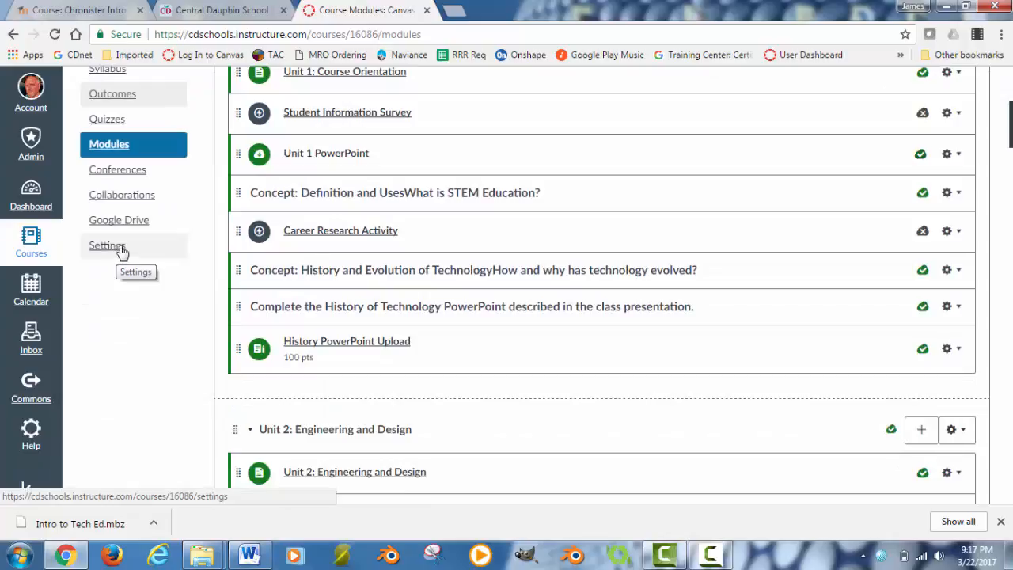
Open the sandbox course Settings details and start Share to Commons
{"action": "left_click", "coordinate": [107, 245]}
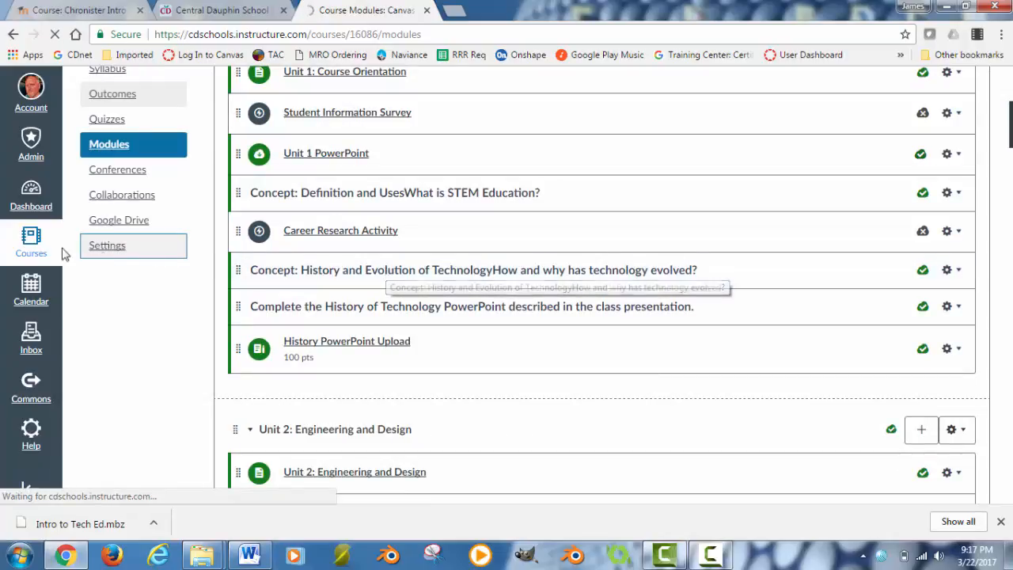
{"action": "left_click", "coordinate": [107, 244]}
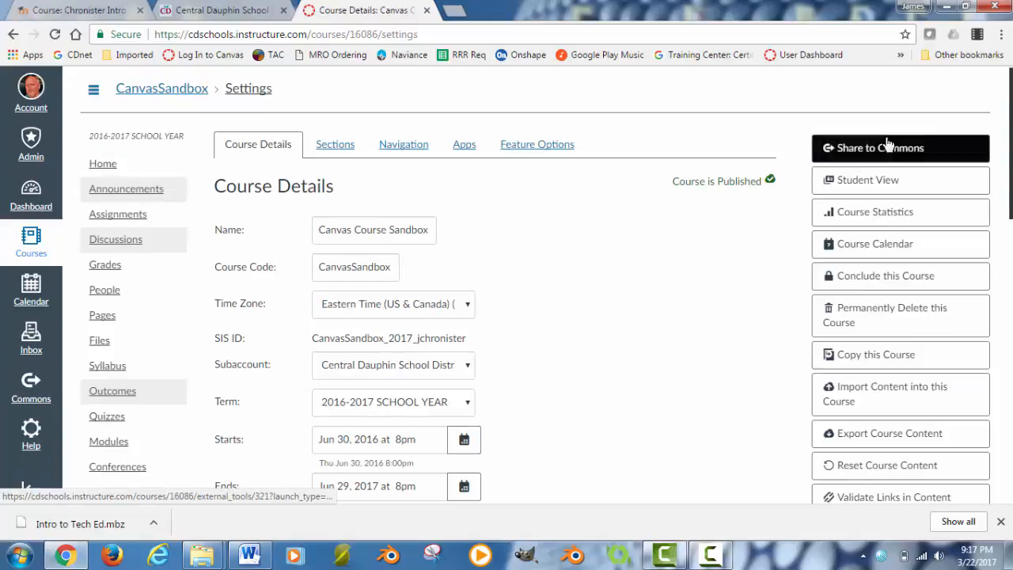
{"action": "mouse_move", "coordinate": [883, 149]}
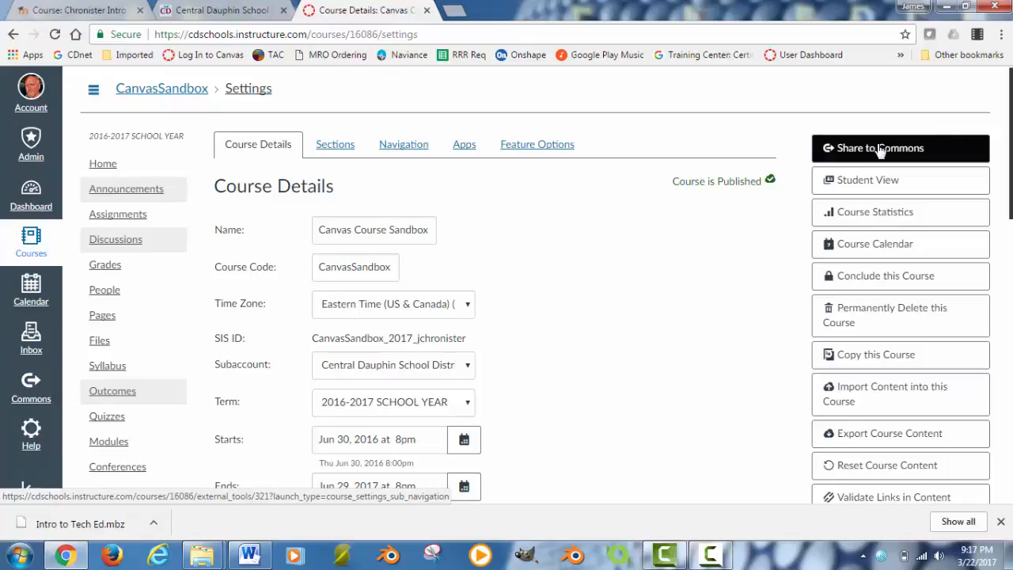
{"action": "left_click", "coordinate": [900, 148]}
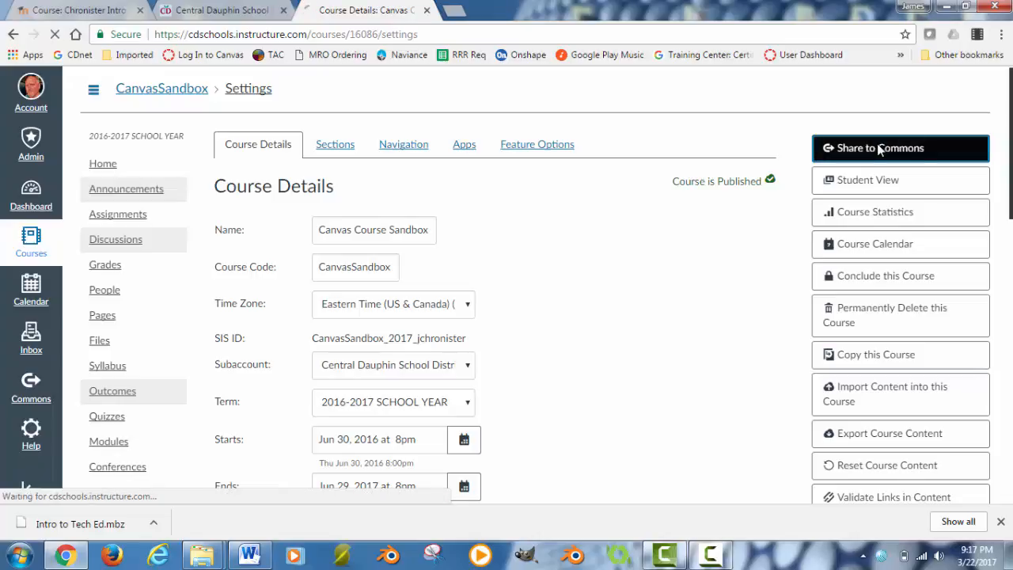
{"action": "left_click", "coordinate": [900, 148]}
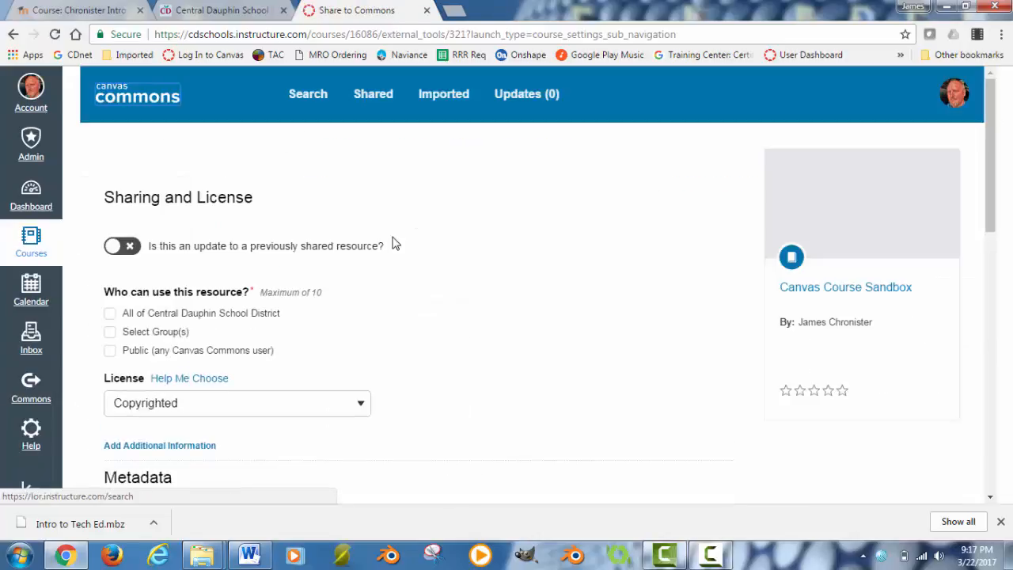
{"action": "scroll", "scroll_direction": "down", "scroll_amount": 3}
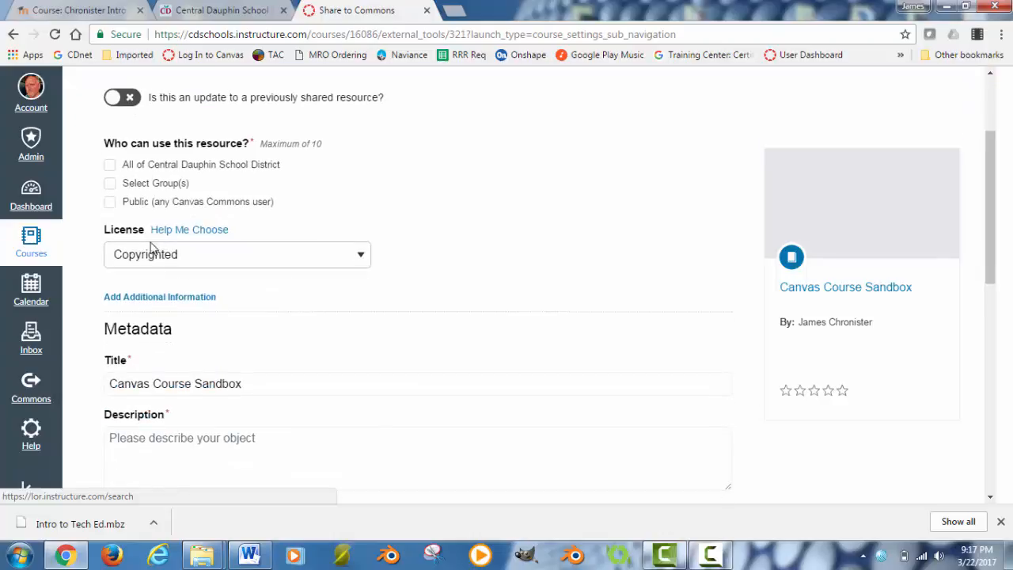
{"action": "mouse_move", "coordinate": [116, 159]}
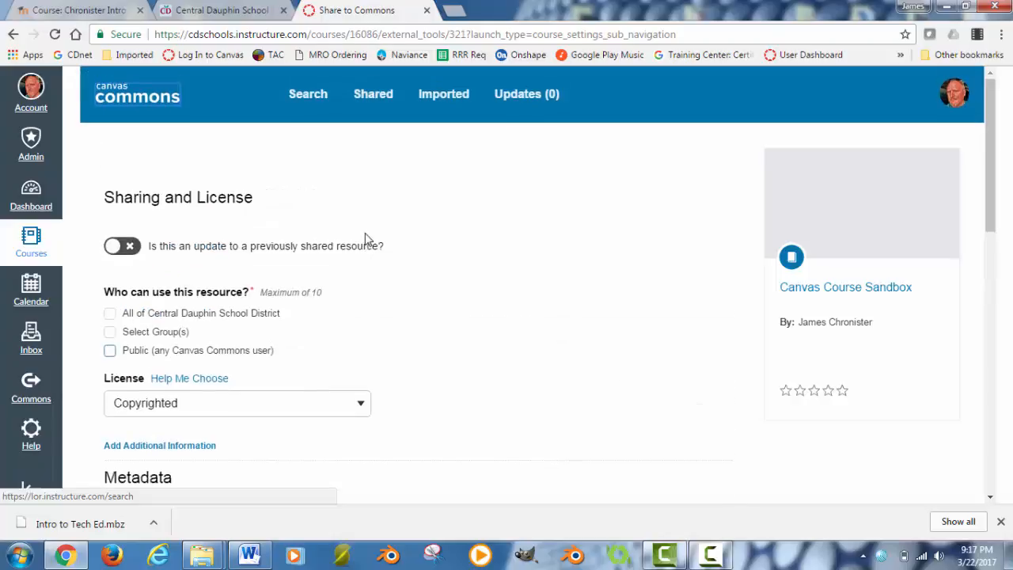
{"action": "mouse_move", "coordinate": [130, 246]}
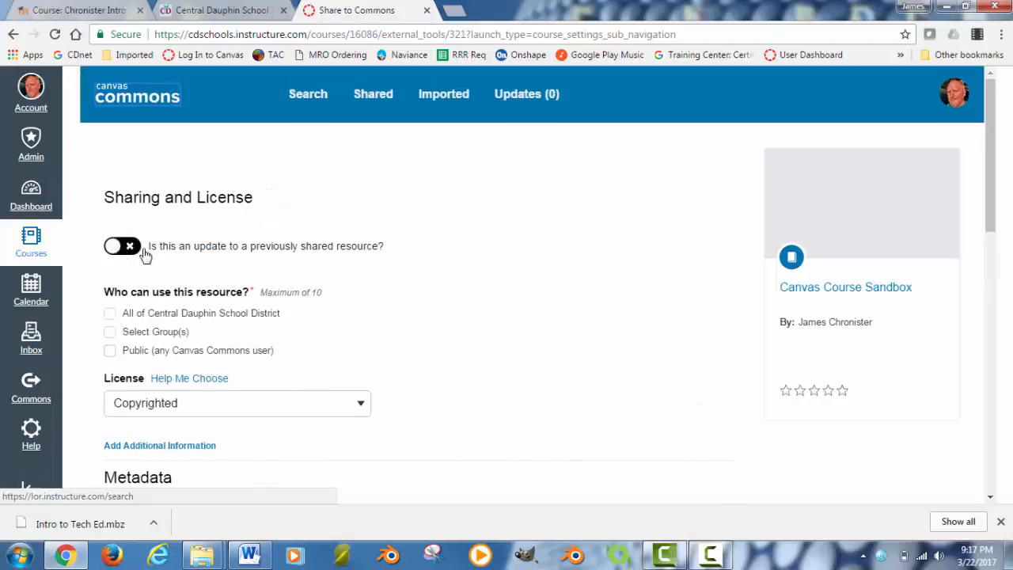
{"action": "scroll", "scroll_direction": "down", "scroll_amount": 3}
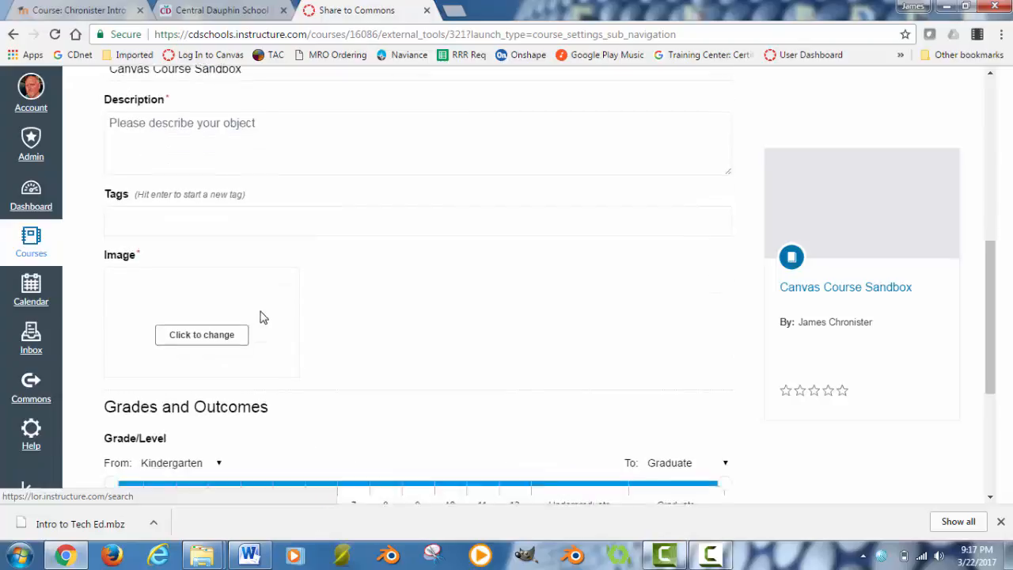
{"action": "scroll", "scroll_direction": "down", "scroll_amount": 3}
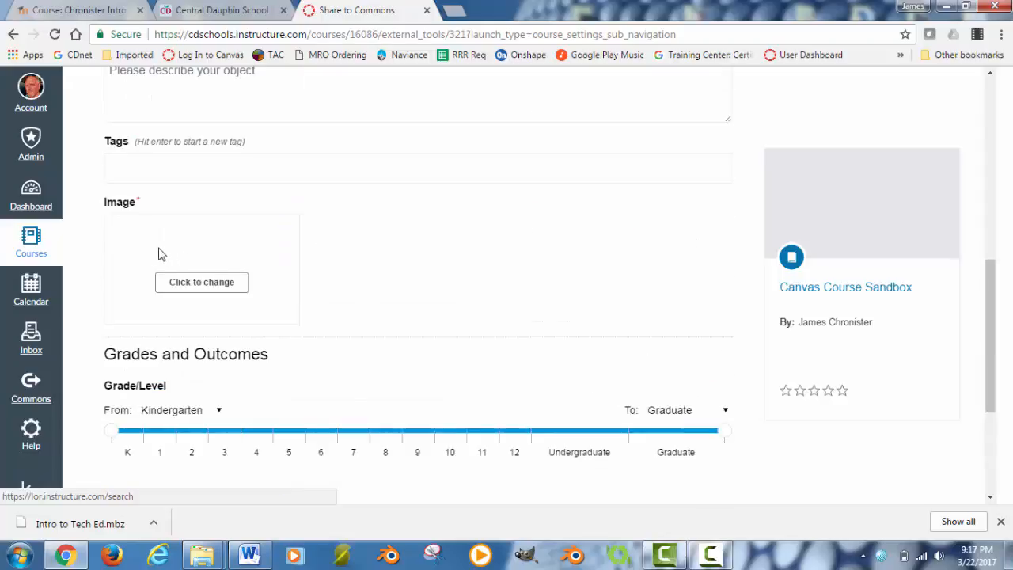
{"action": "mouse_move", "coordinate": [133, 289]}
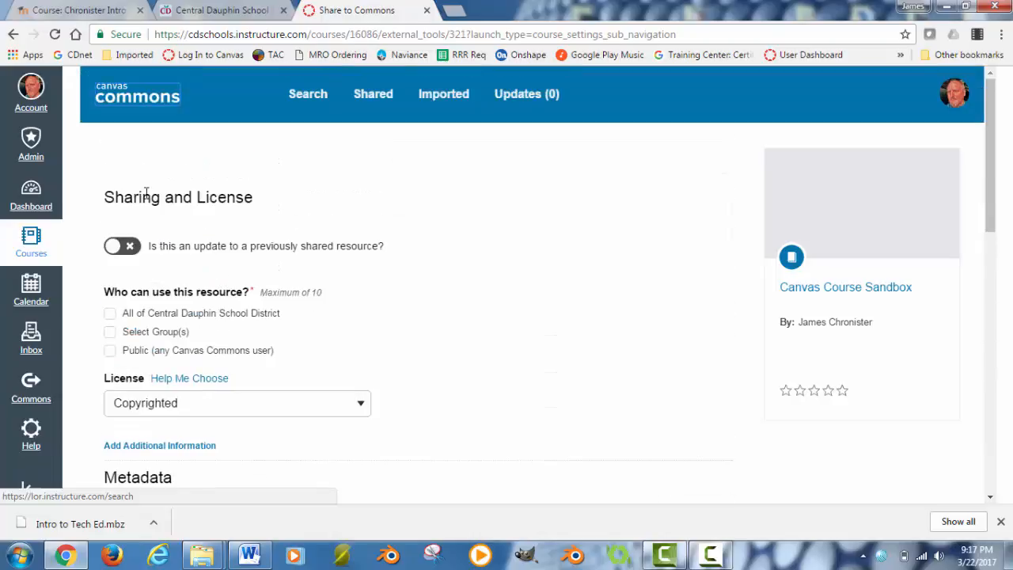
{"action": "mouse_move", "coordinate": [12, 30]}
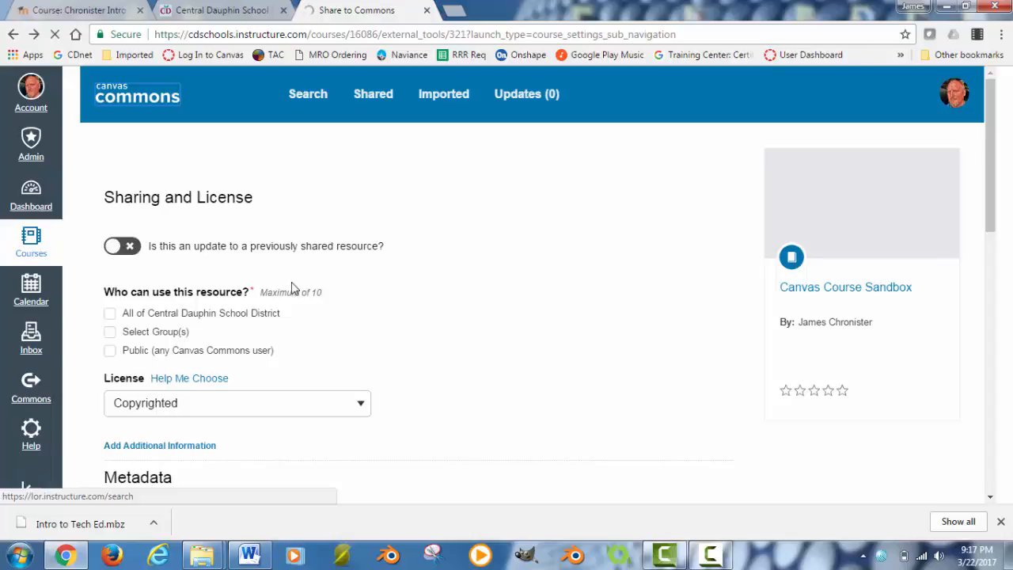
{"action": "mouse_move", "coordinate": [228, 152]}
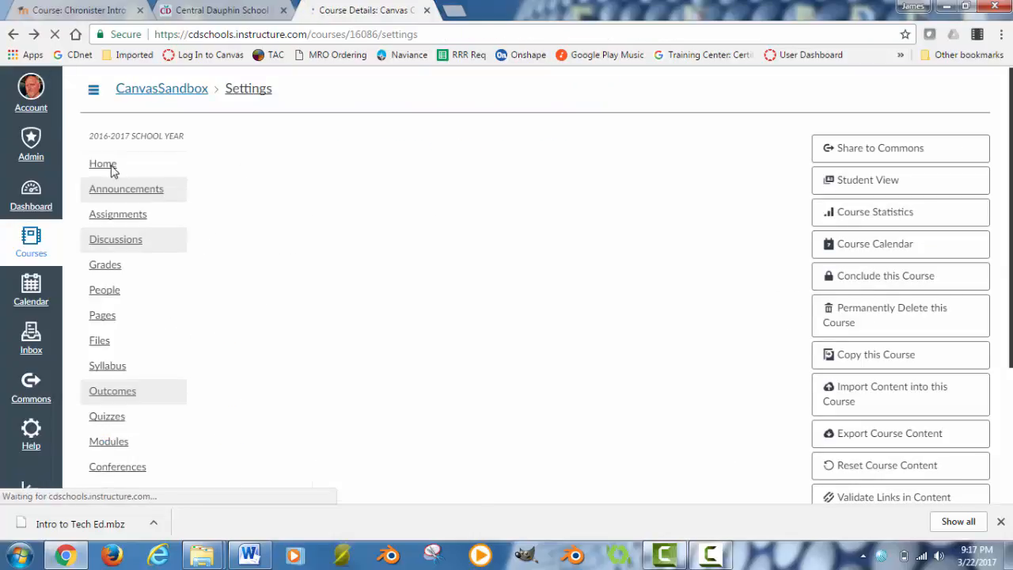
From the course home, open Import from Commons and scroll the search page
{"action": "left_click", "coordinate": [102, 164]}
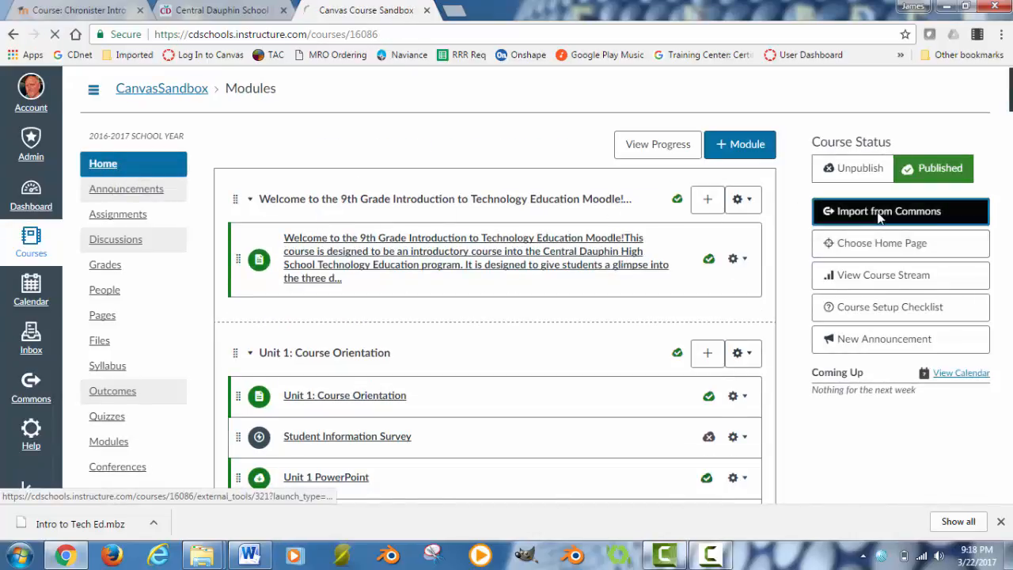
{"action": "left_click", "coordinate": [900, 211]}
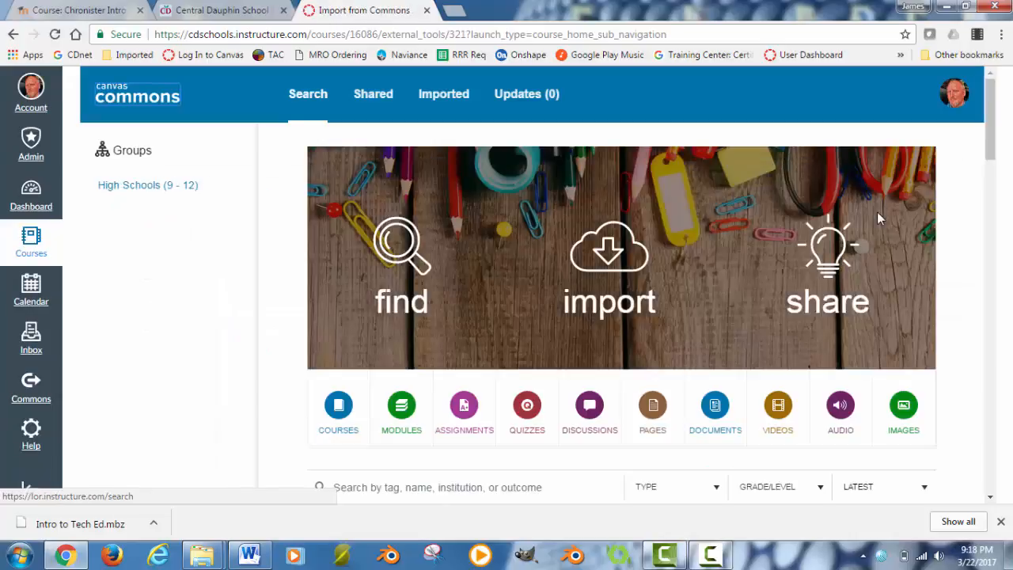
{"action": "scroll", "scroll_direction": "down", "scroll_amount": 3}
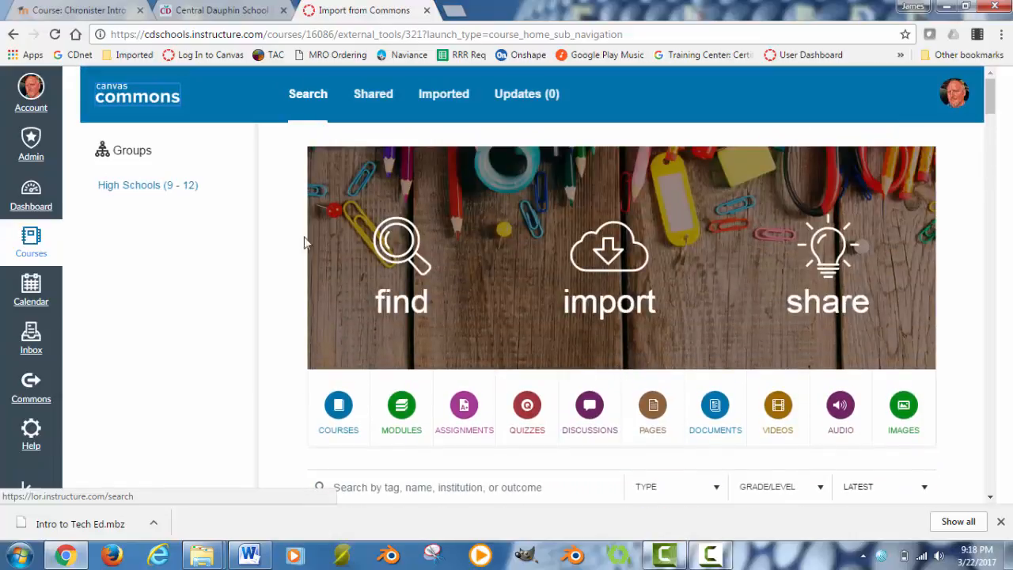
{"action": "mouse_move", "coordinate": [275, 256]}
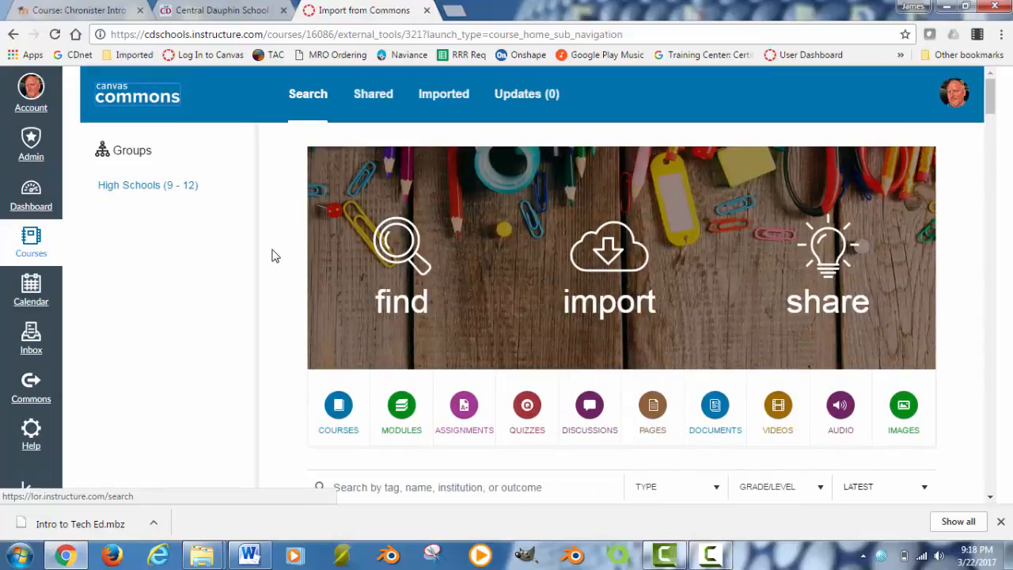